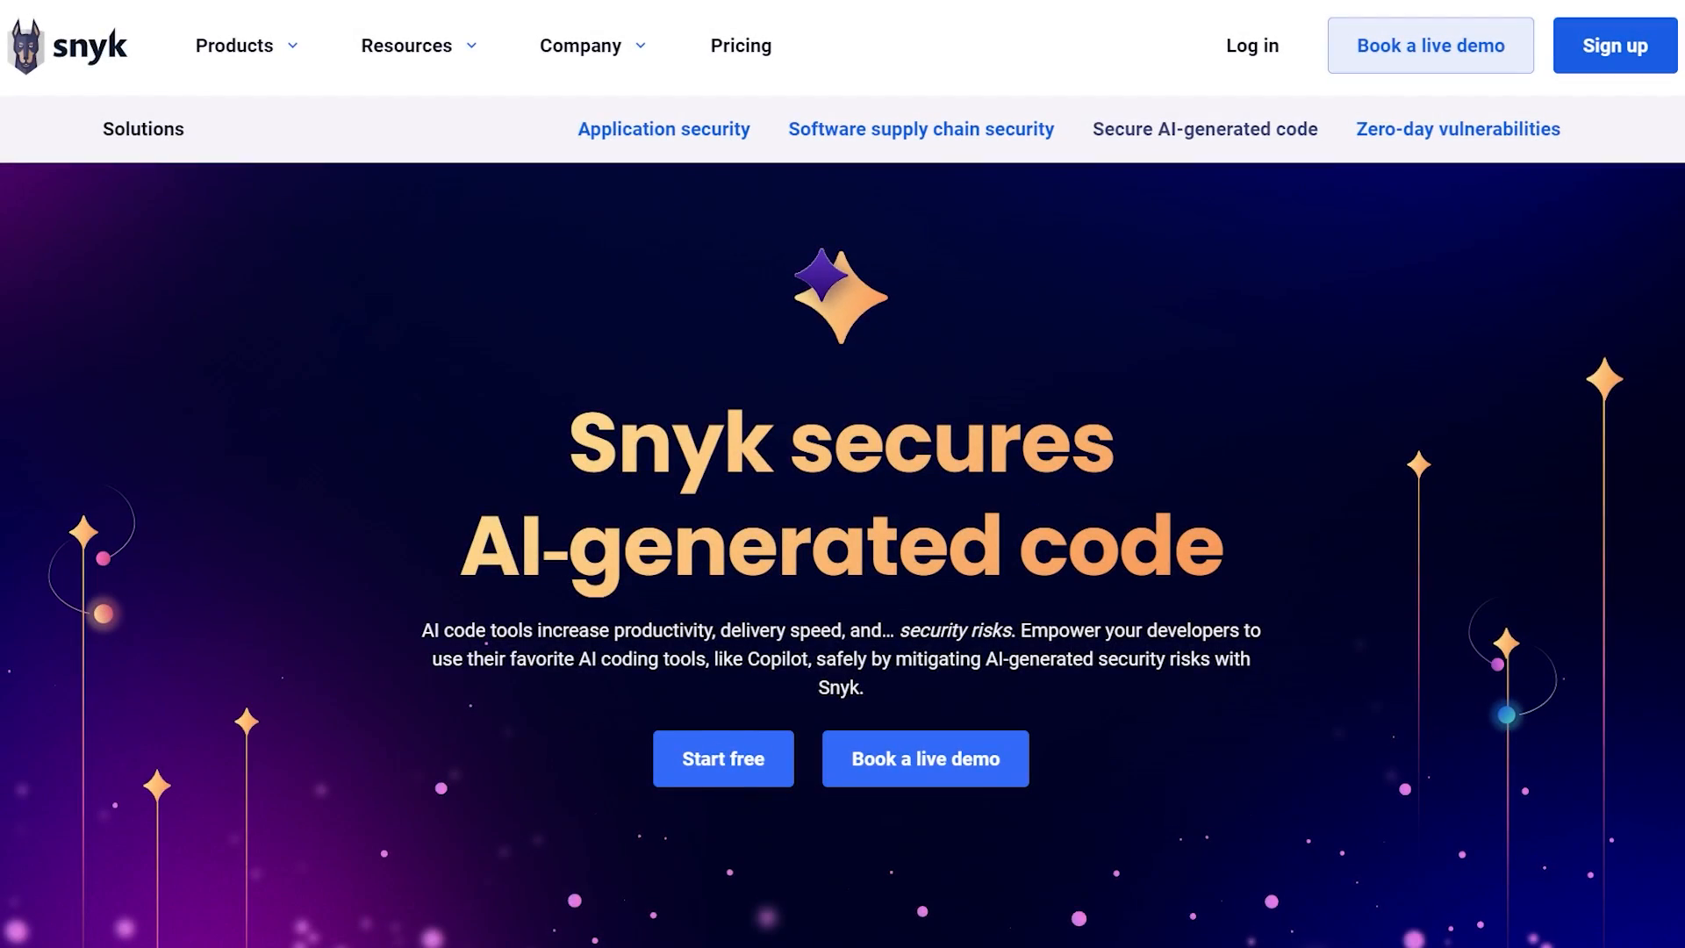
# Review the MySQL connection setup and highlight its hard-coded user and password lines.
pyautogui.scroll(-3)
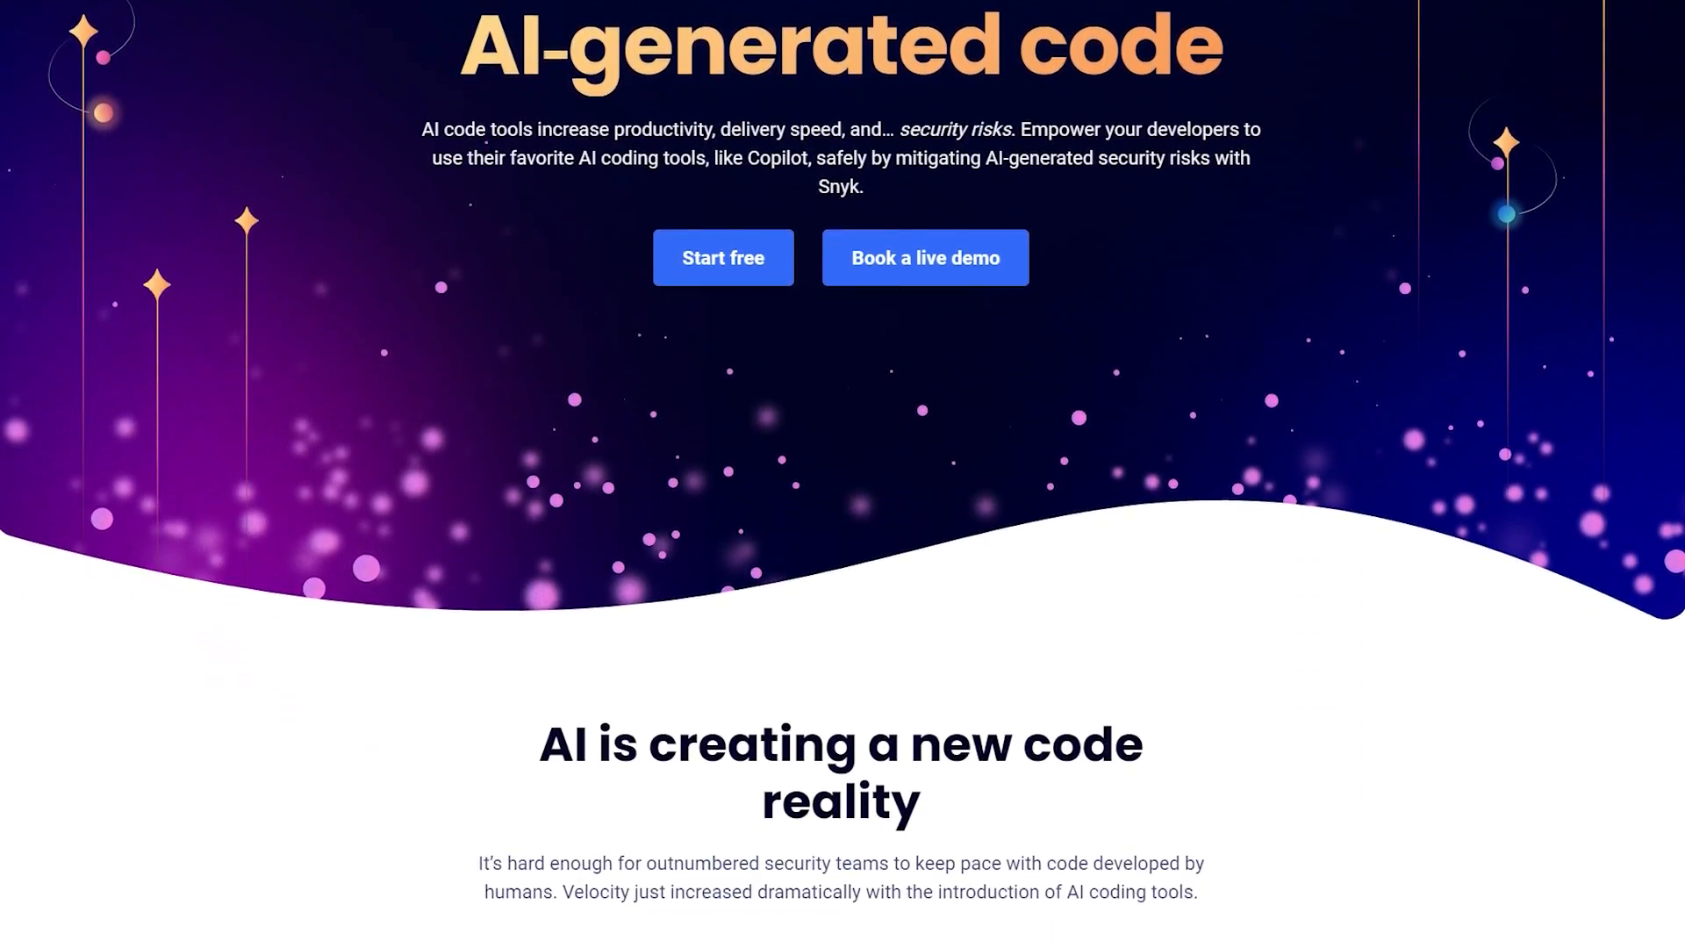
pyautogui.scroll(-3)
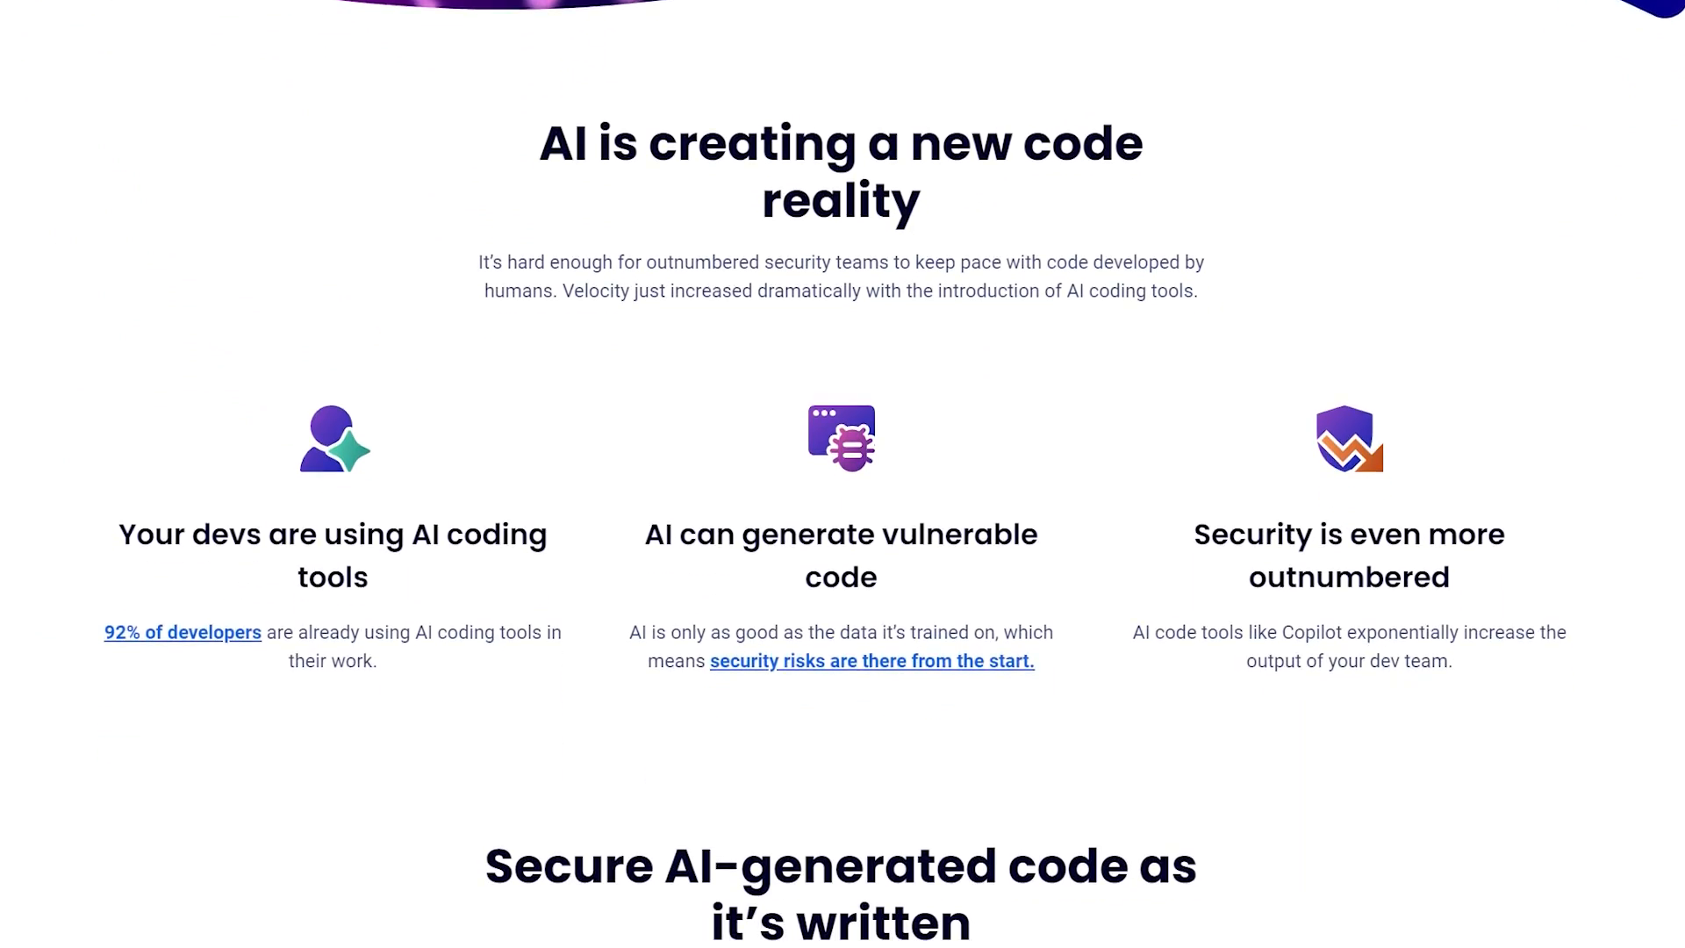
pyautogui.scroll(-3)
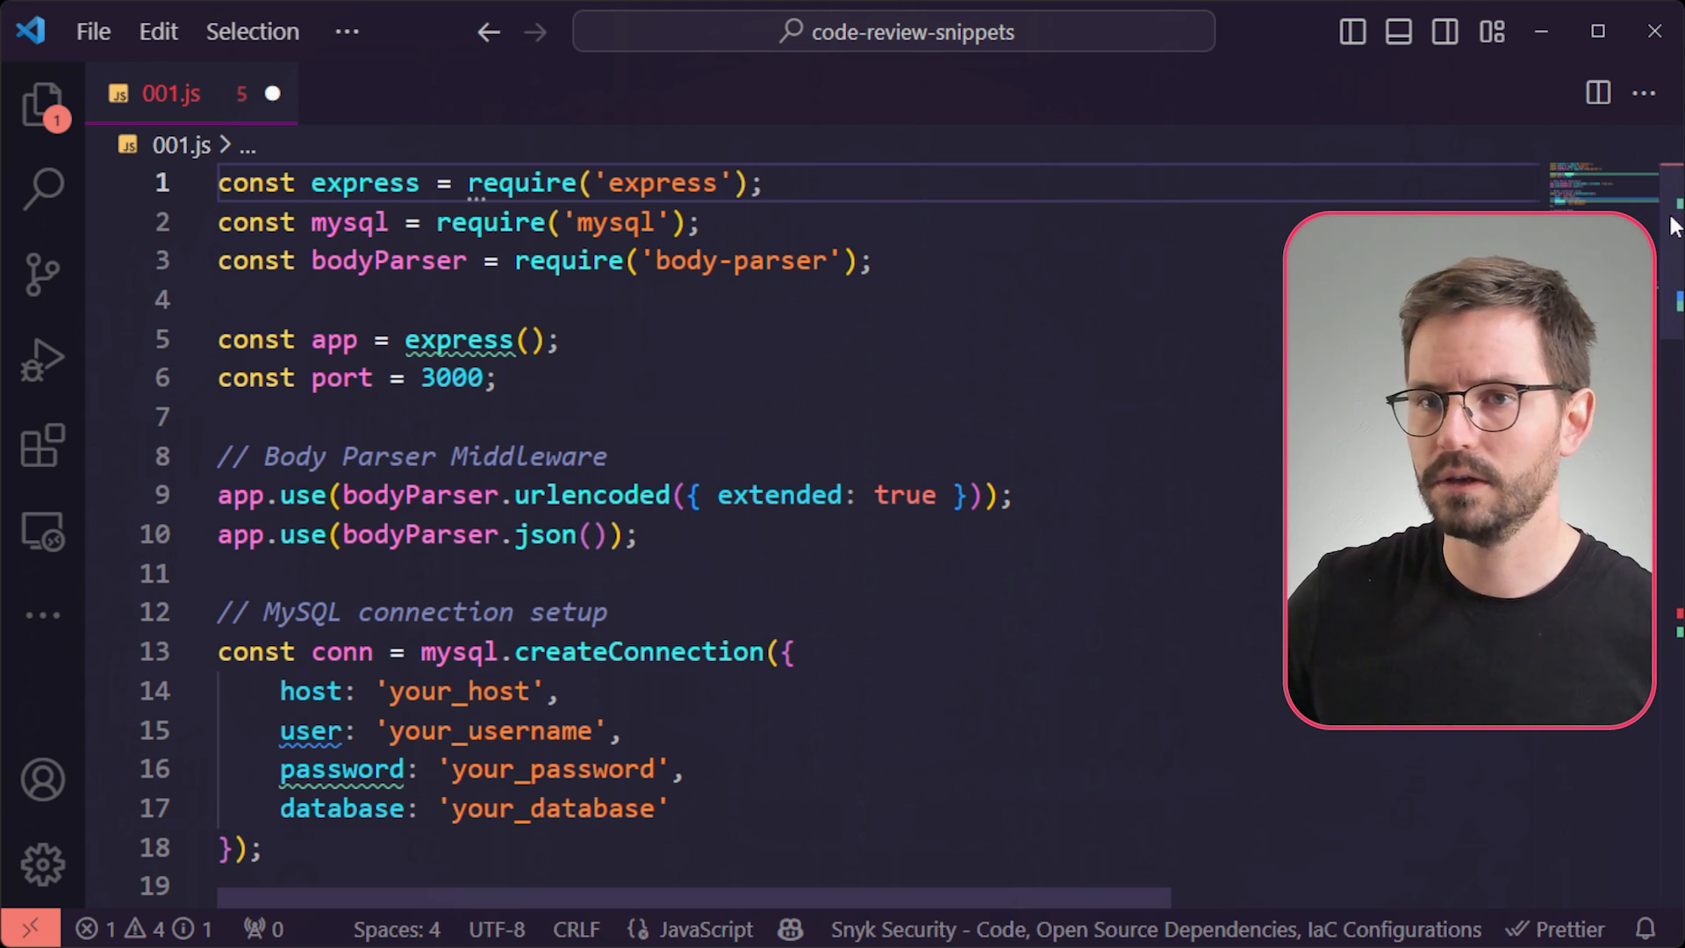
pyautogui.scroll(-3)
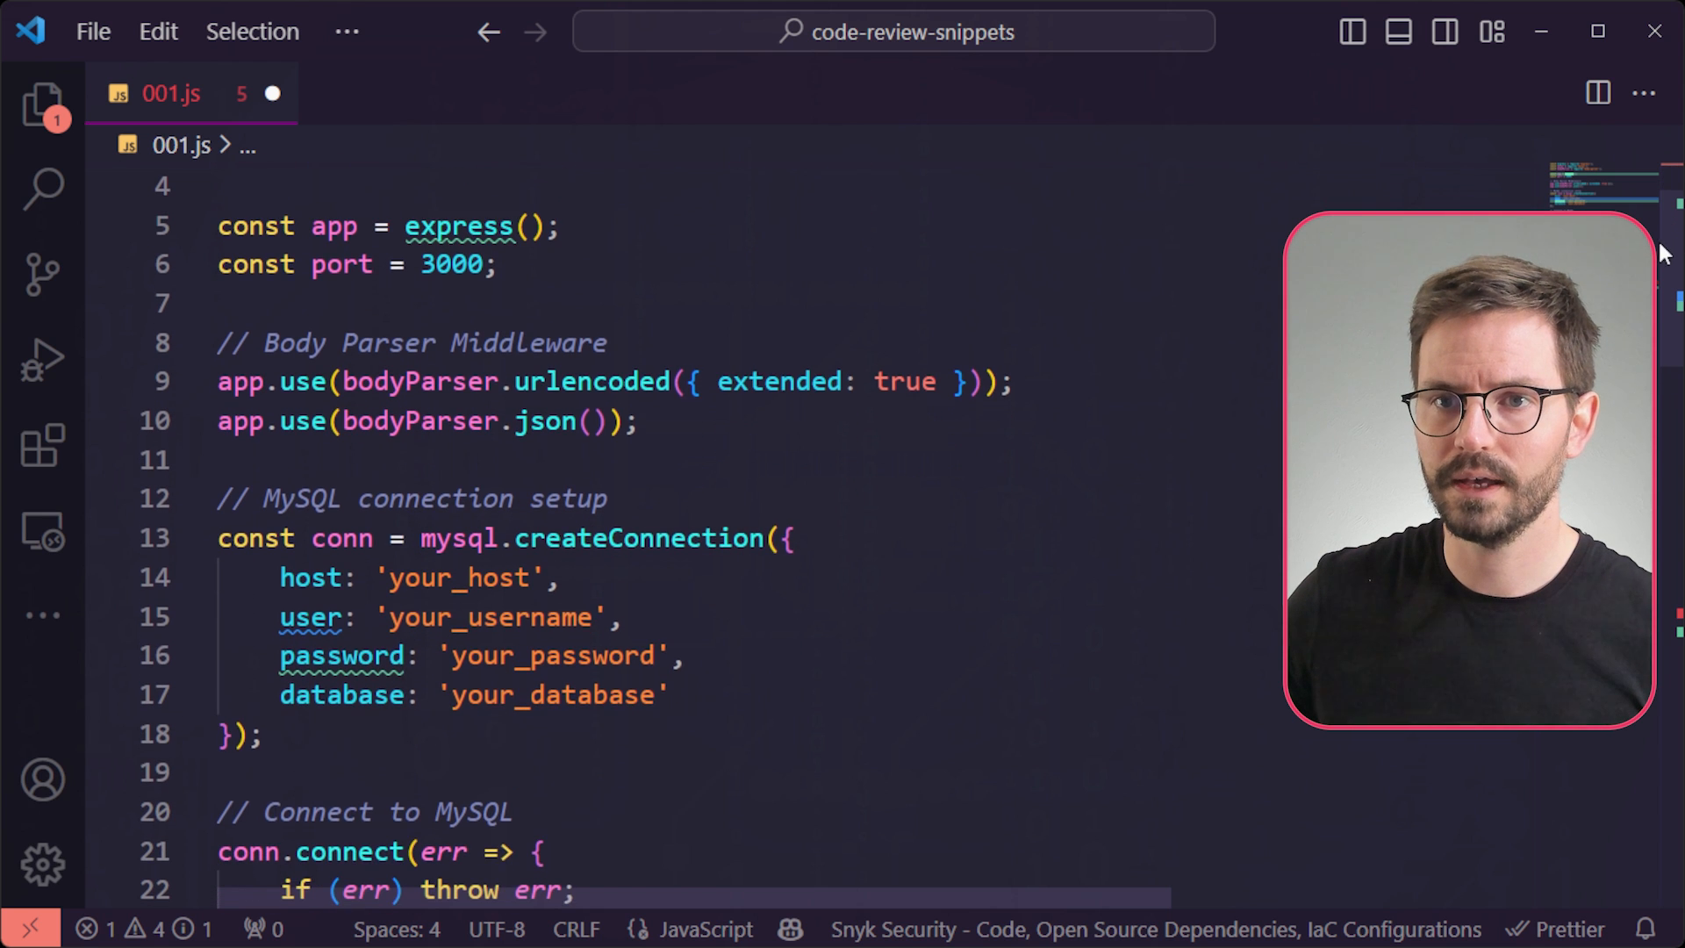
pyautogui.scroll(-3)
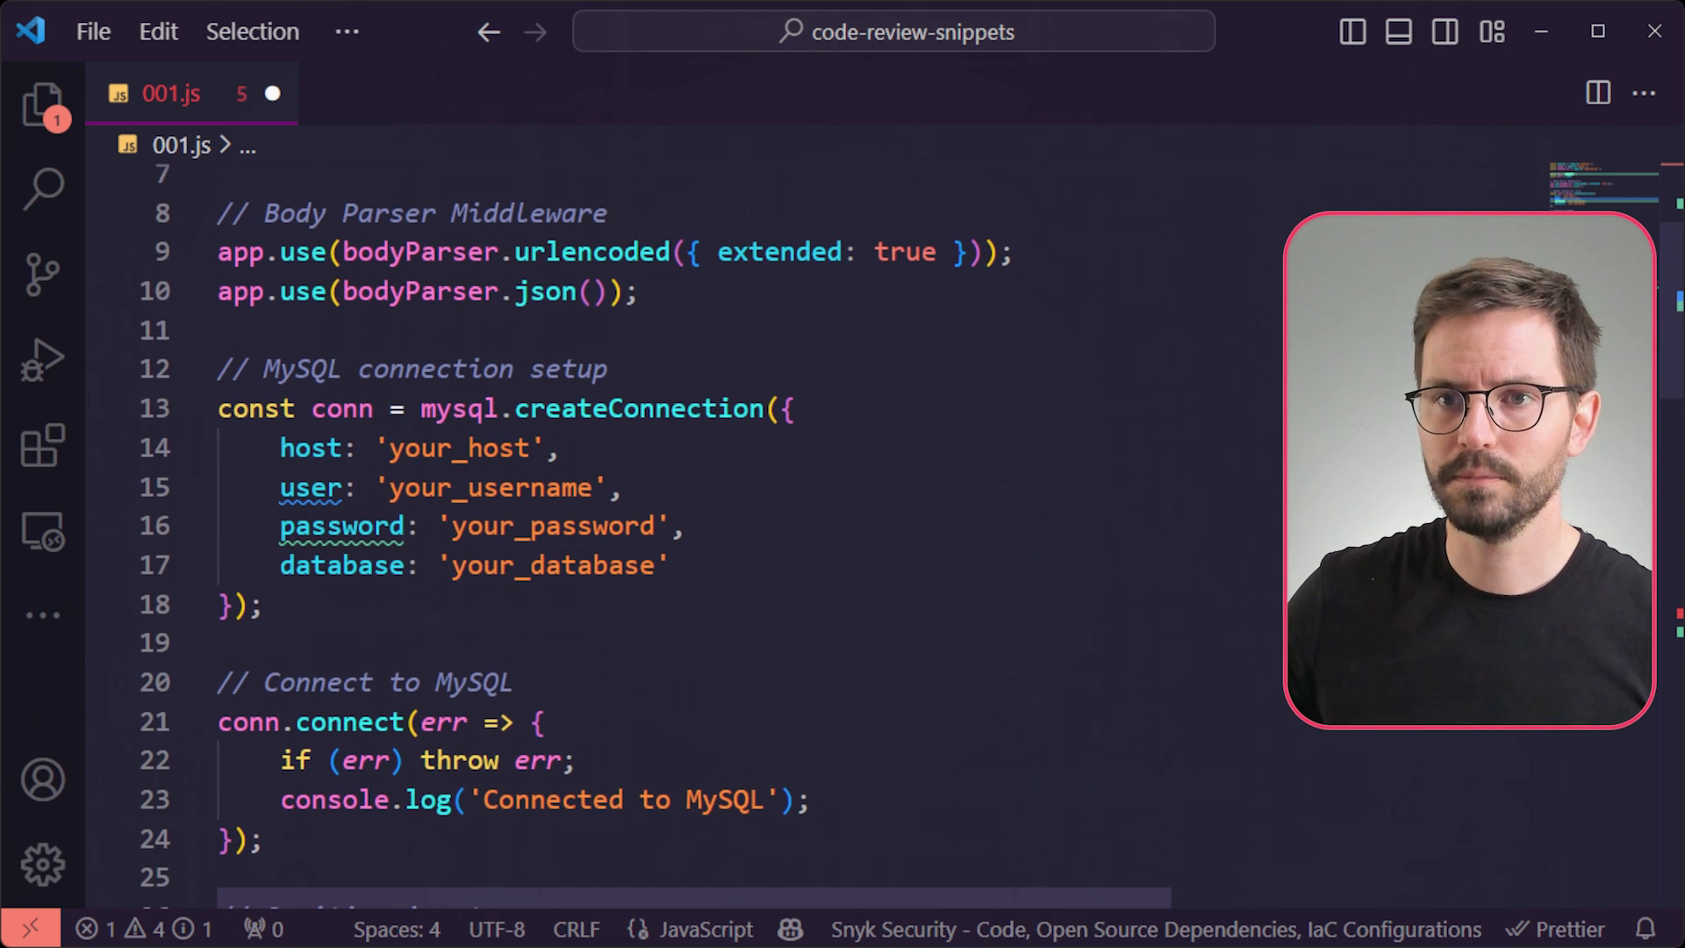
pyautogui.scroll(-3)
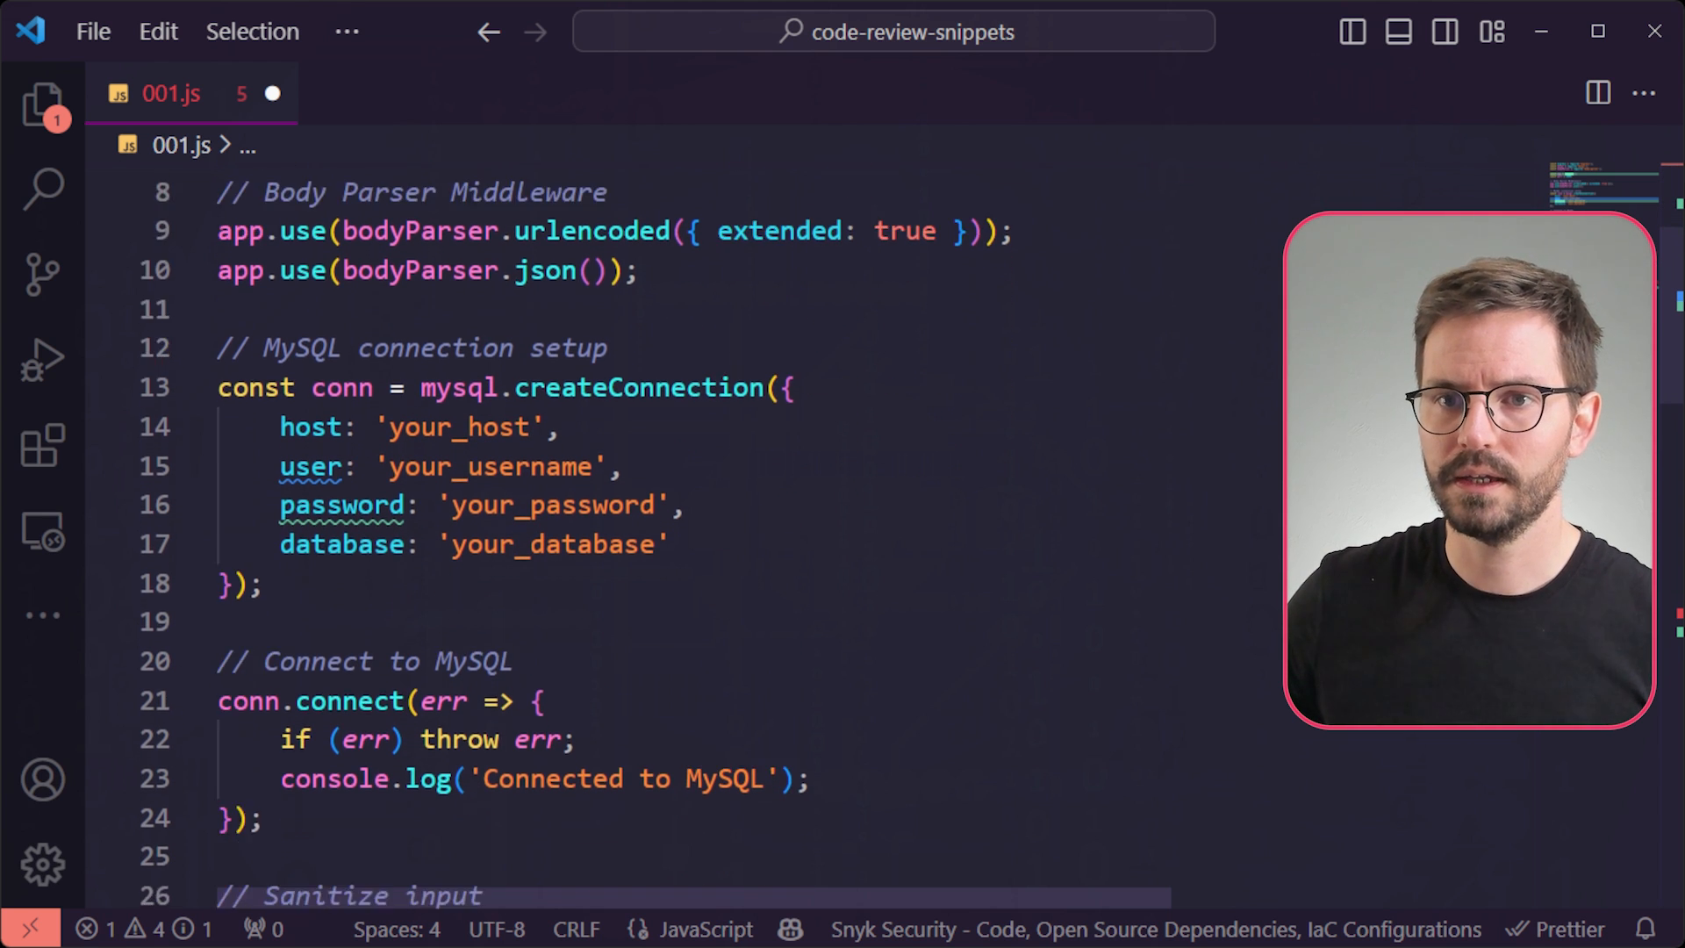
pyautogui.scroll(-3)
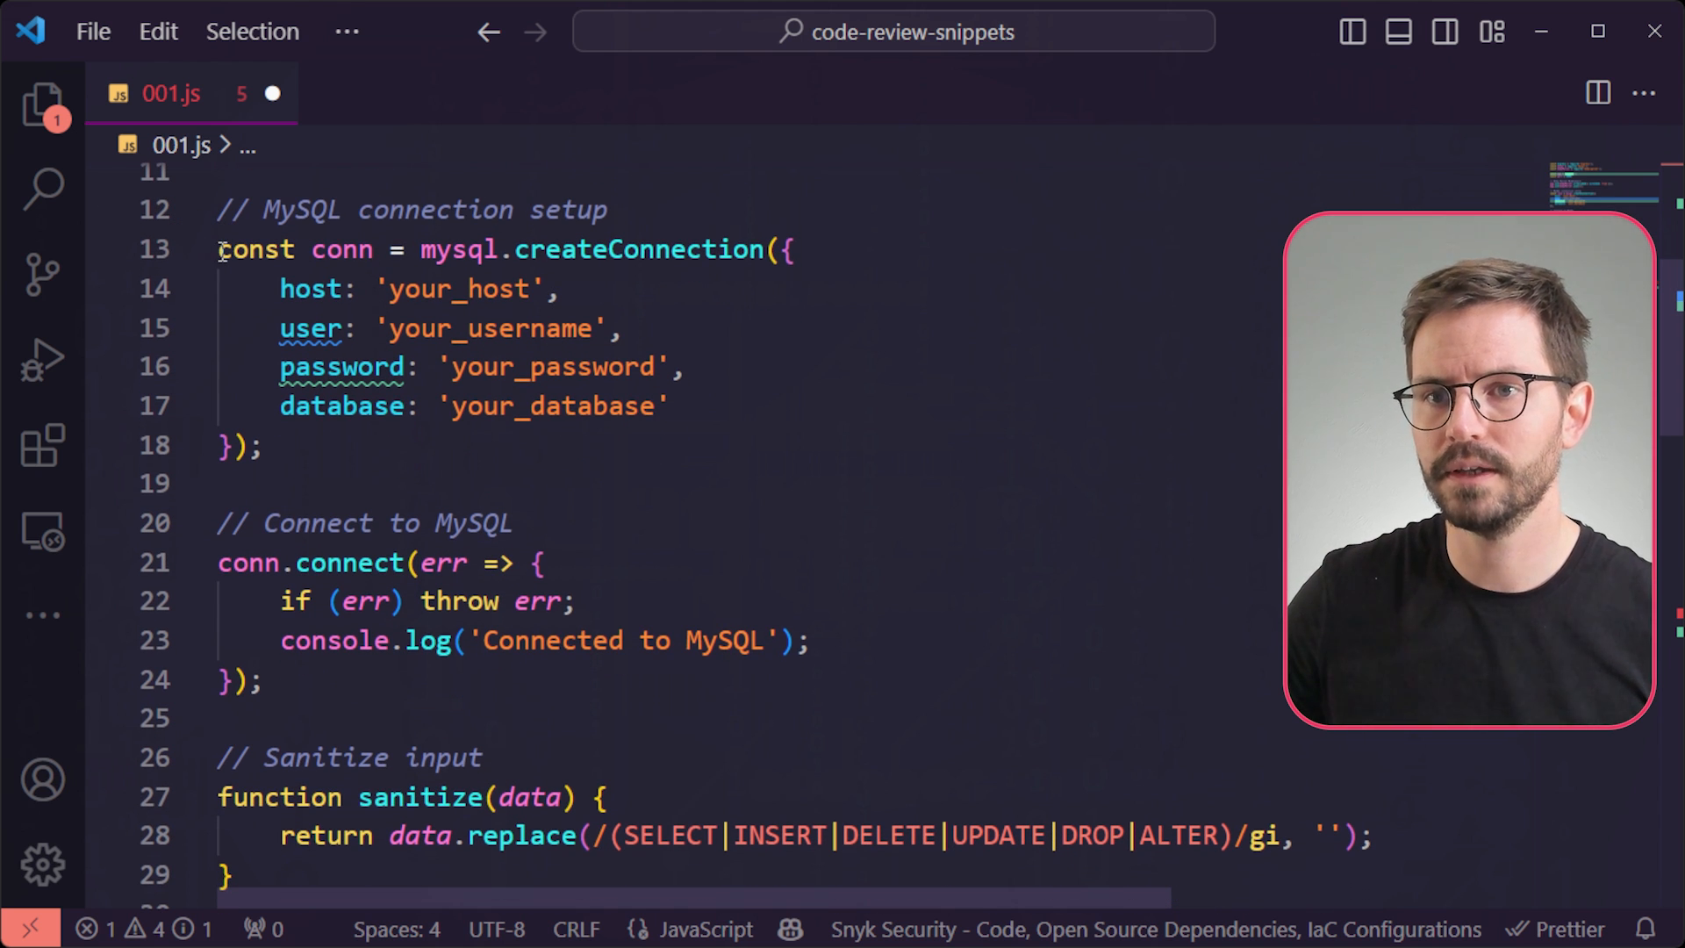
pyautogui.click(263, 444)
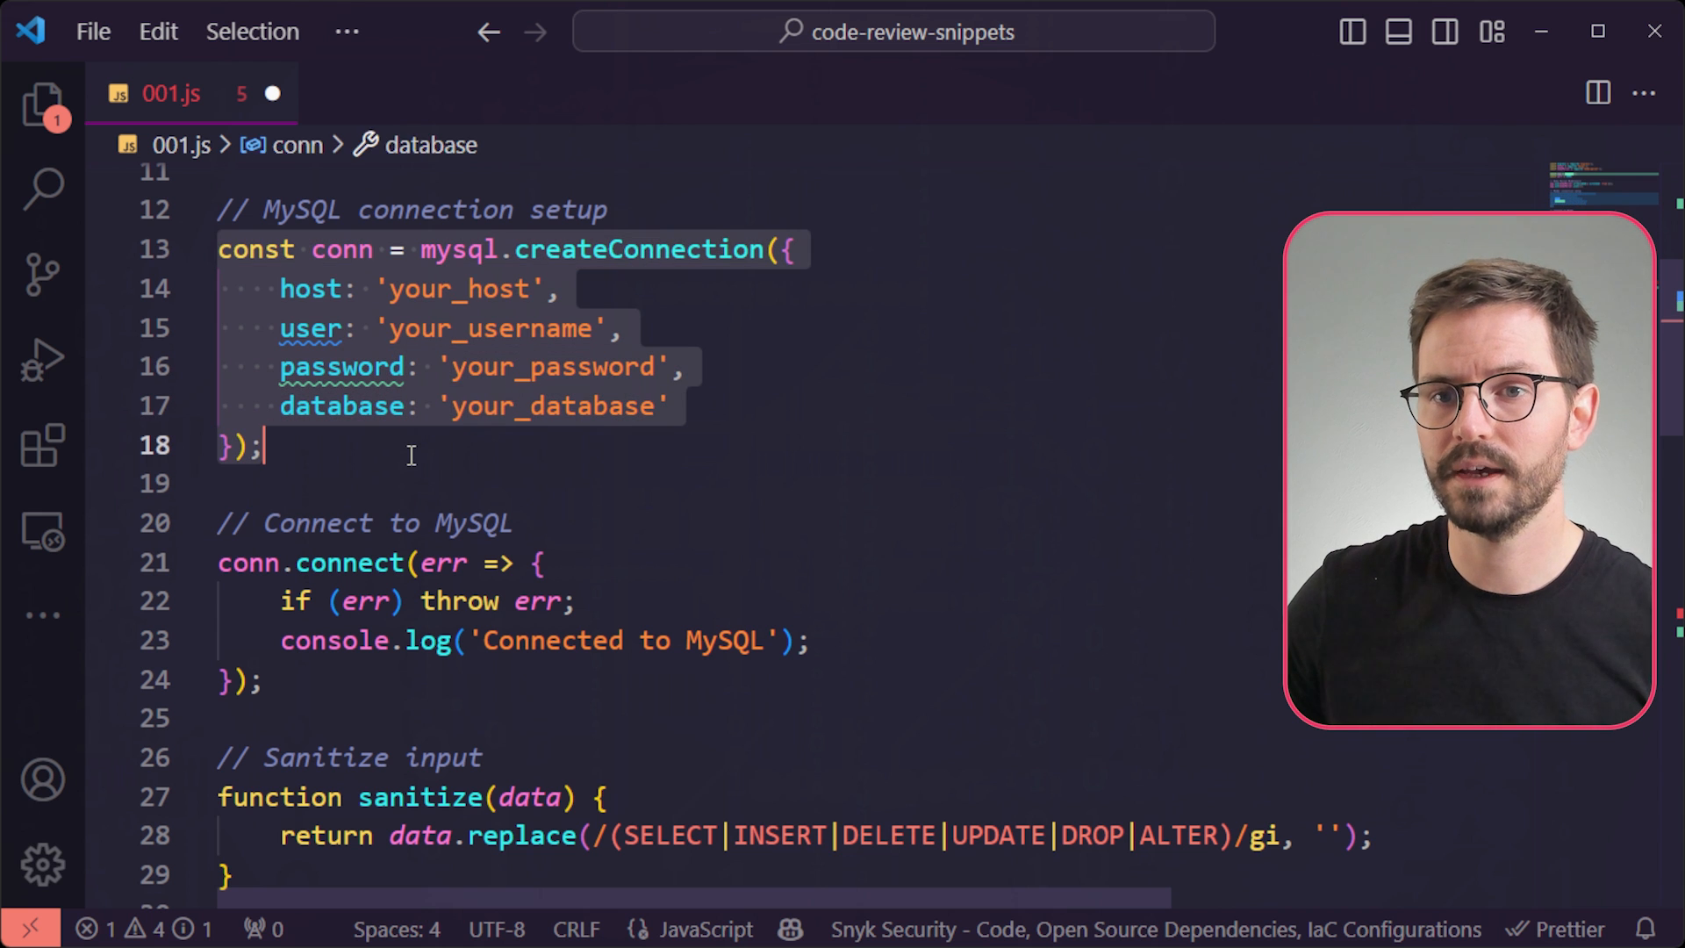
pyautogui.click(688, 367)
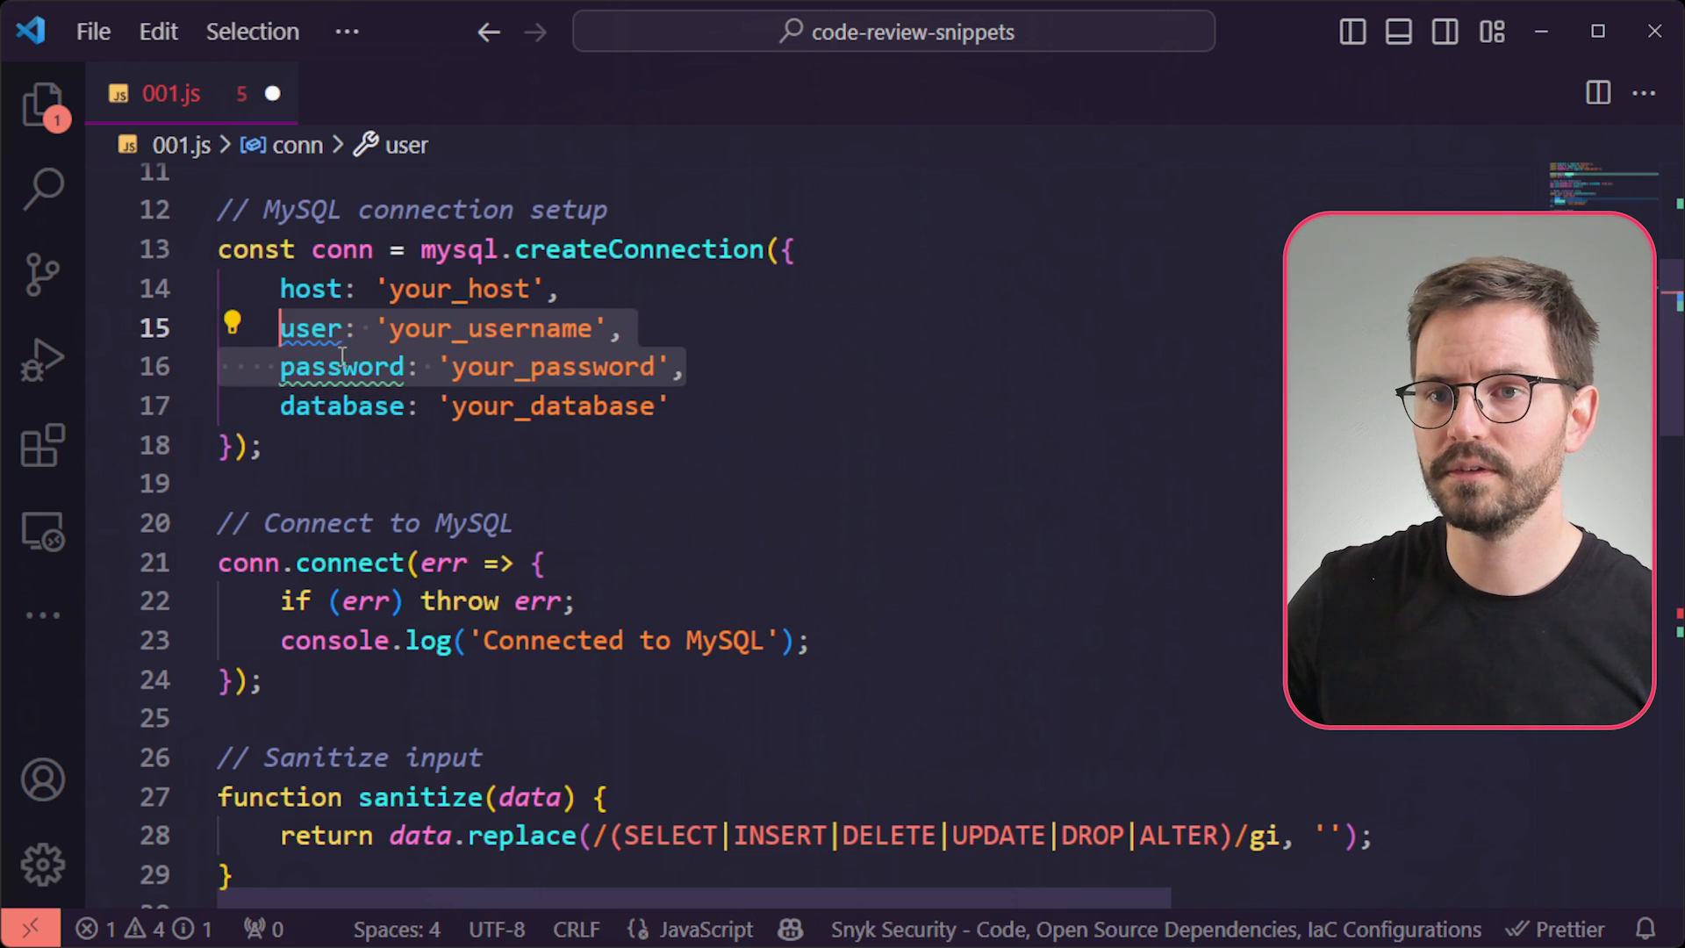
pyautogui.click(689, 366)
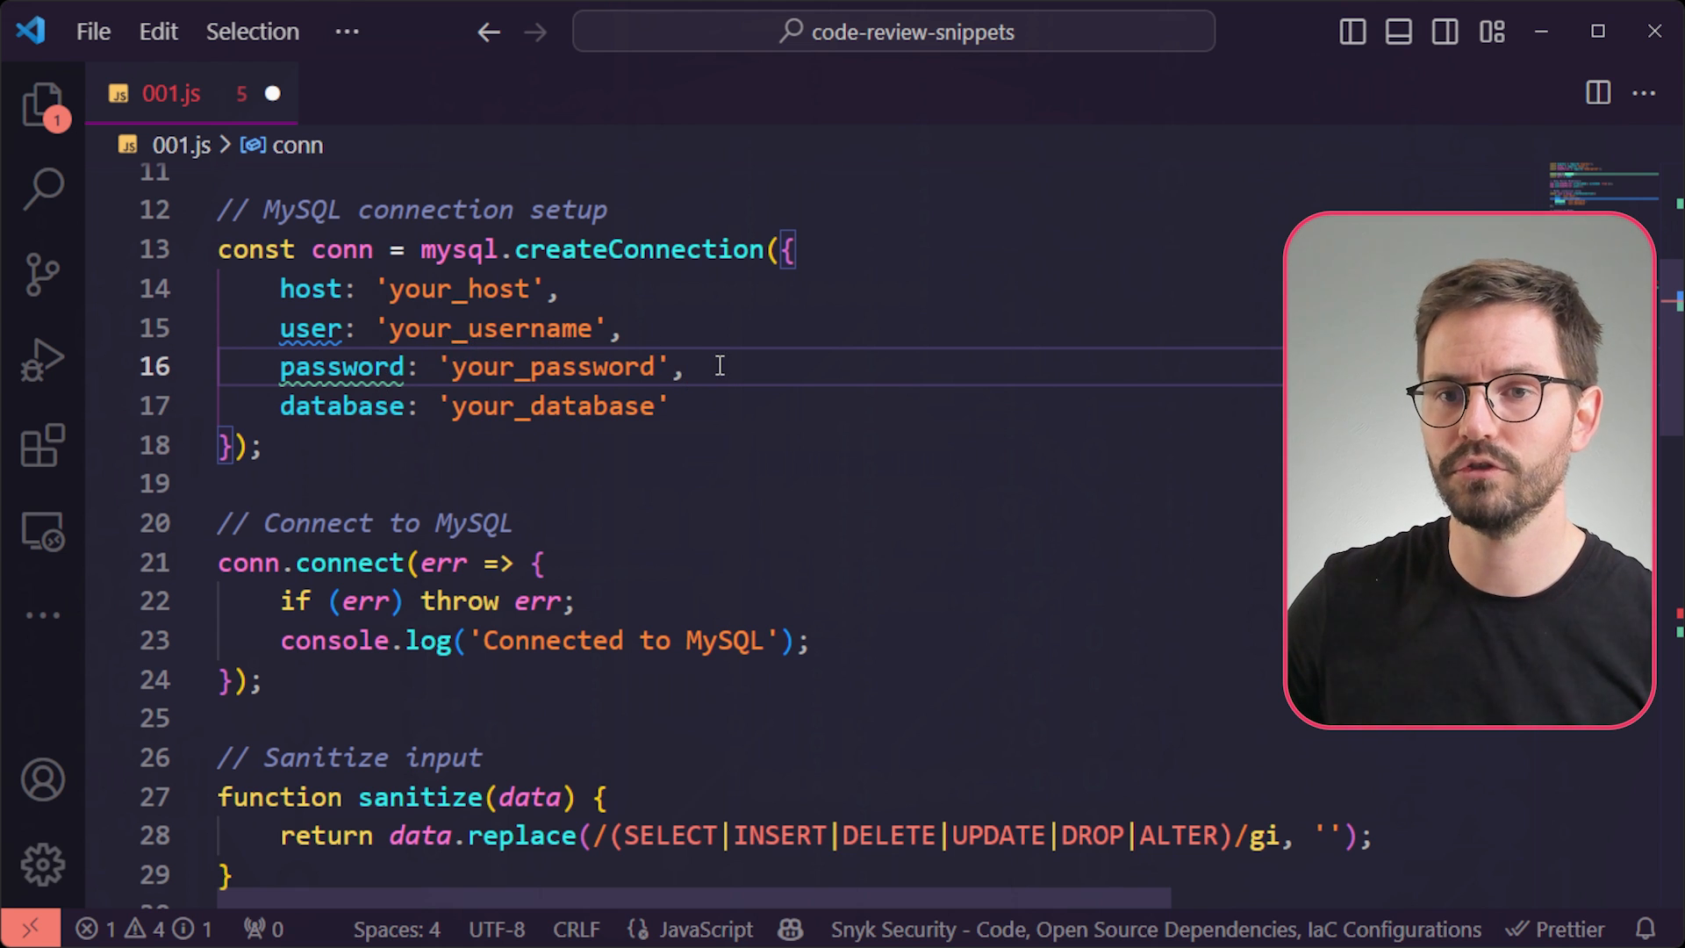
# Scroll through the routes and back up to the sanitize function's keyword-stripping regex.
pyautogui.scroll(-3)
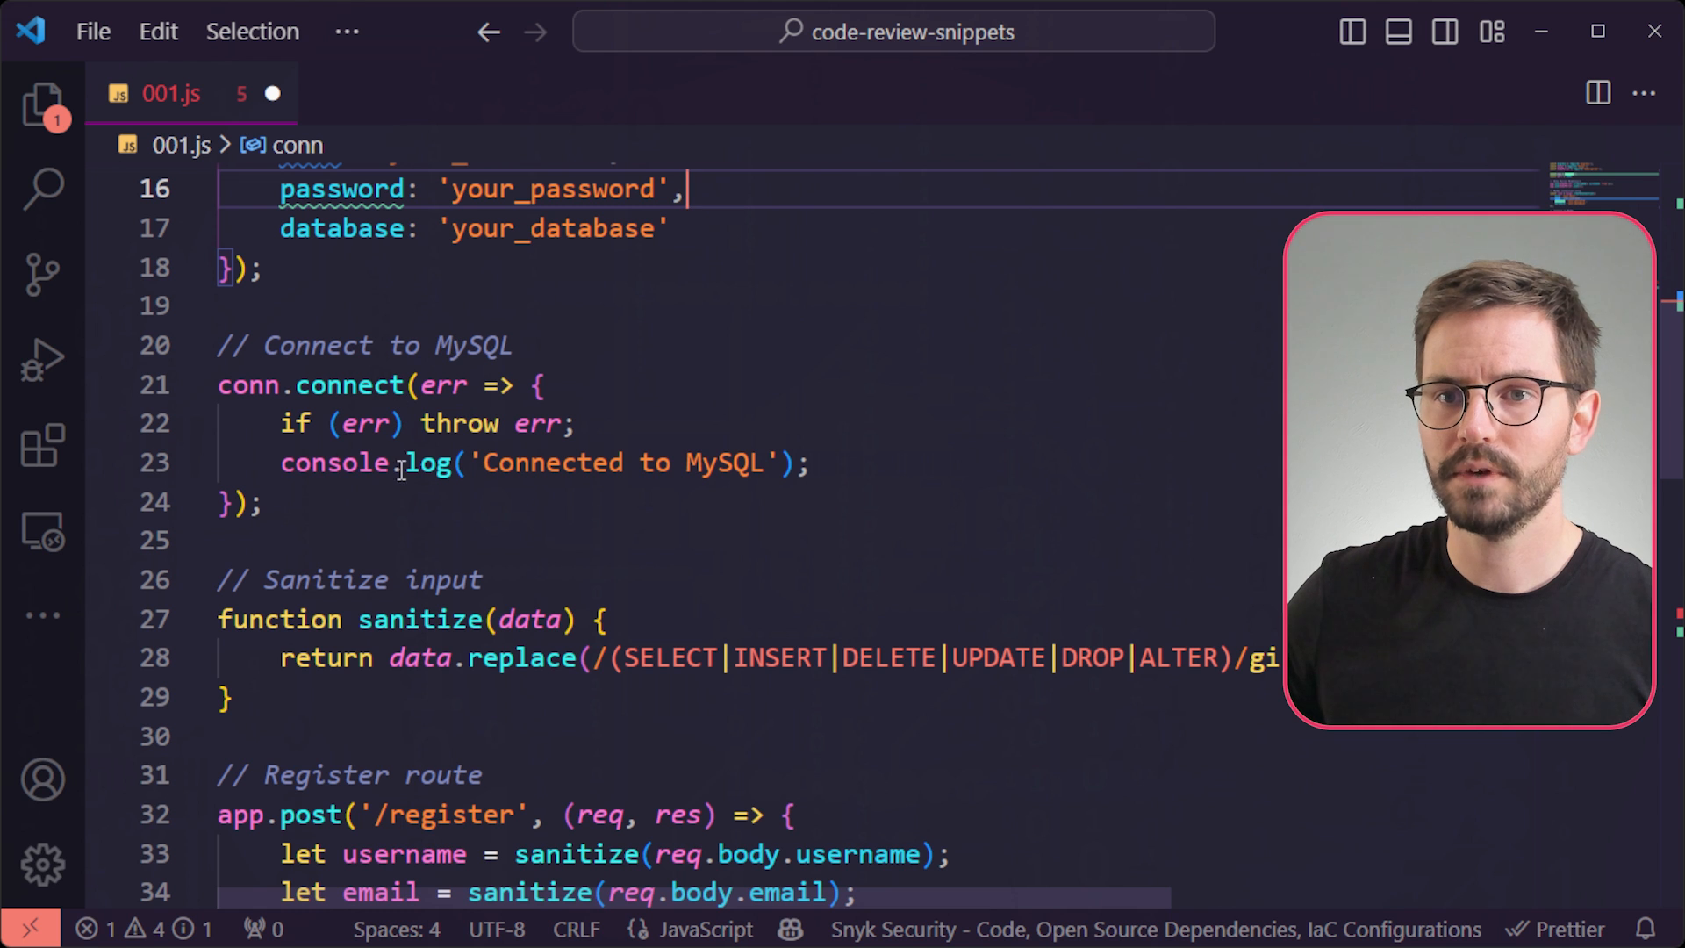
pyautogui.scroll(-3)
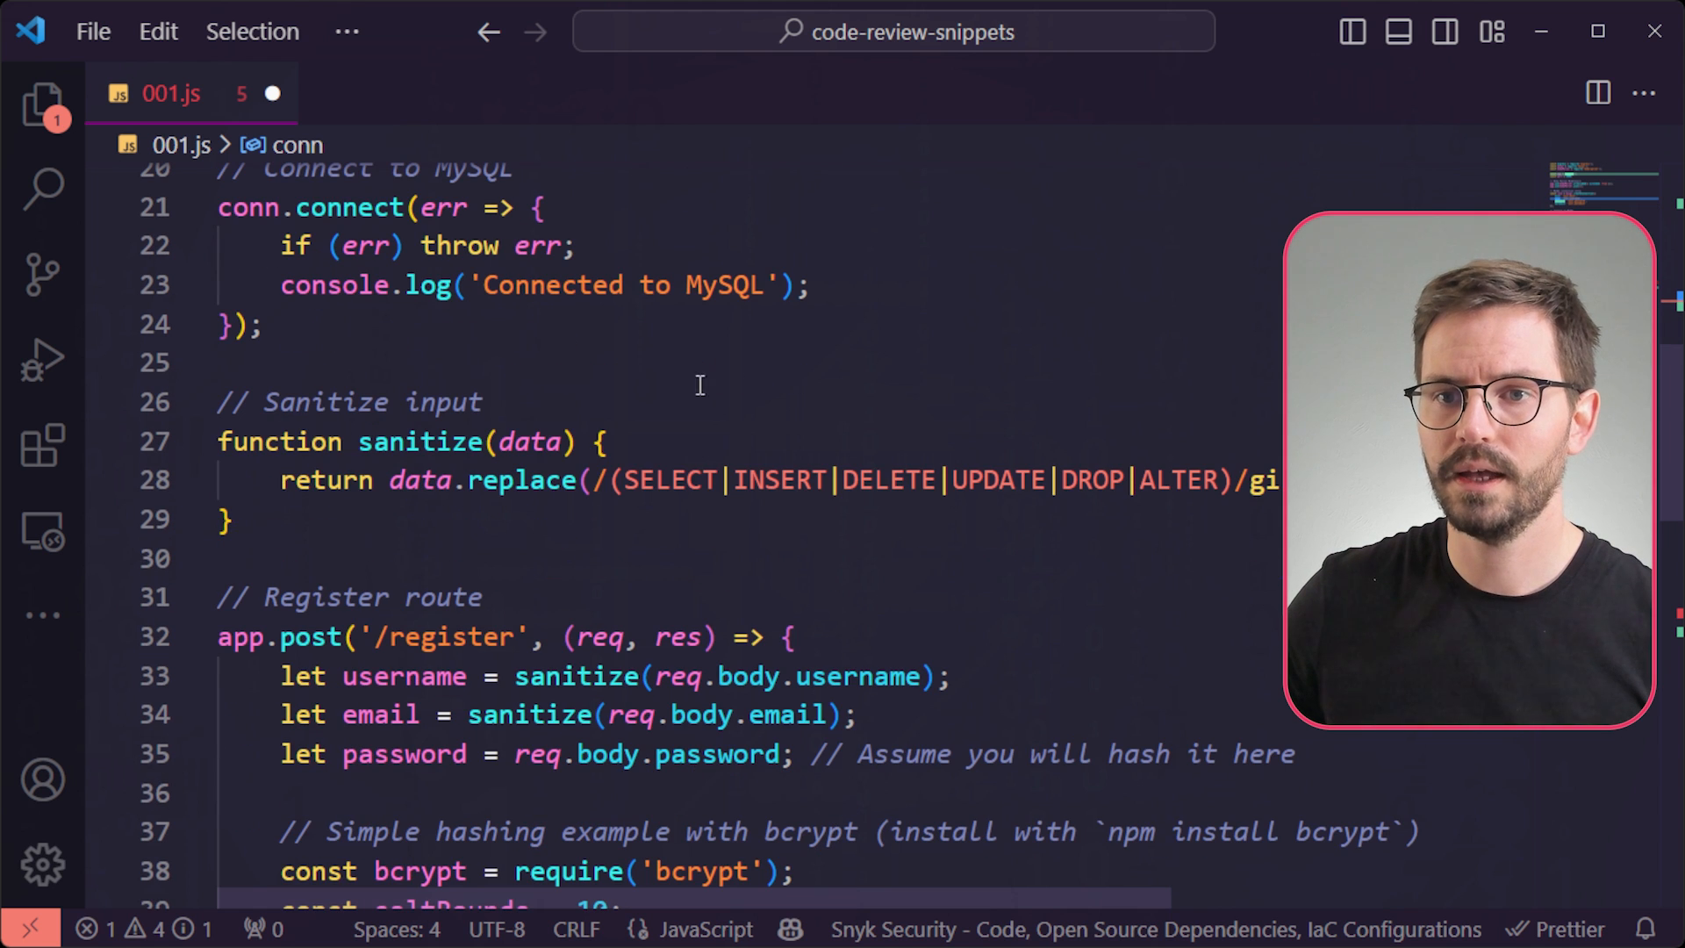
pyautogui.moveTo(420, 479)
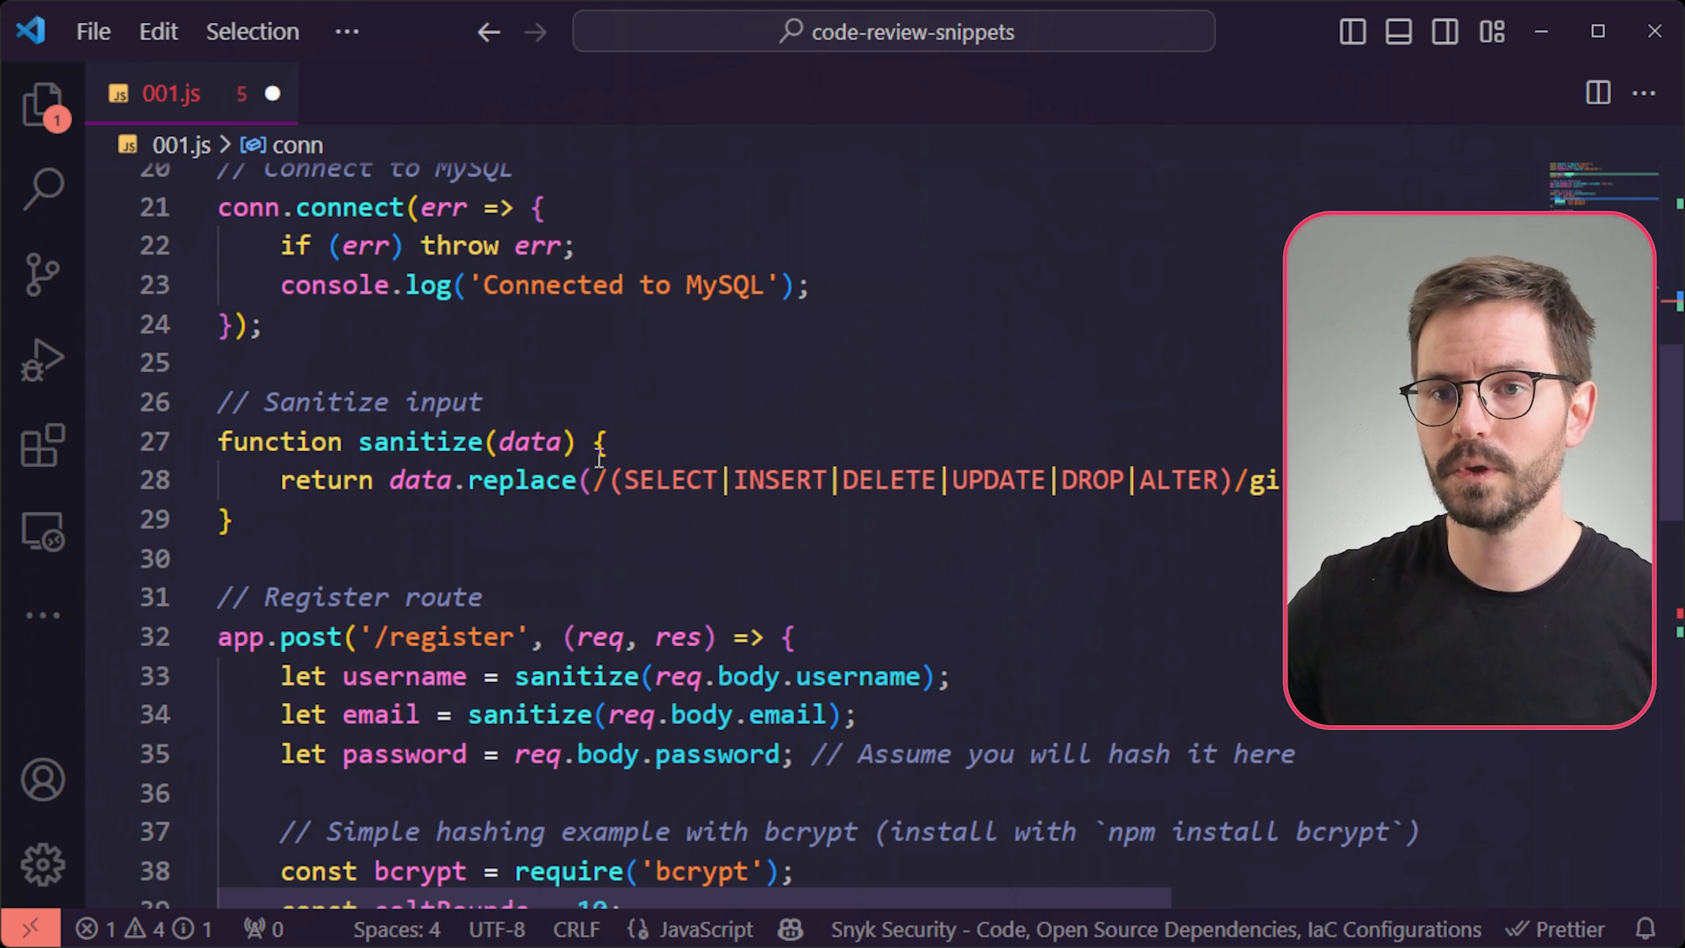
pyautogui.moveTo(507, 537)
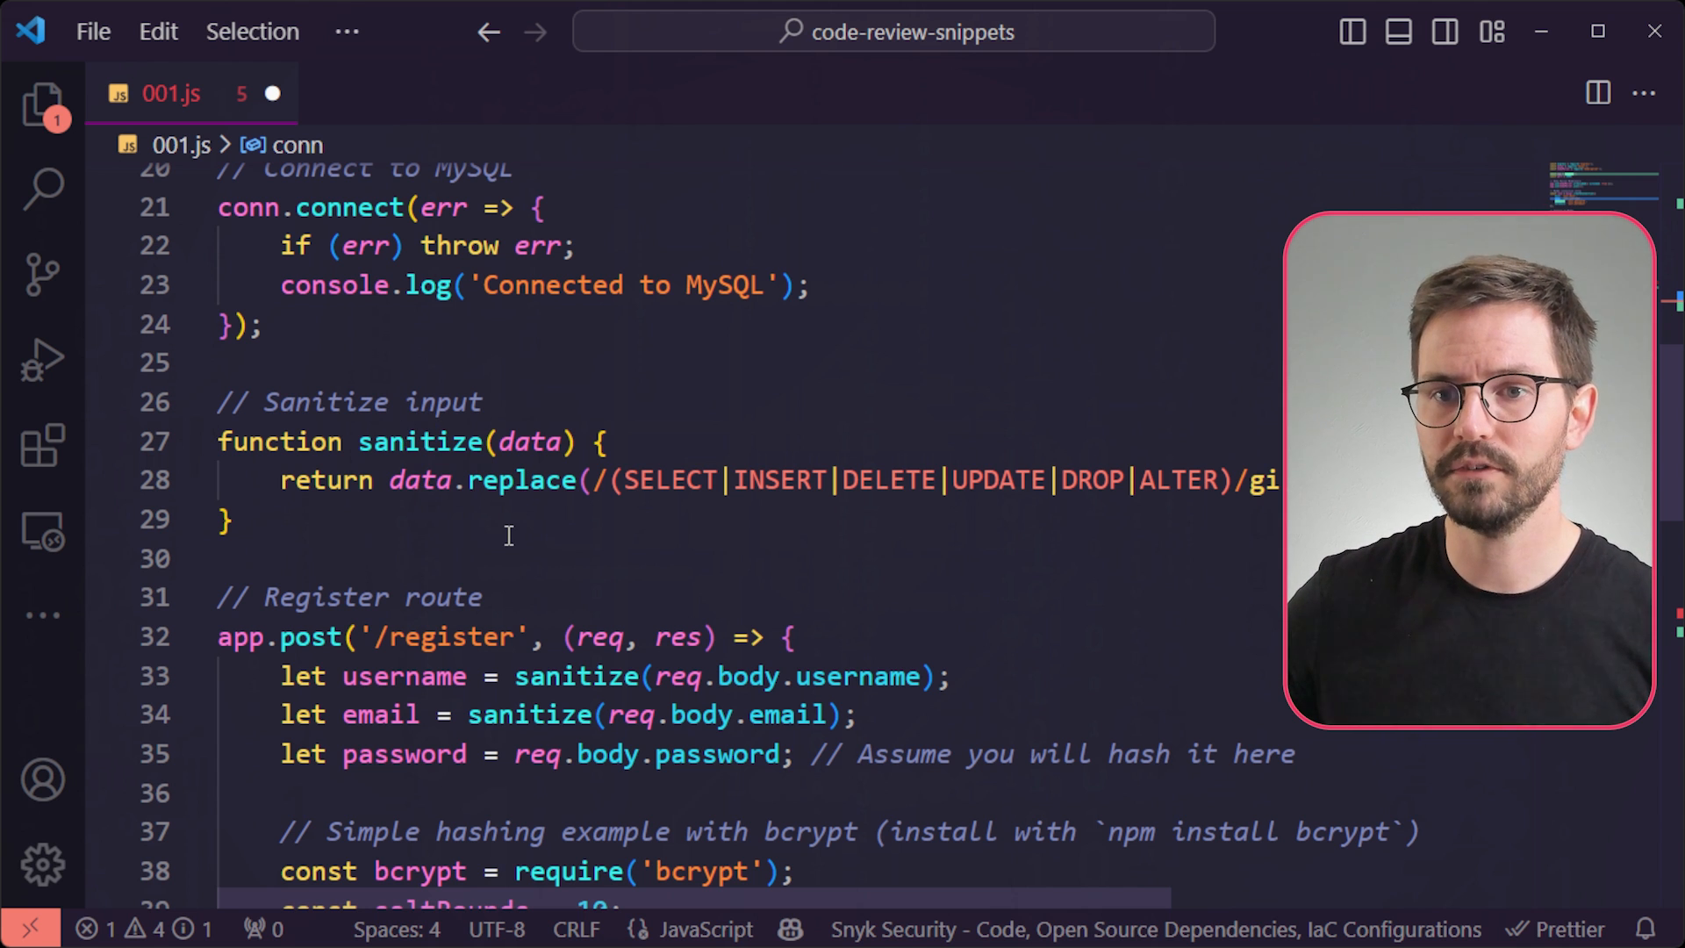
pyautogui.scroll(-3)
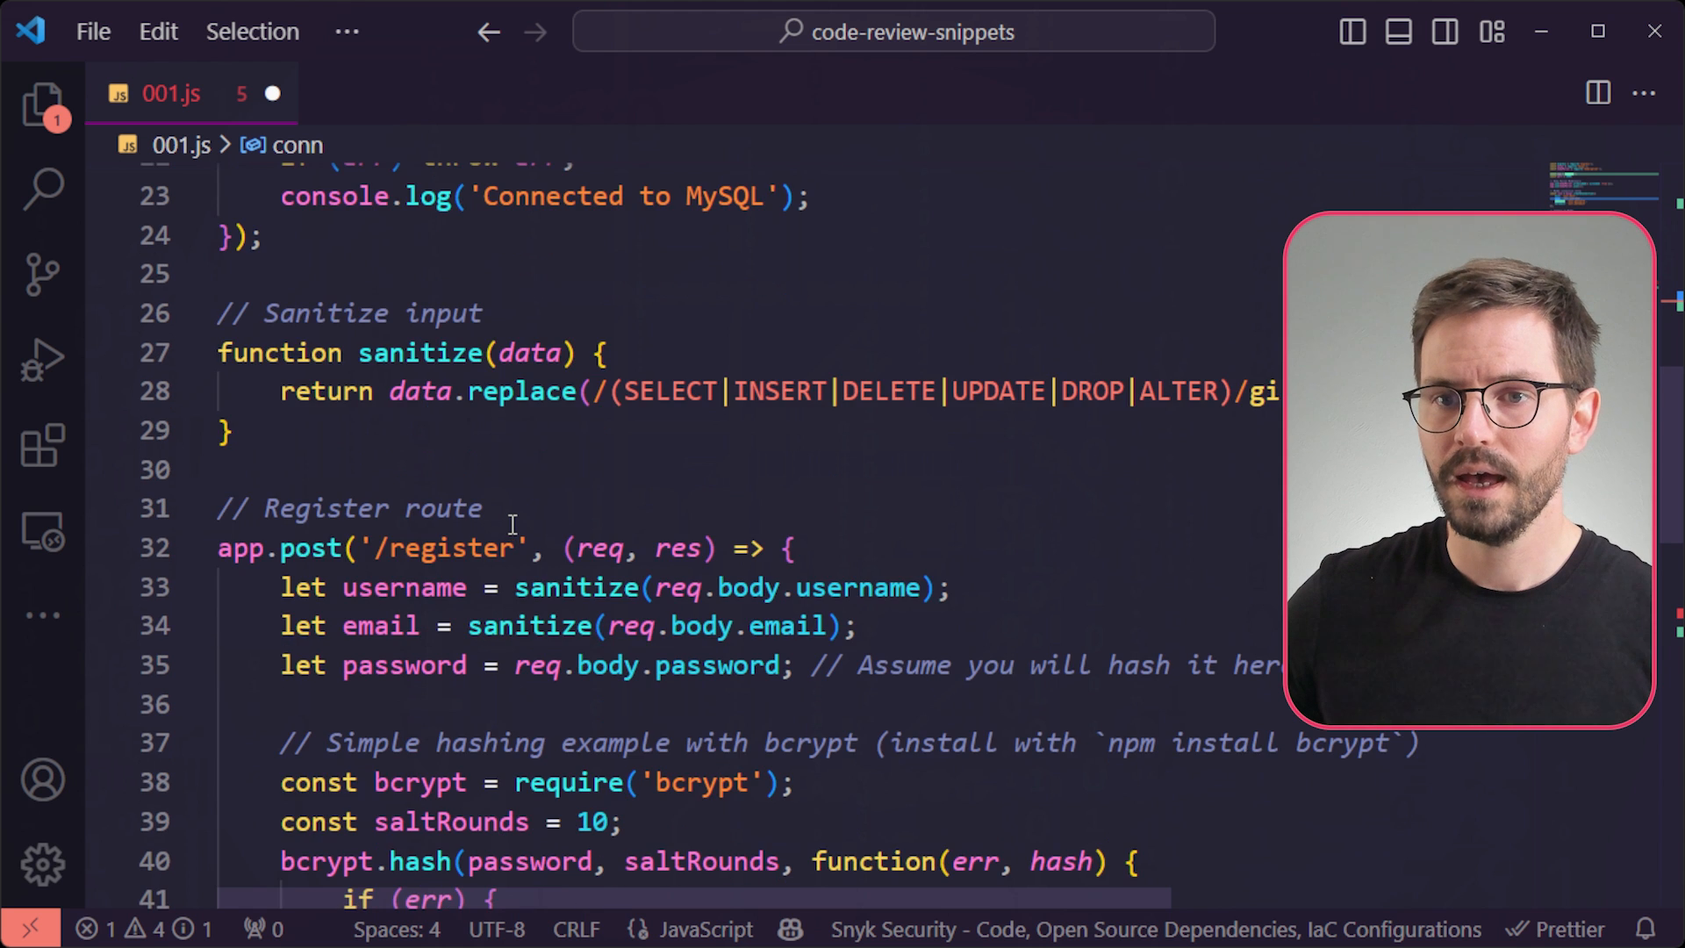
pyautogui.scroll(-3)
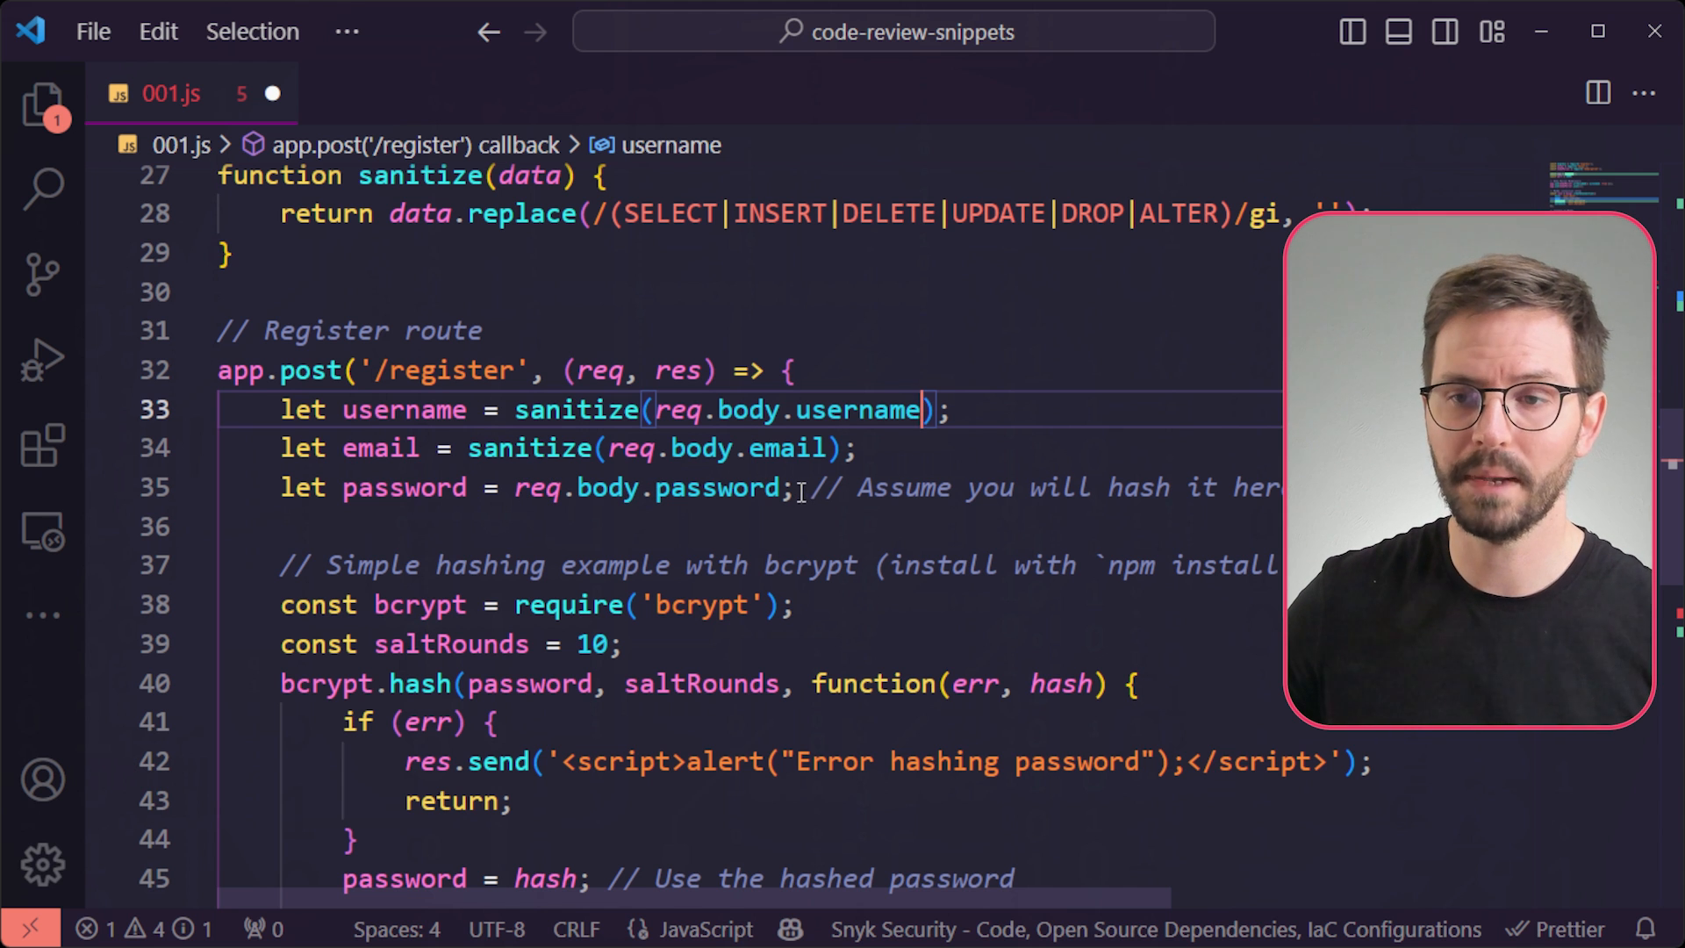
pyautogui.scroll(-3)
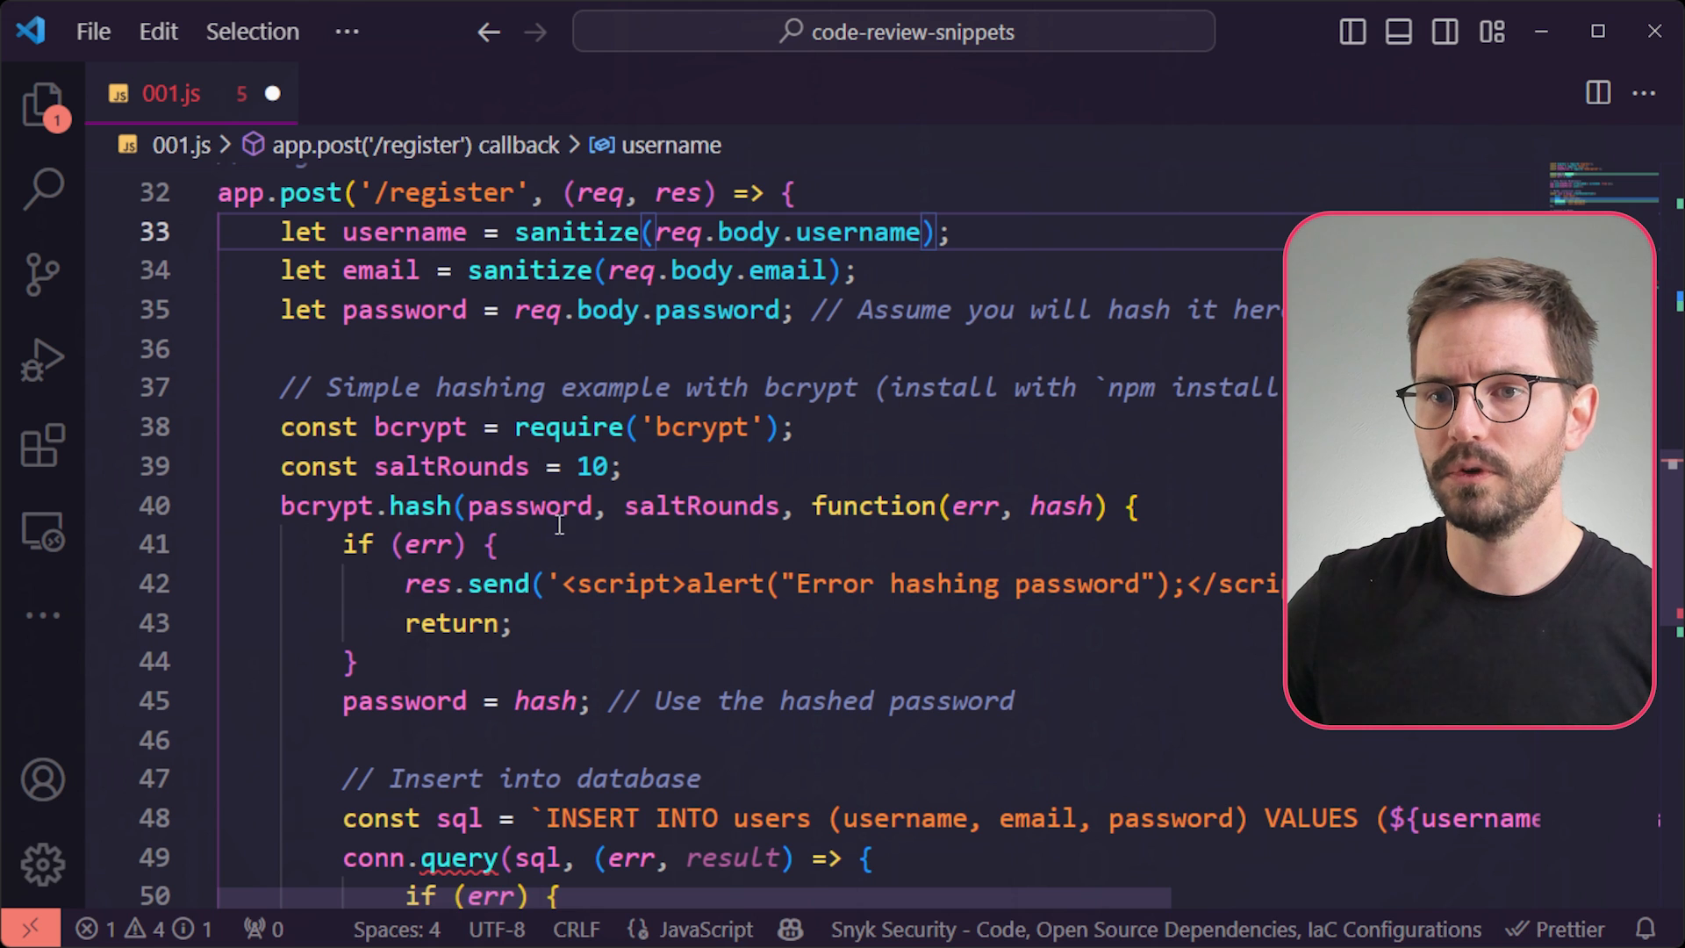
pyautogui.scroll(-3)
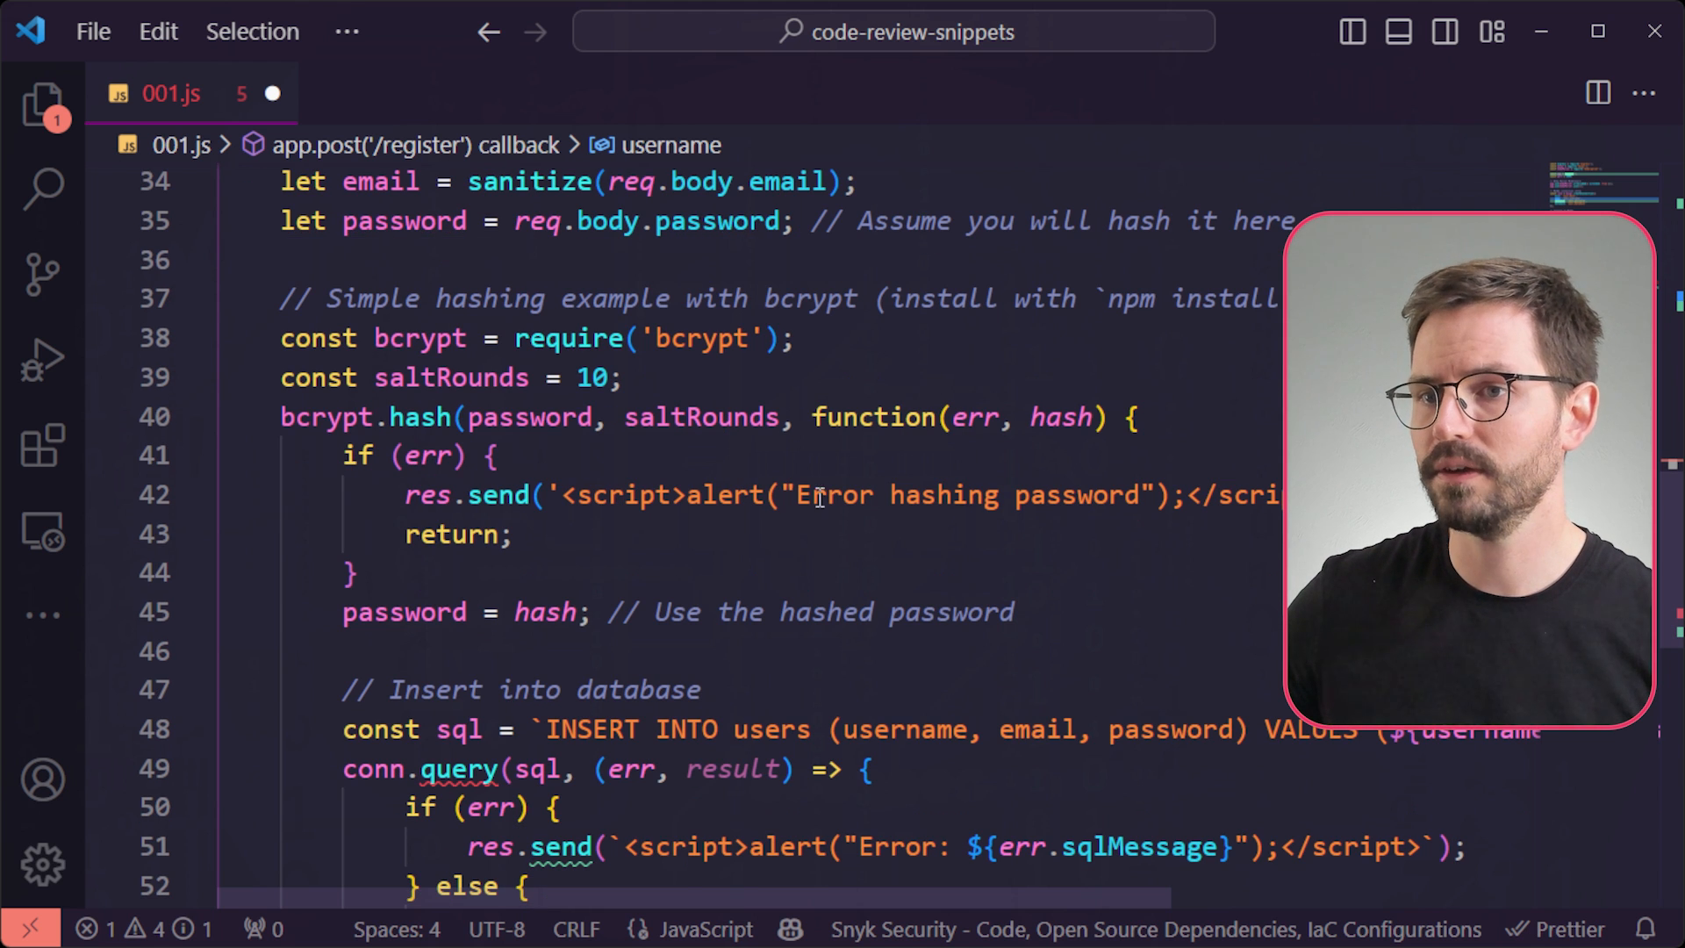
pyautogui.moveTo(1107, 495)
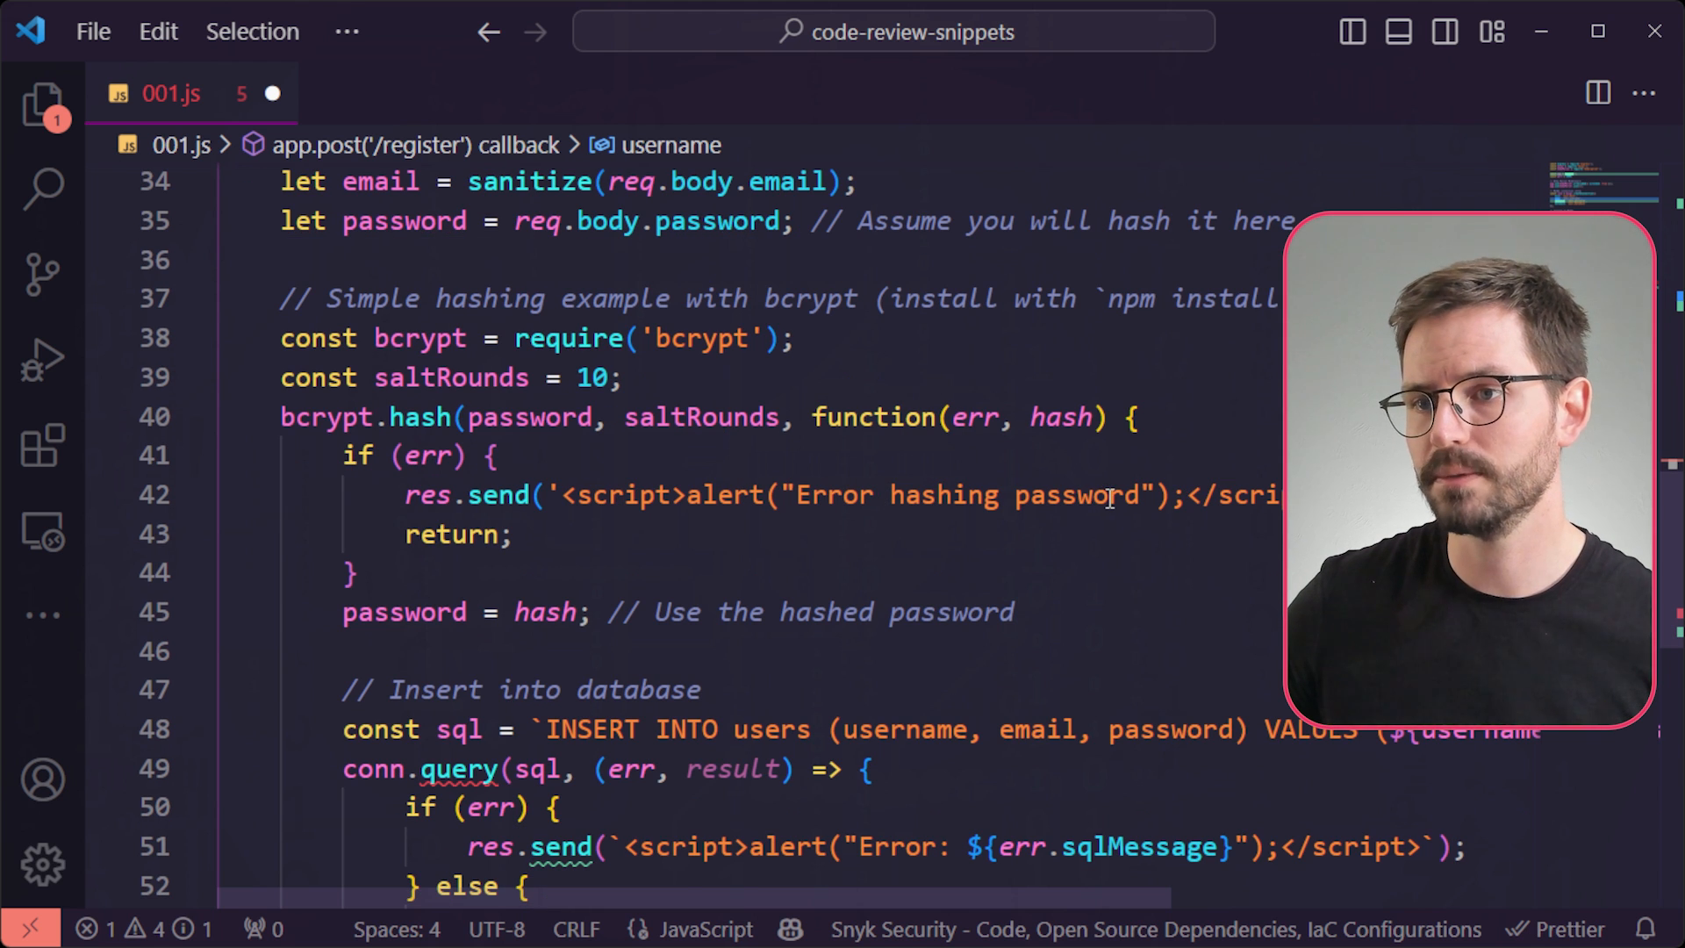
pyautogui.moveTo(405, 611)
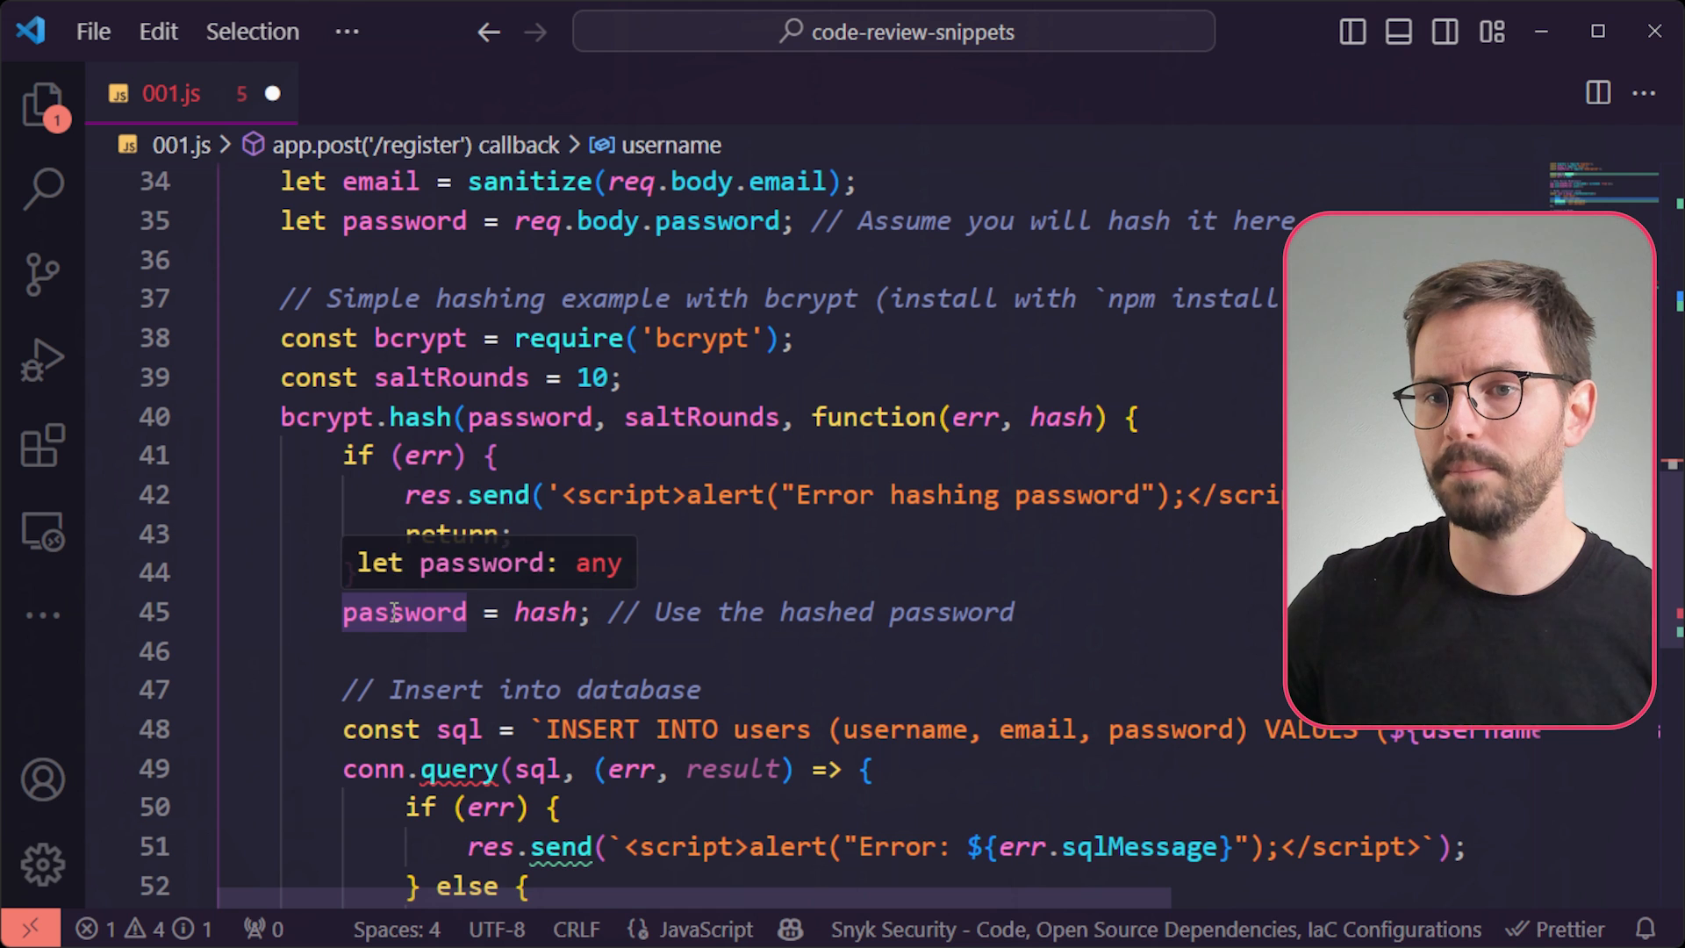
pyautogui.moveTo(544, 611)
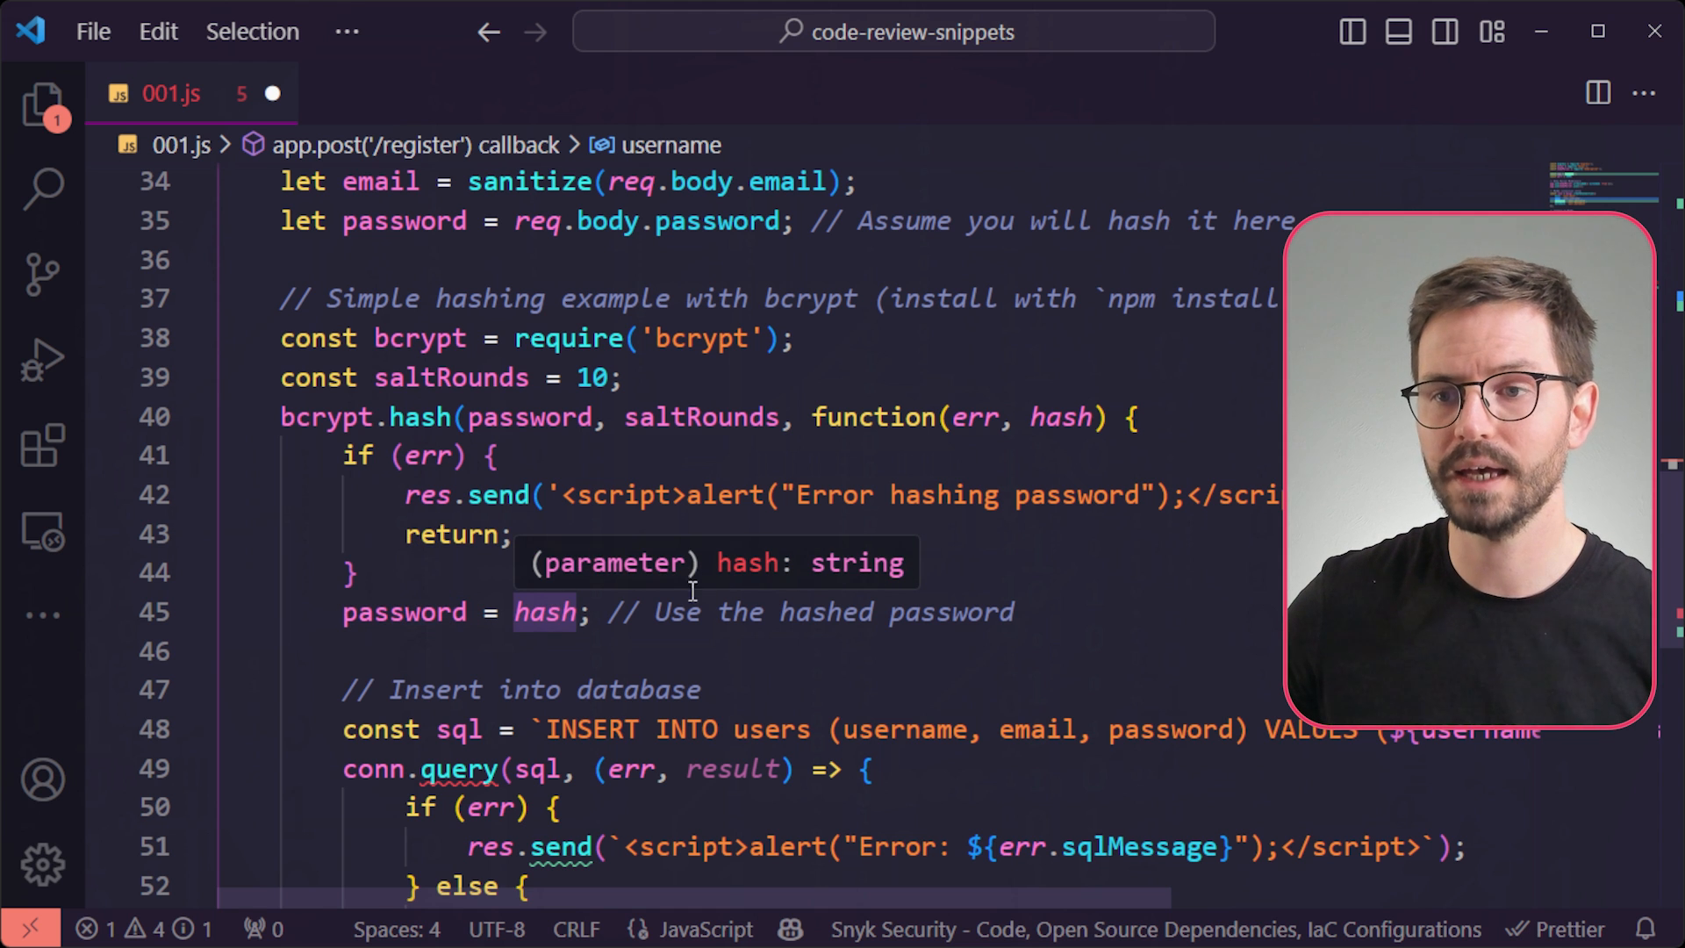
pyautogui.scroll(-3)
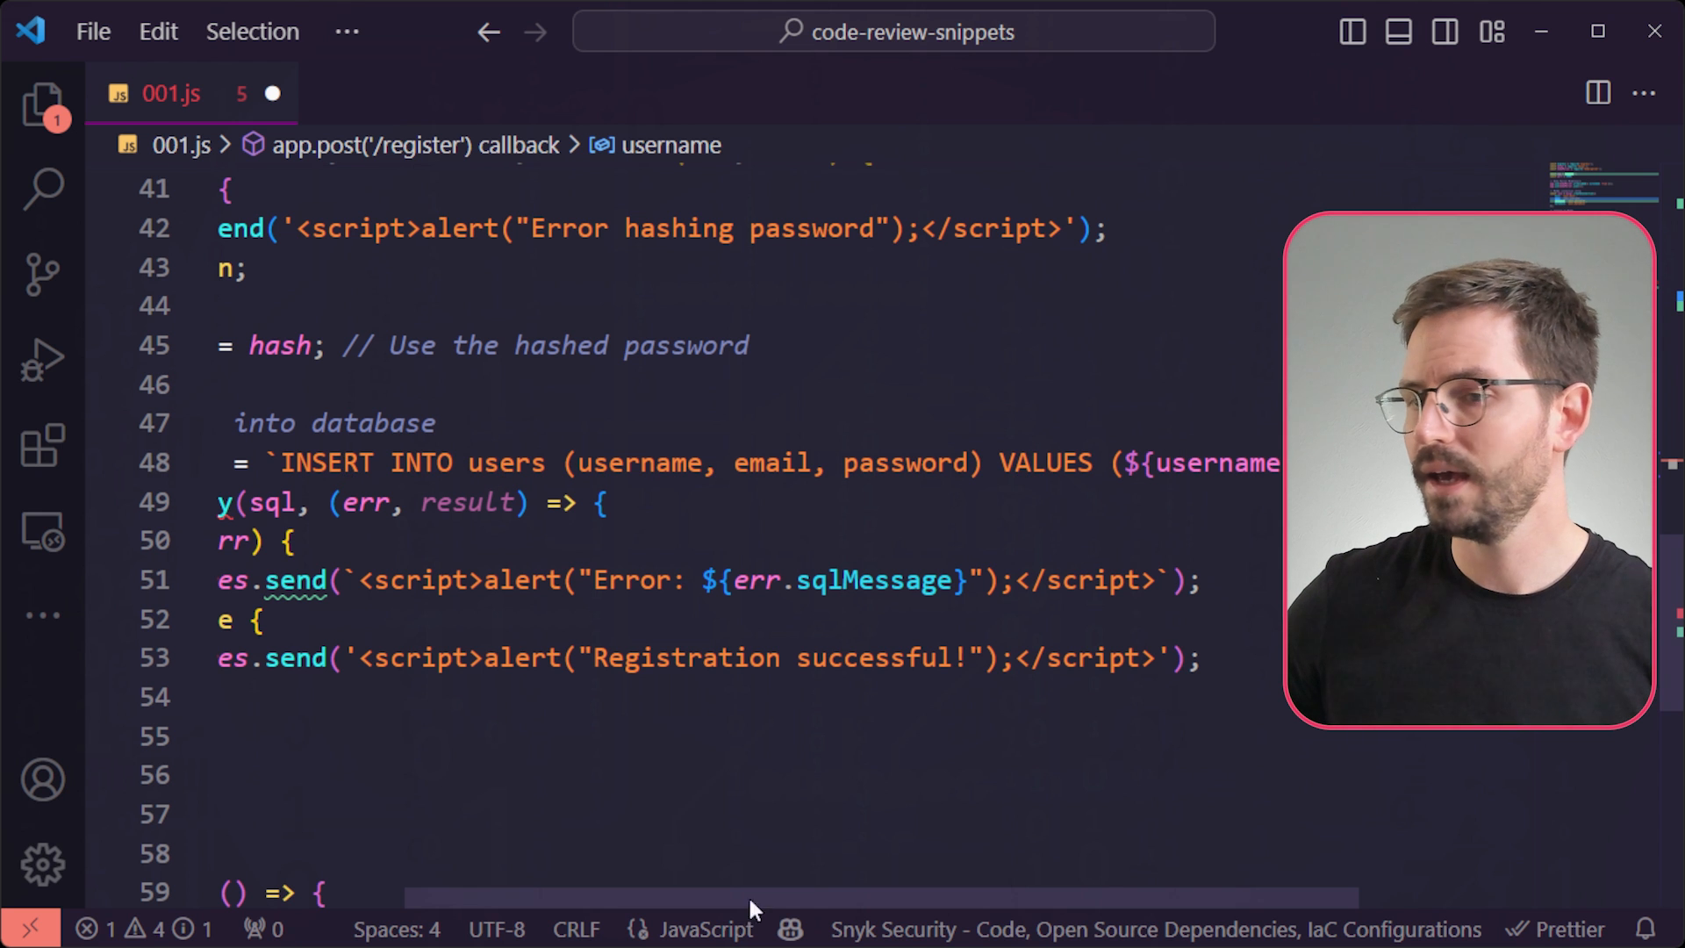
pyautogui.hscroll(3)
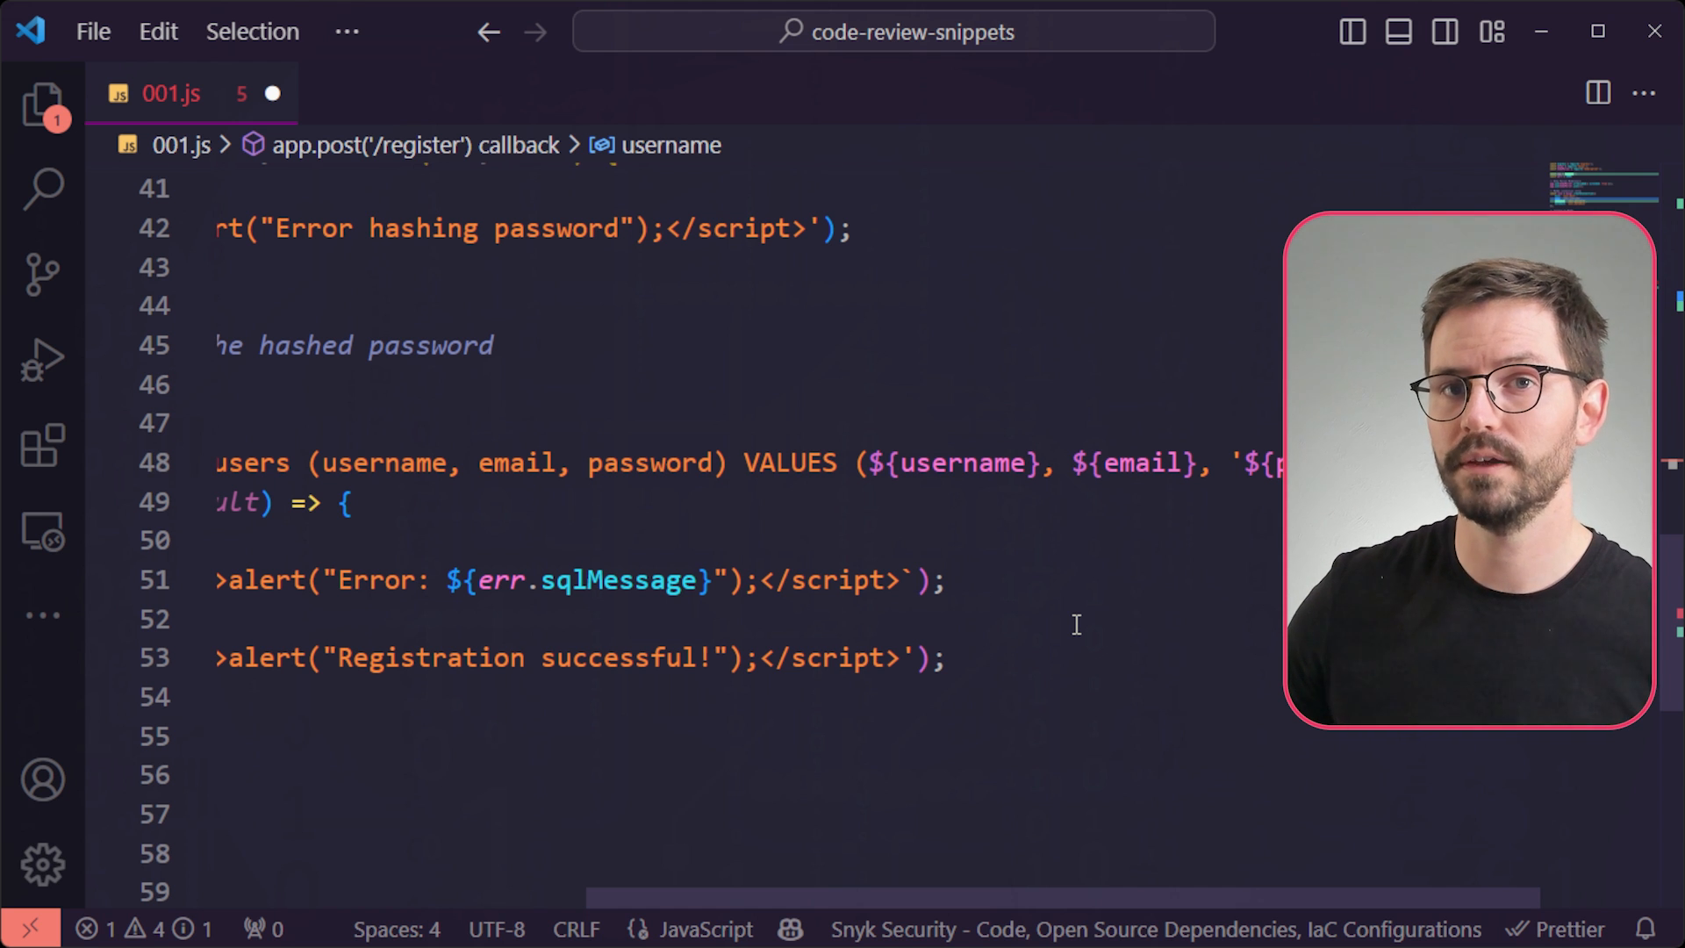
pyautogui.moveTo(962, 464)
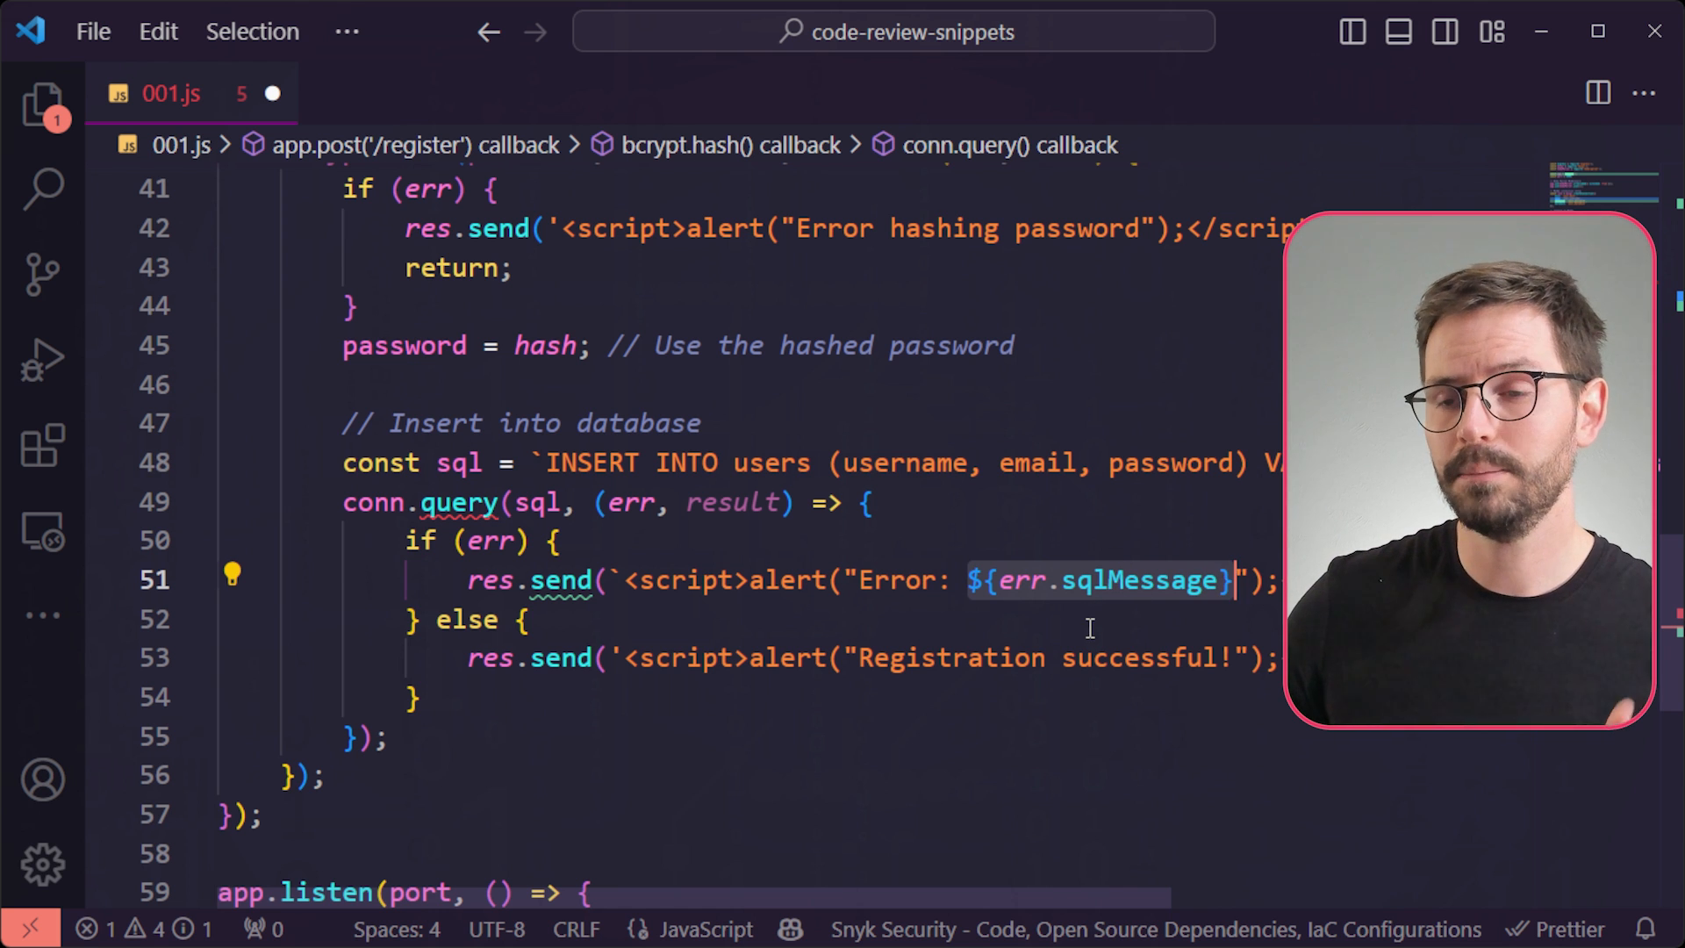
pyautogui.moveTo(1118, 581)
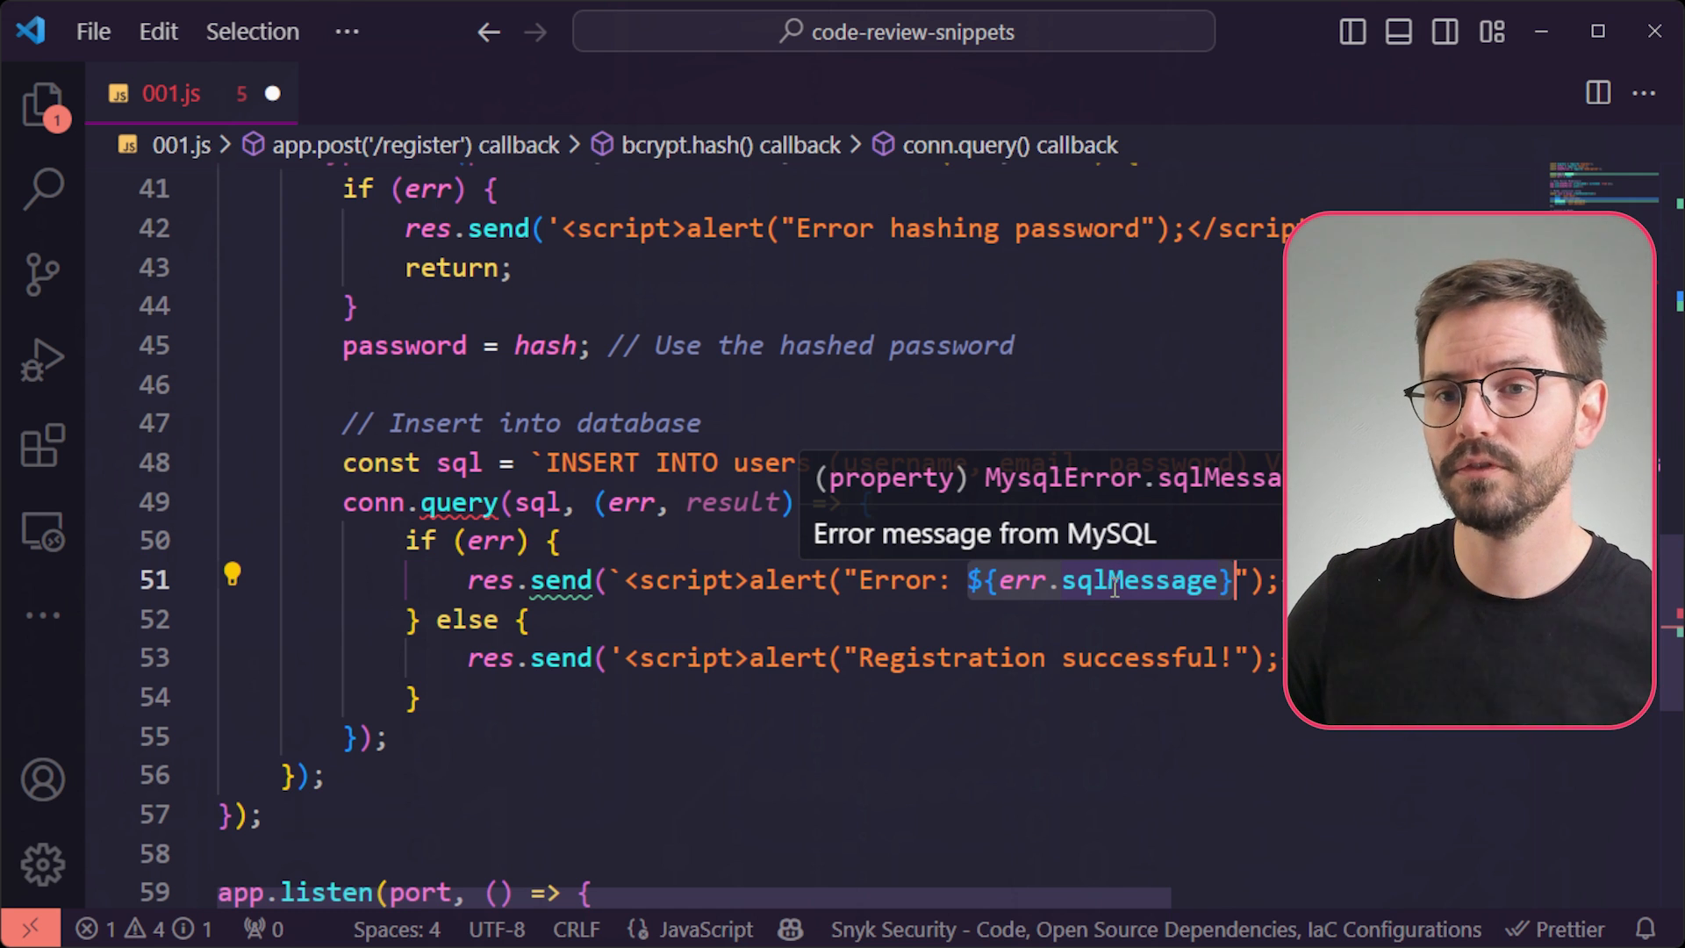
pyautogui.moveTo(1071, 636)
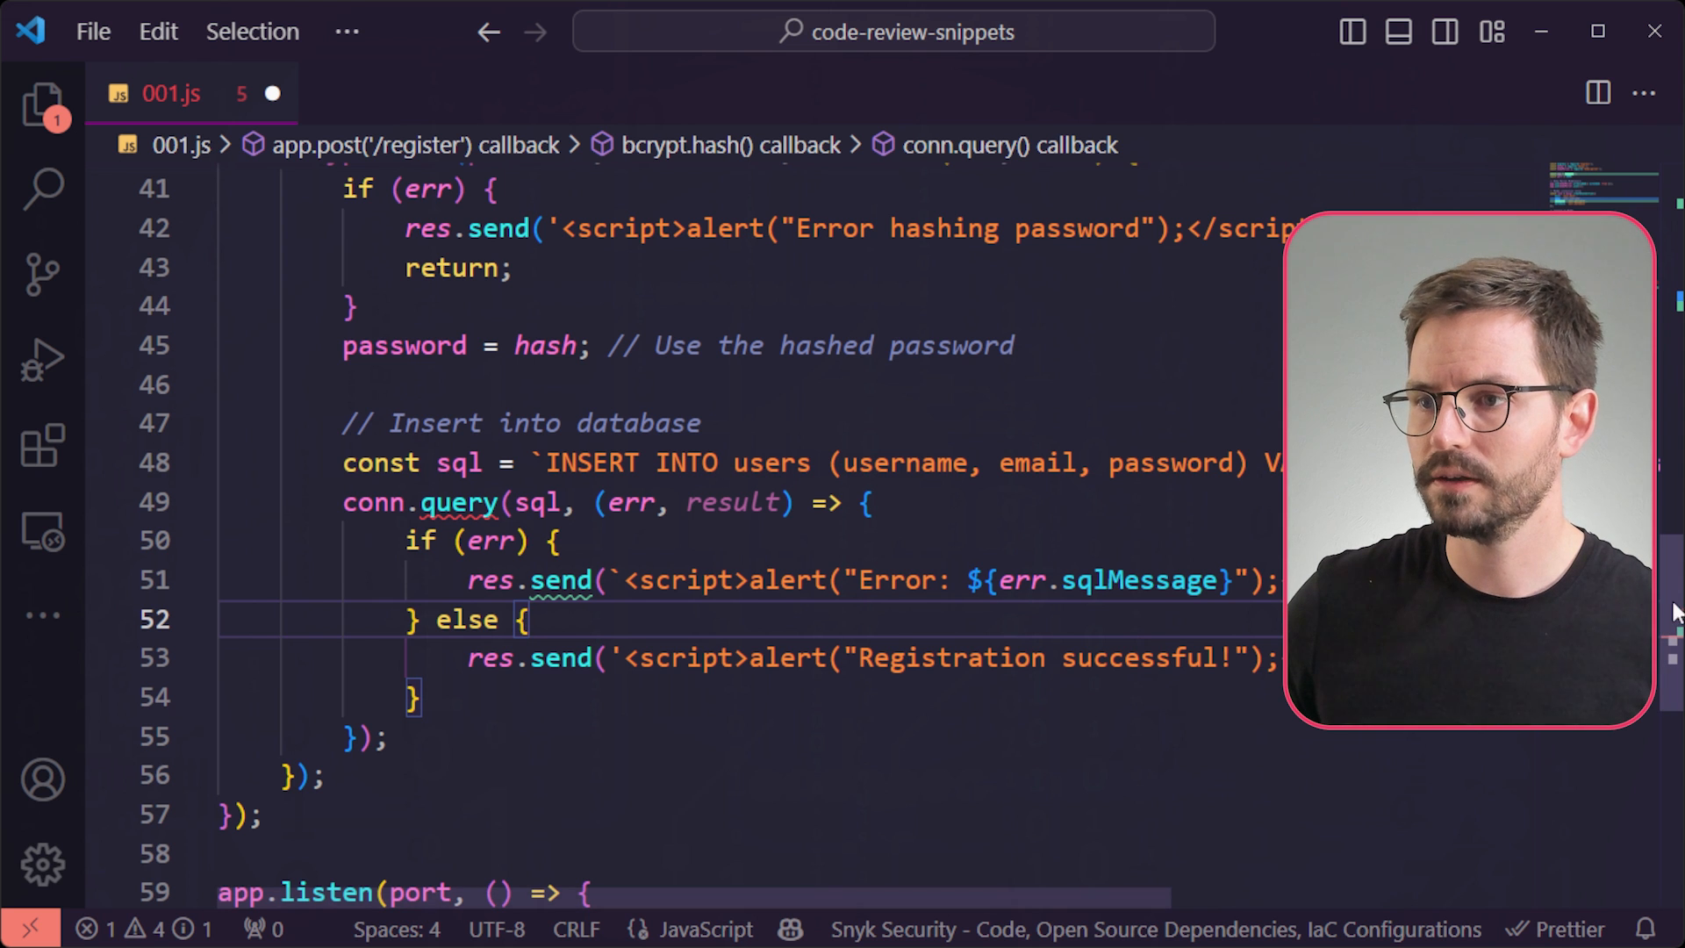
pyautogui.scroll(3)
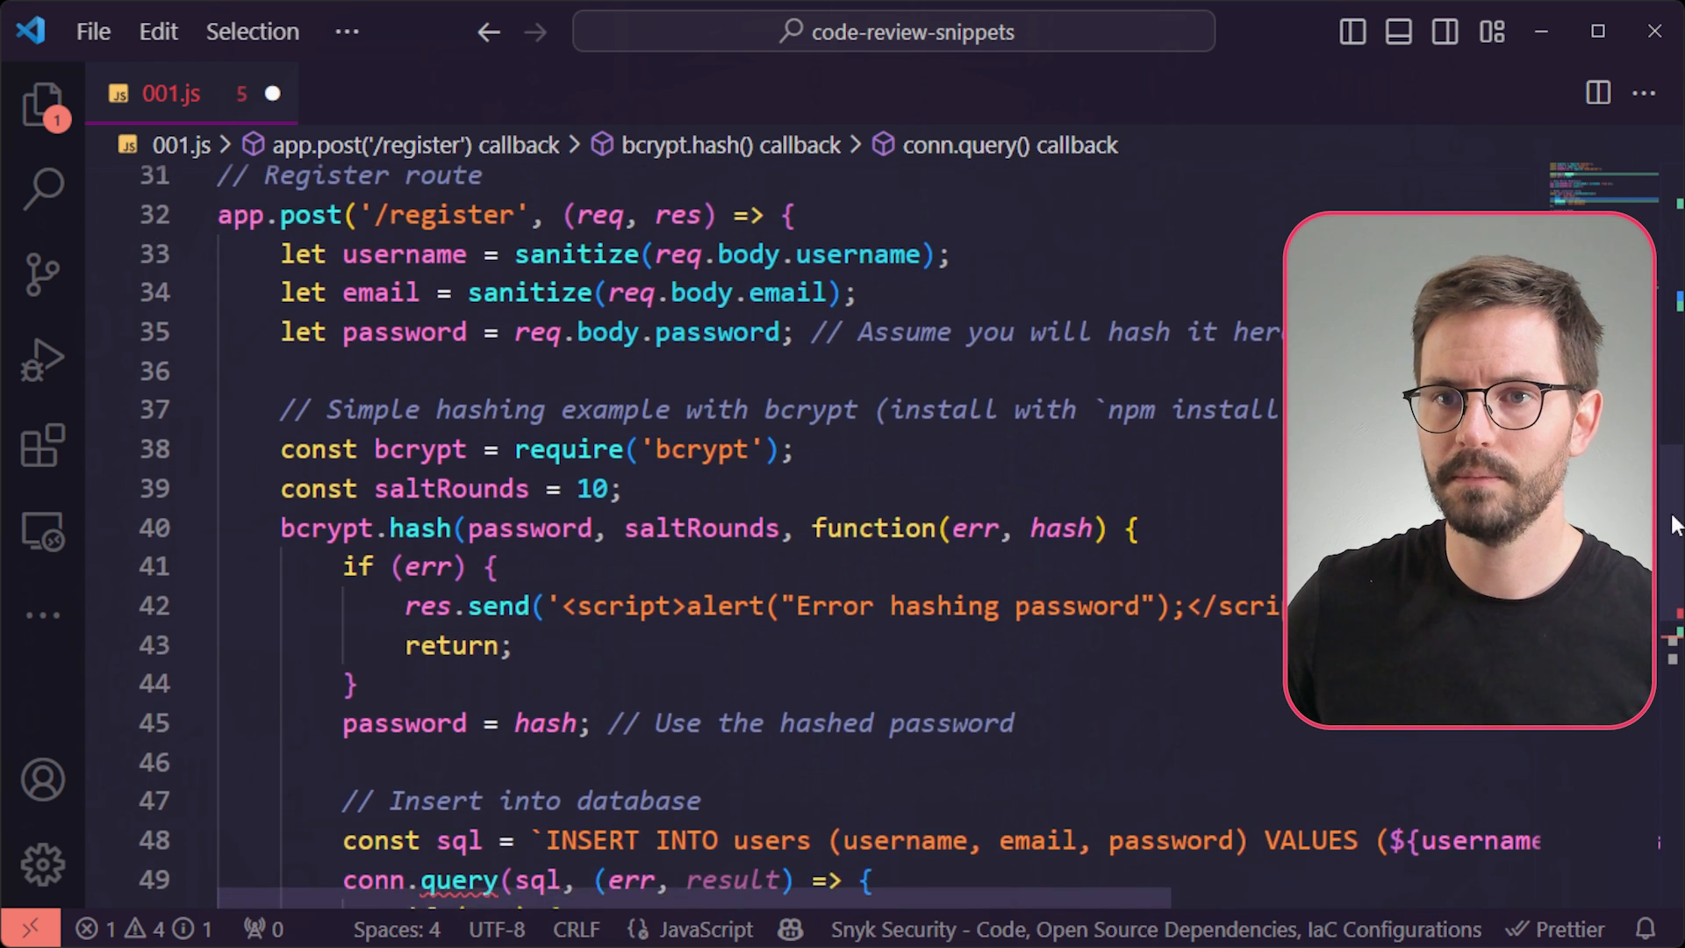
pyautogui.scroll(3)
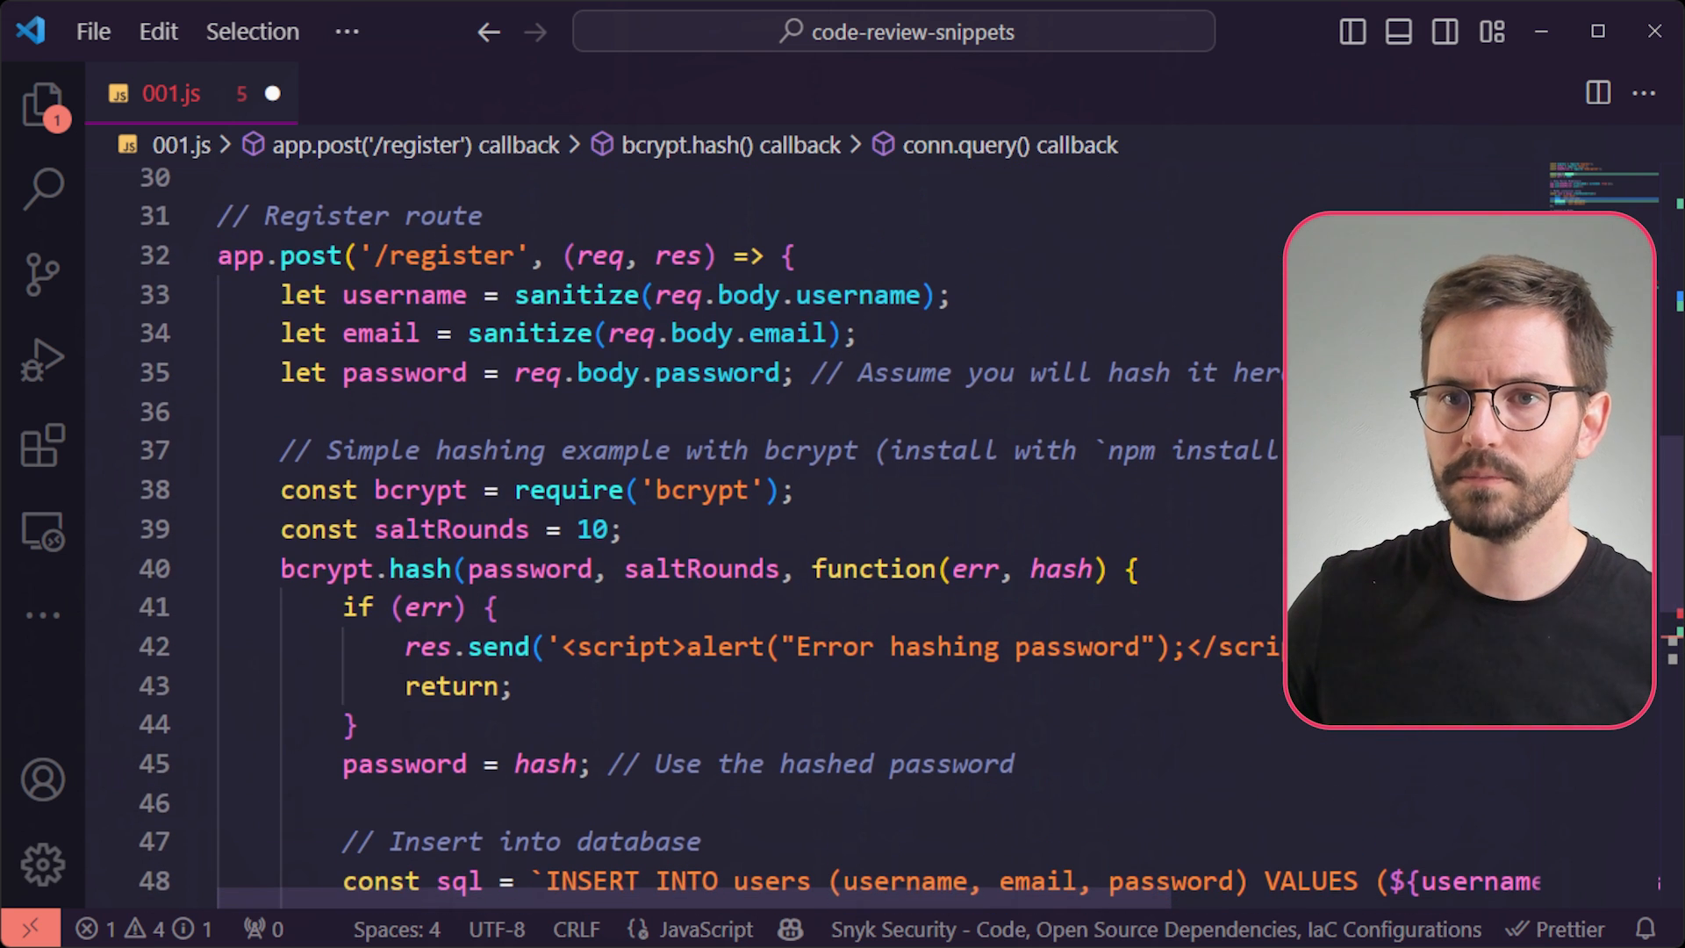
pyautogui.moveTo(578, 295)
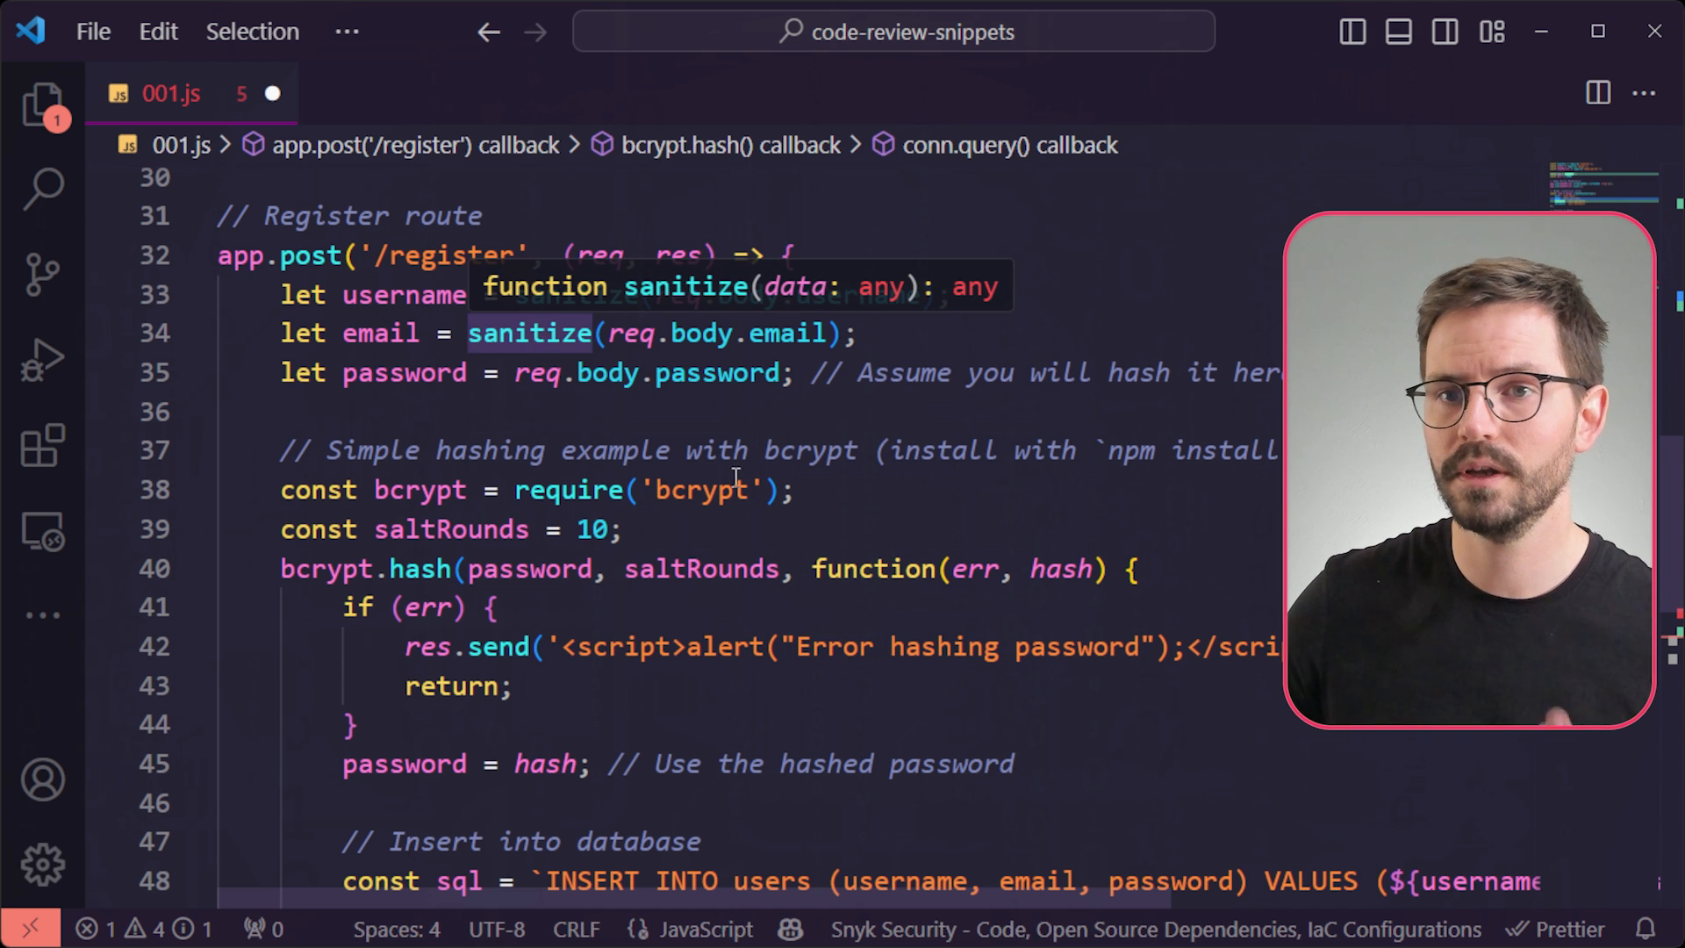
pyautogui.scroll(3)
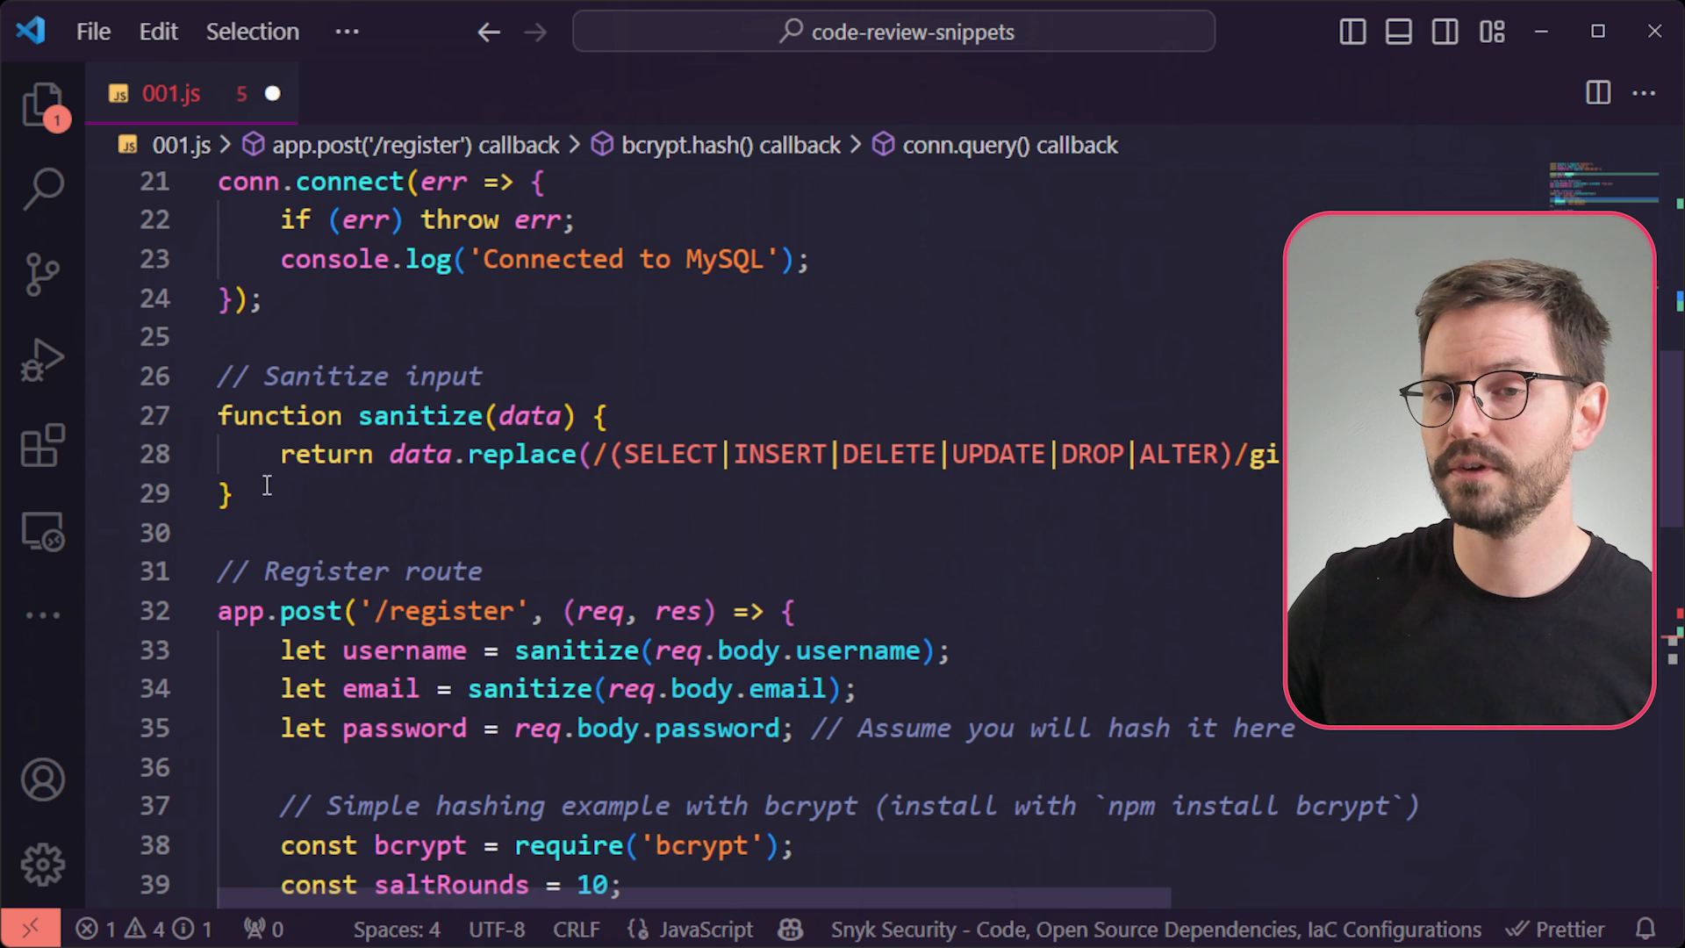
pyautogui.moveTo(418, 513)
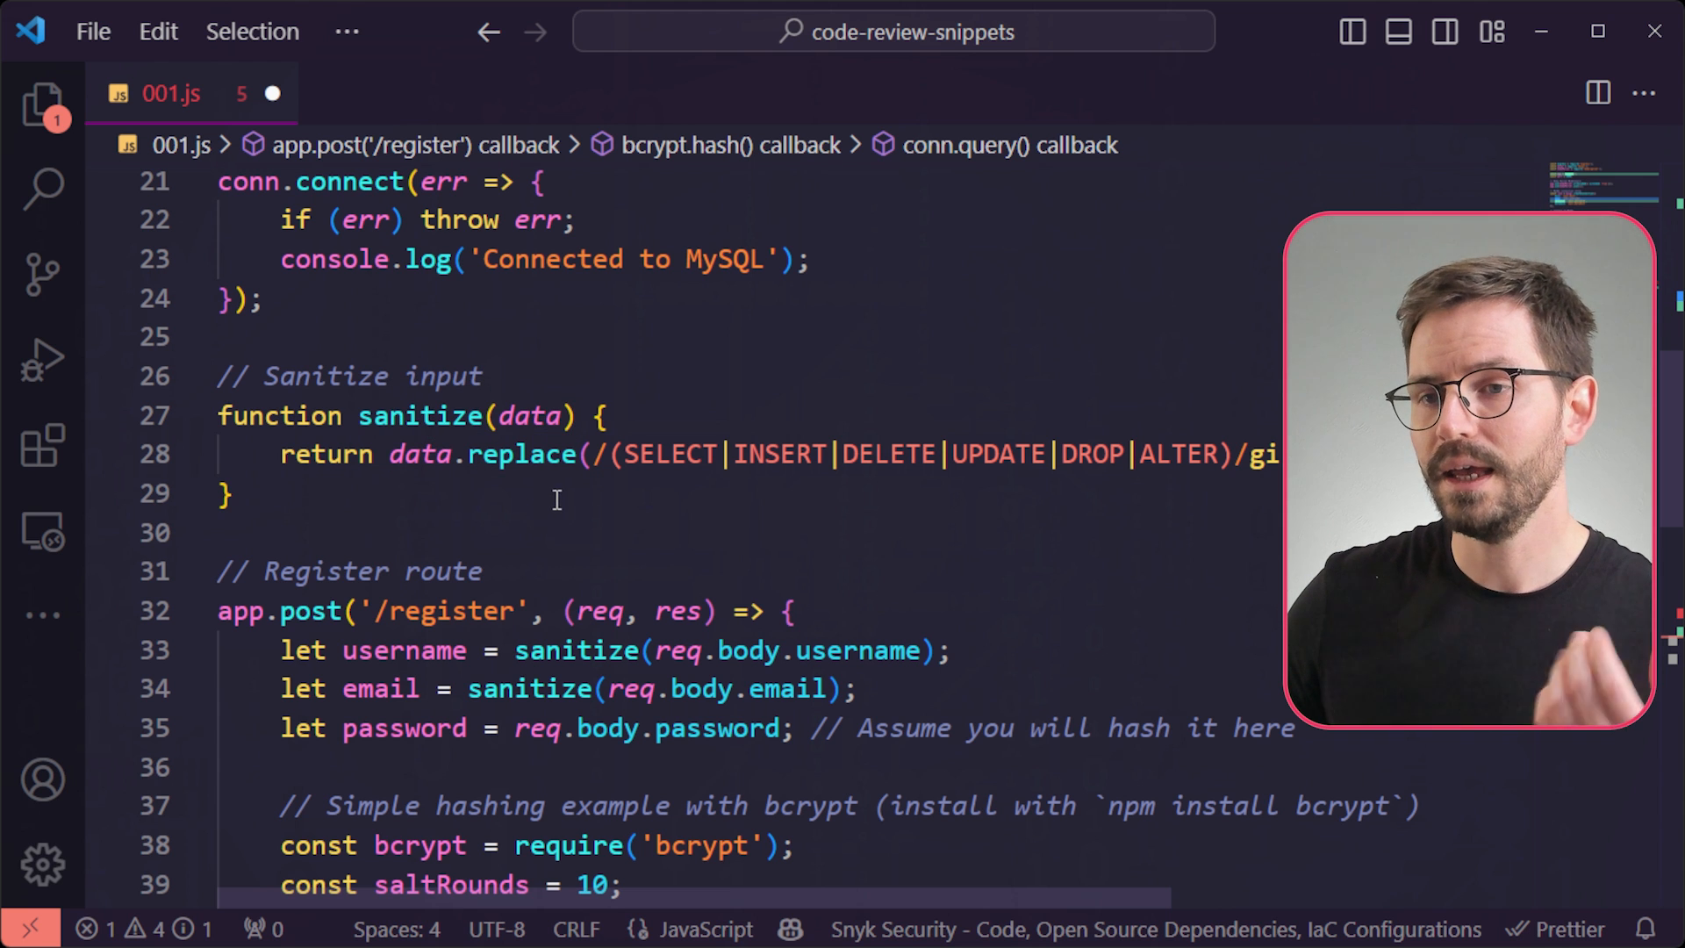
pyautogui.moveTo(693, 466)
pyautogui.write('// SelCT')
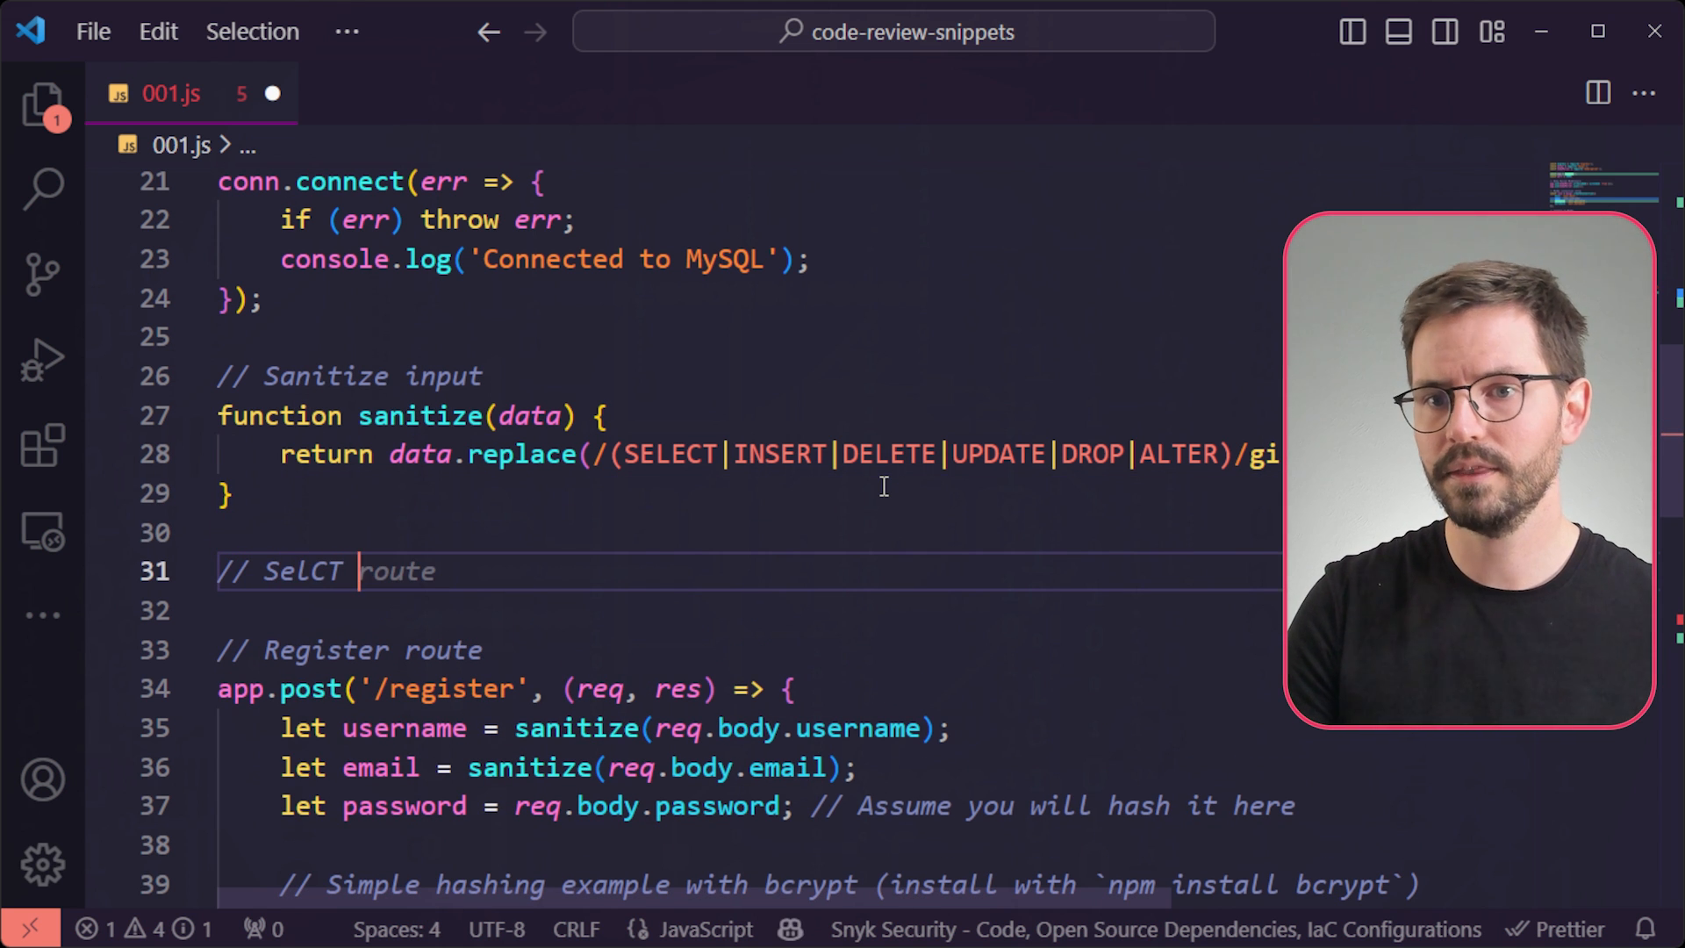
# Write a scratch comment testing SELECT and a nested SELSELECTECT against the sanitize regex.
pyautogui.write('Com')
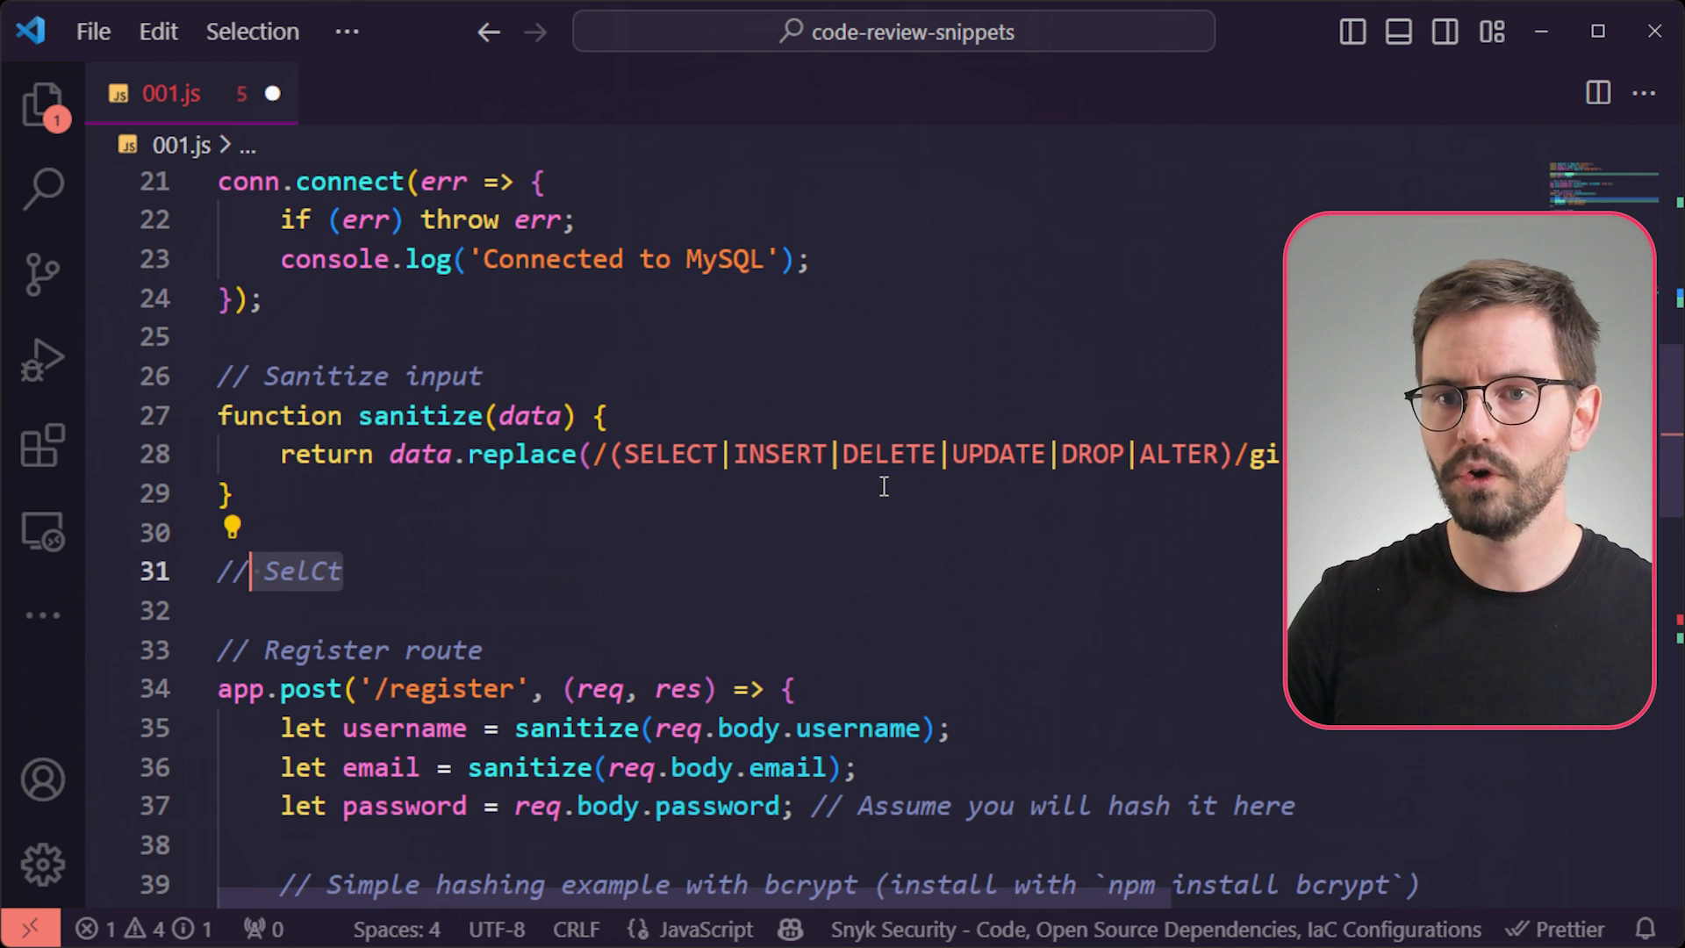
pyautogui.write('SELECT SELECT')
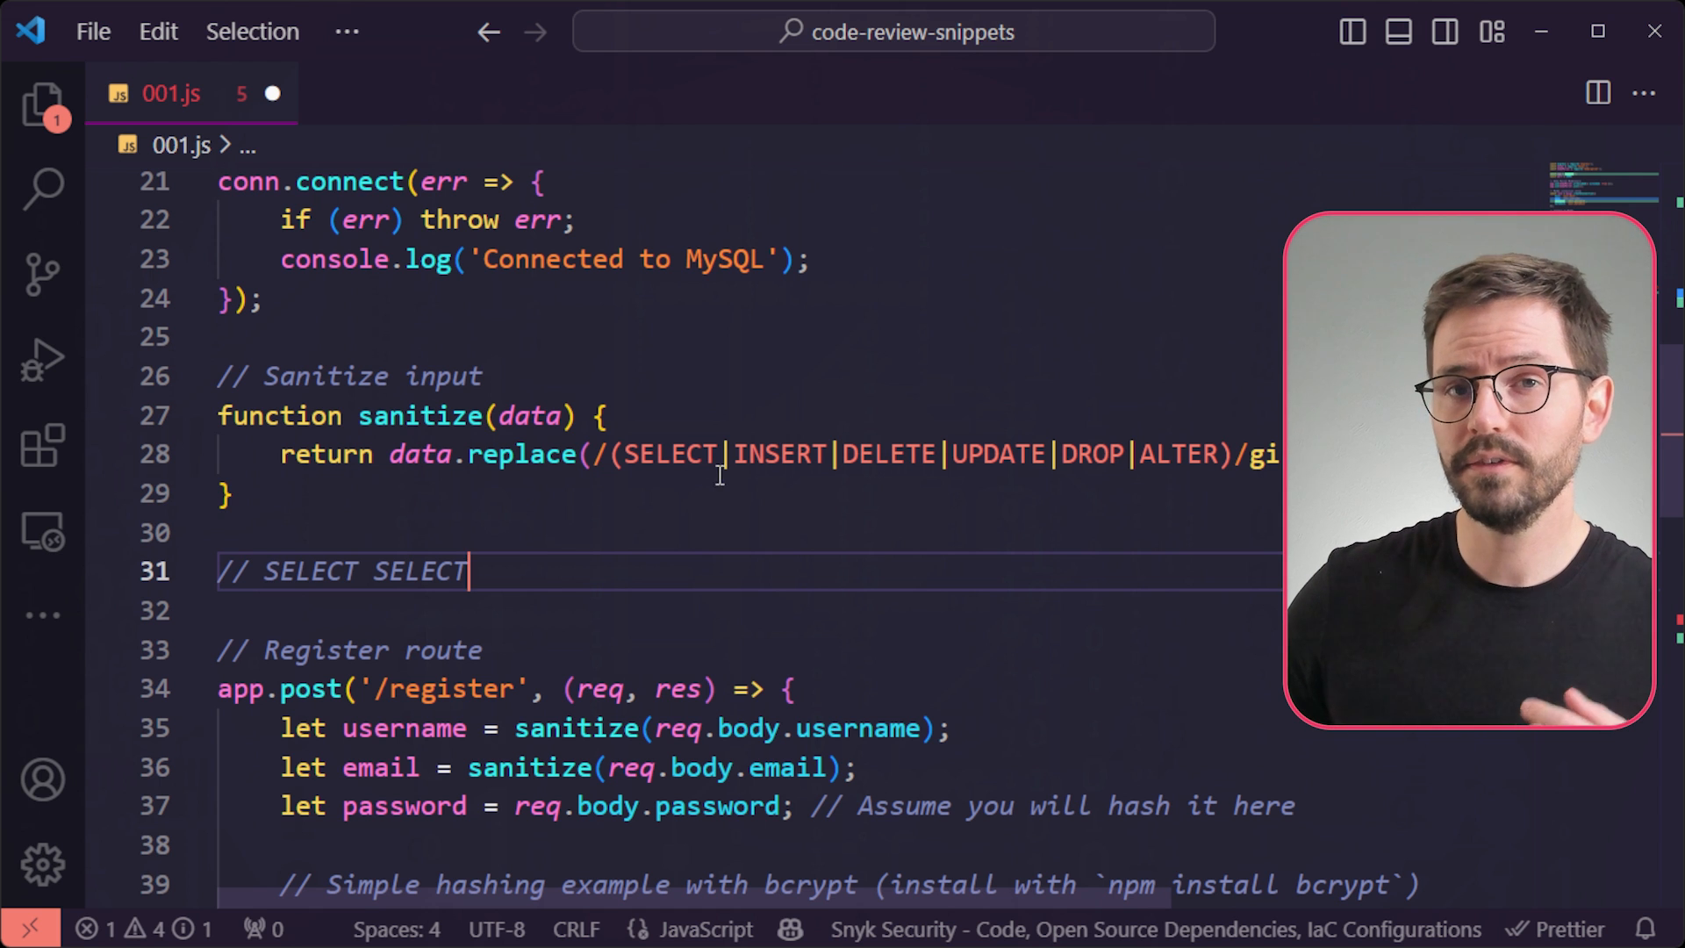
pyautogui.moveTo(718, 457)
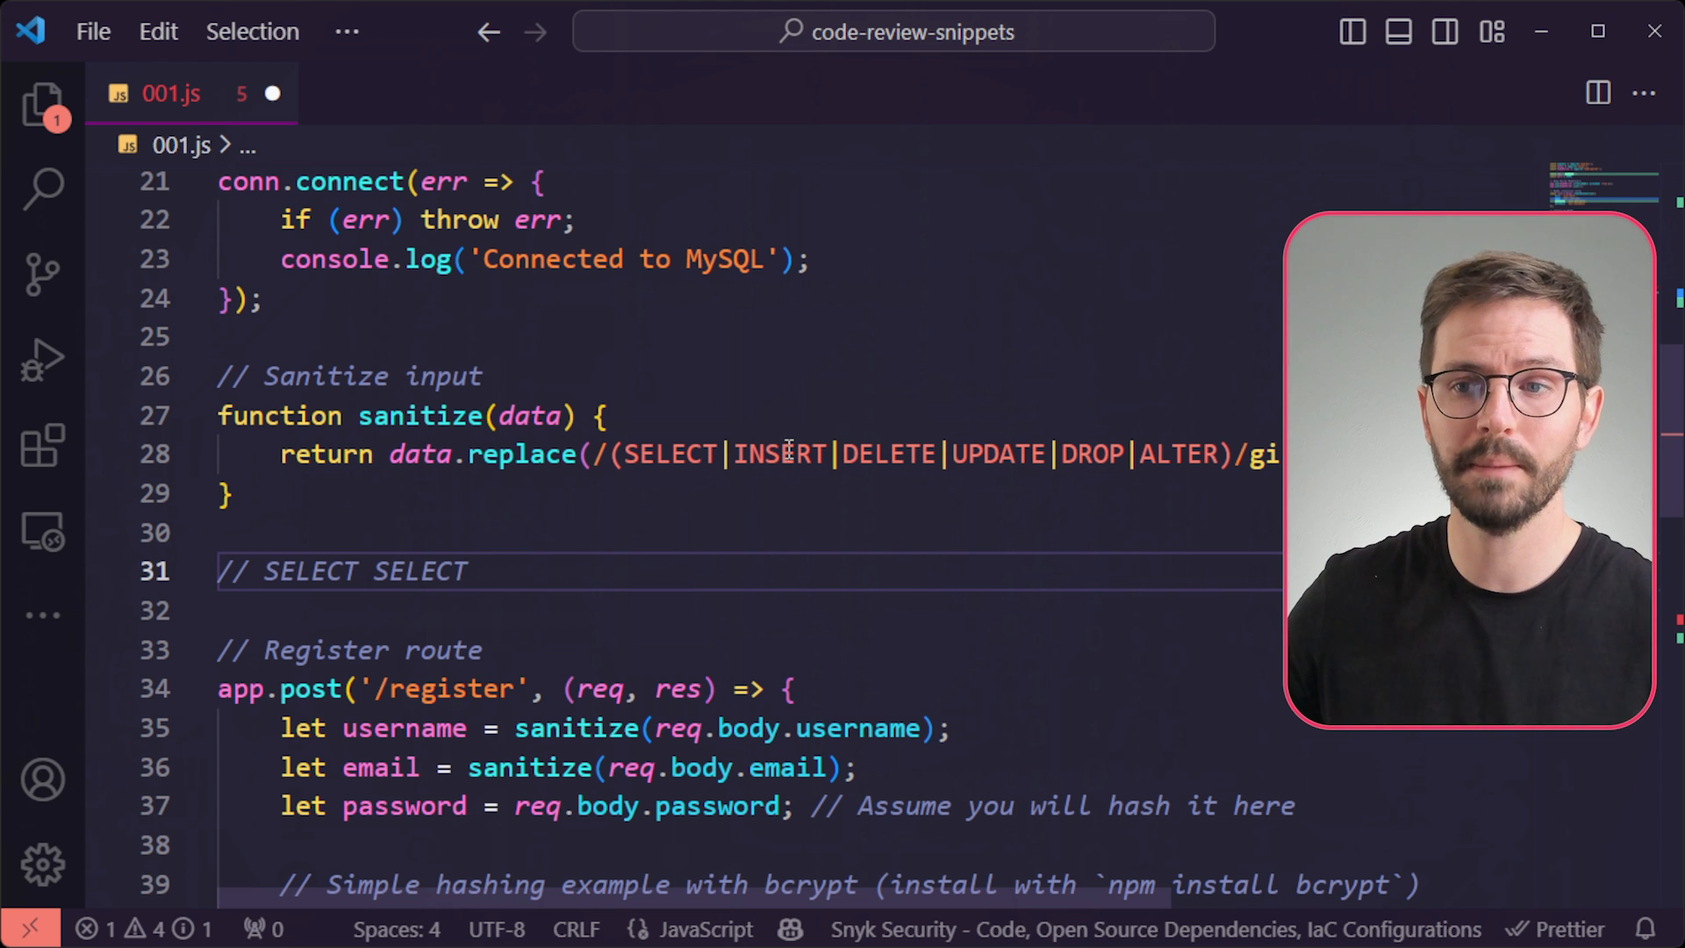
pyautogui.click(471, 571)
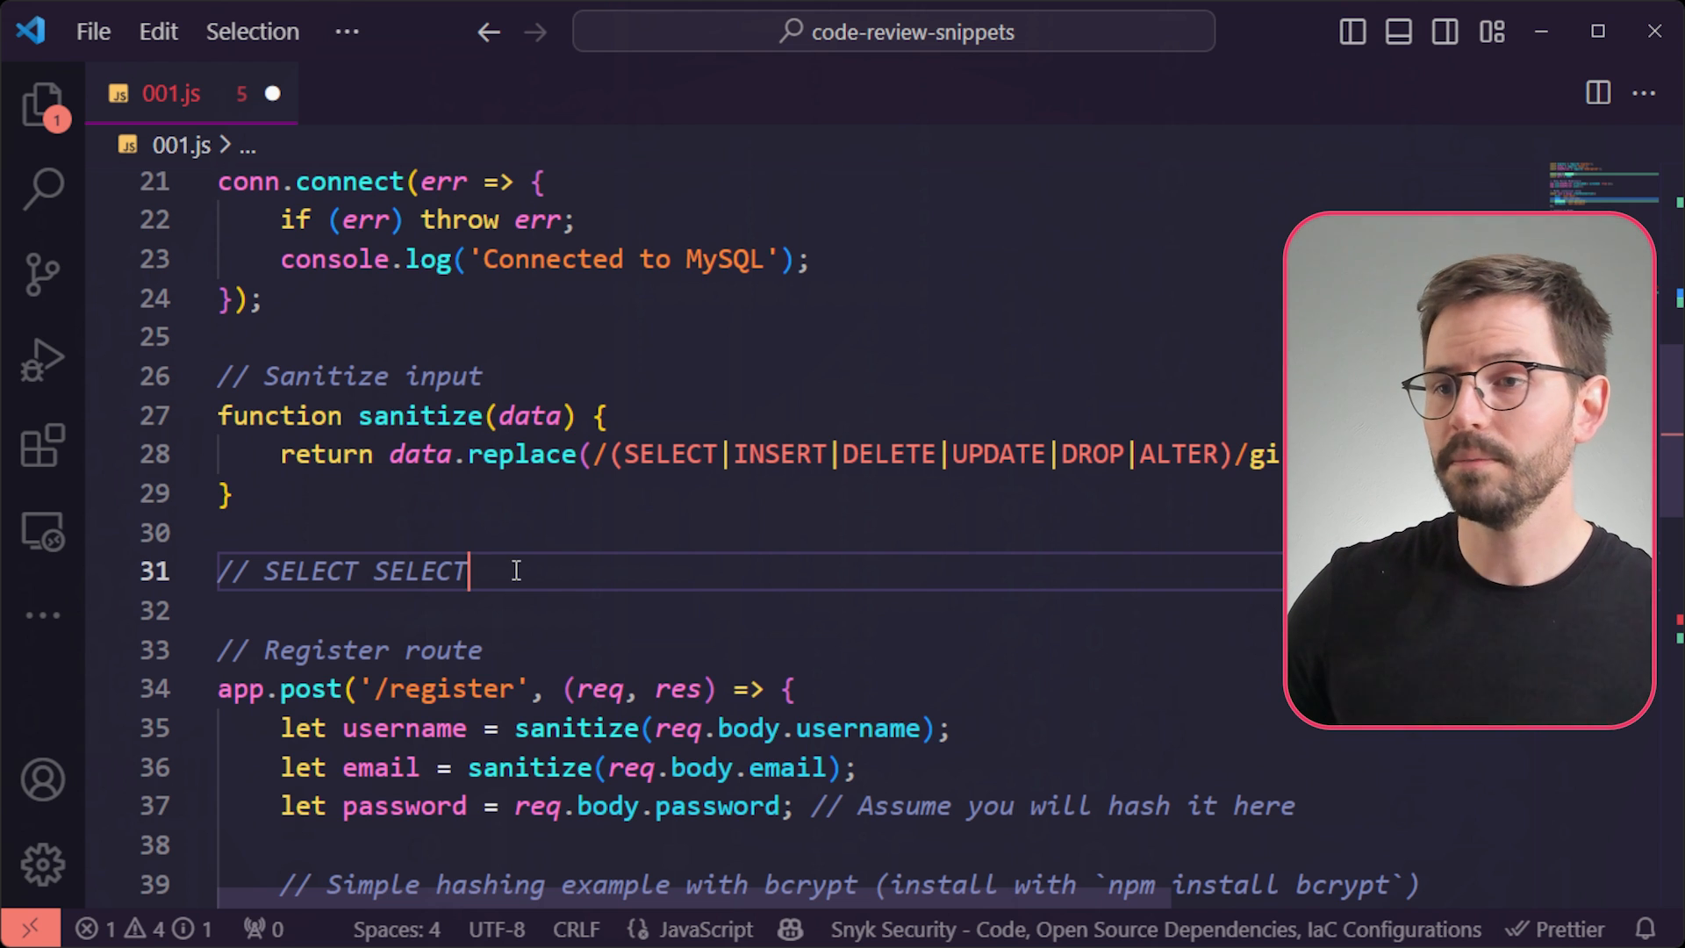
pyautogui.moveTo(941, 523)
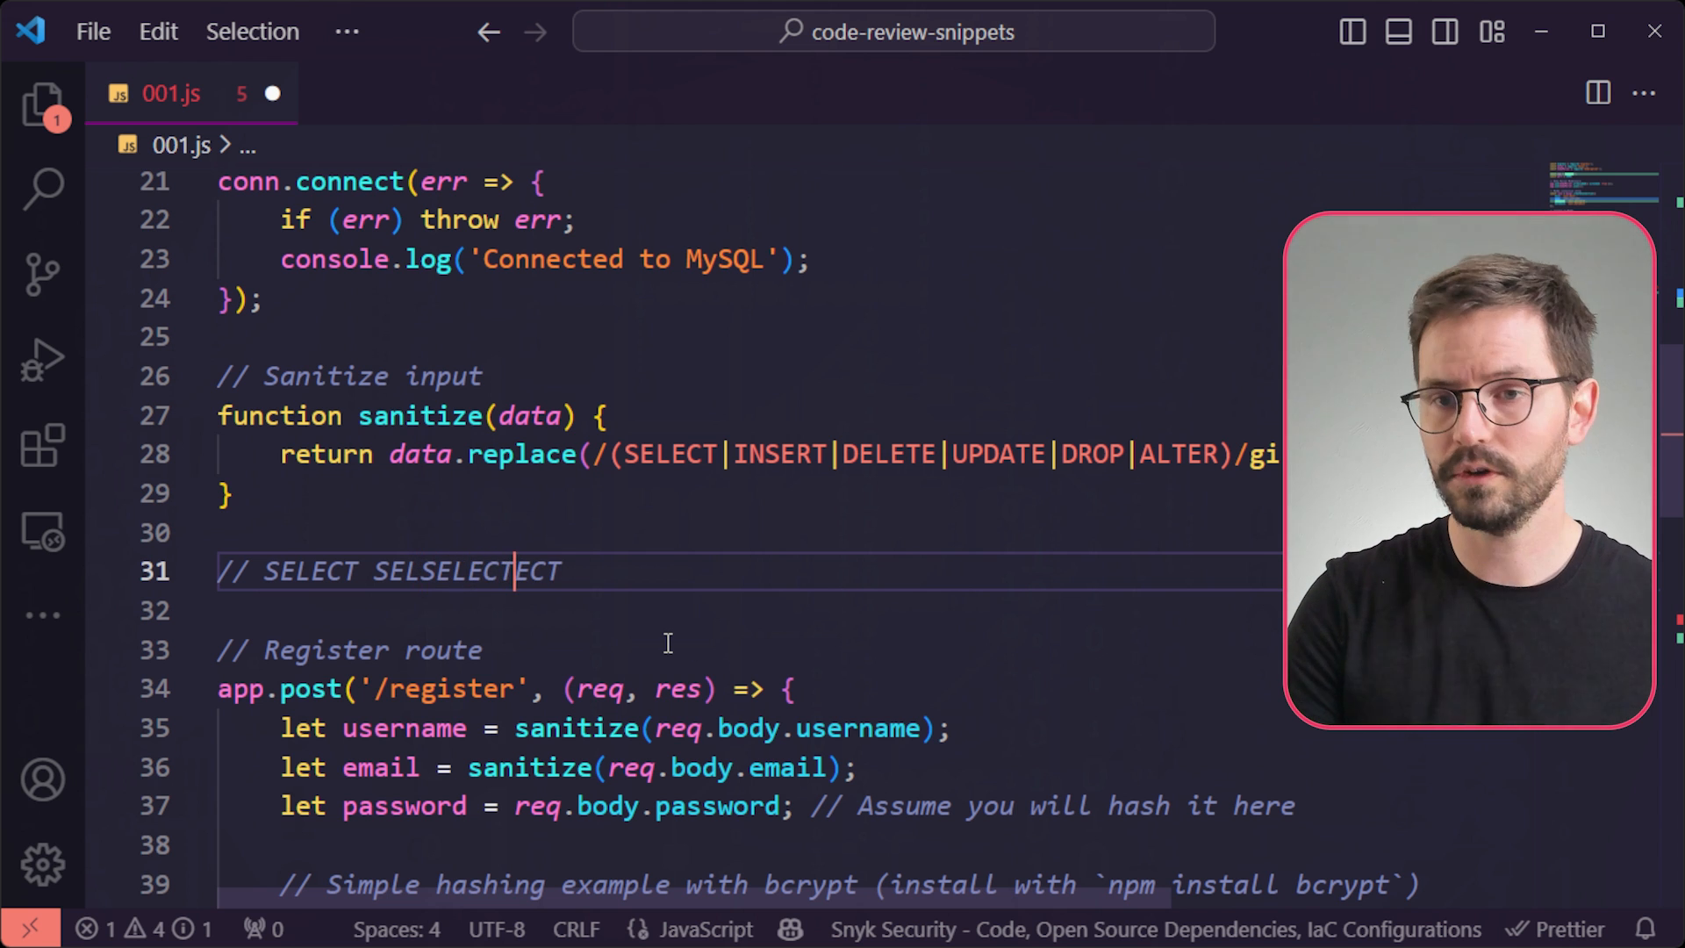
pyautogui.doubleClick(314, 570)
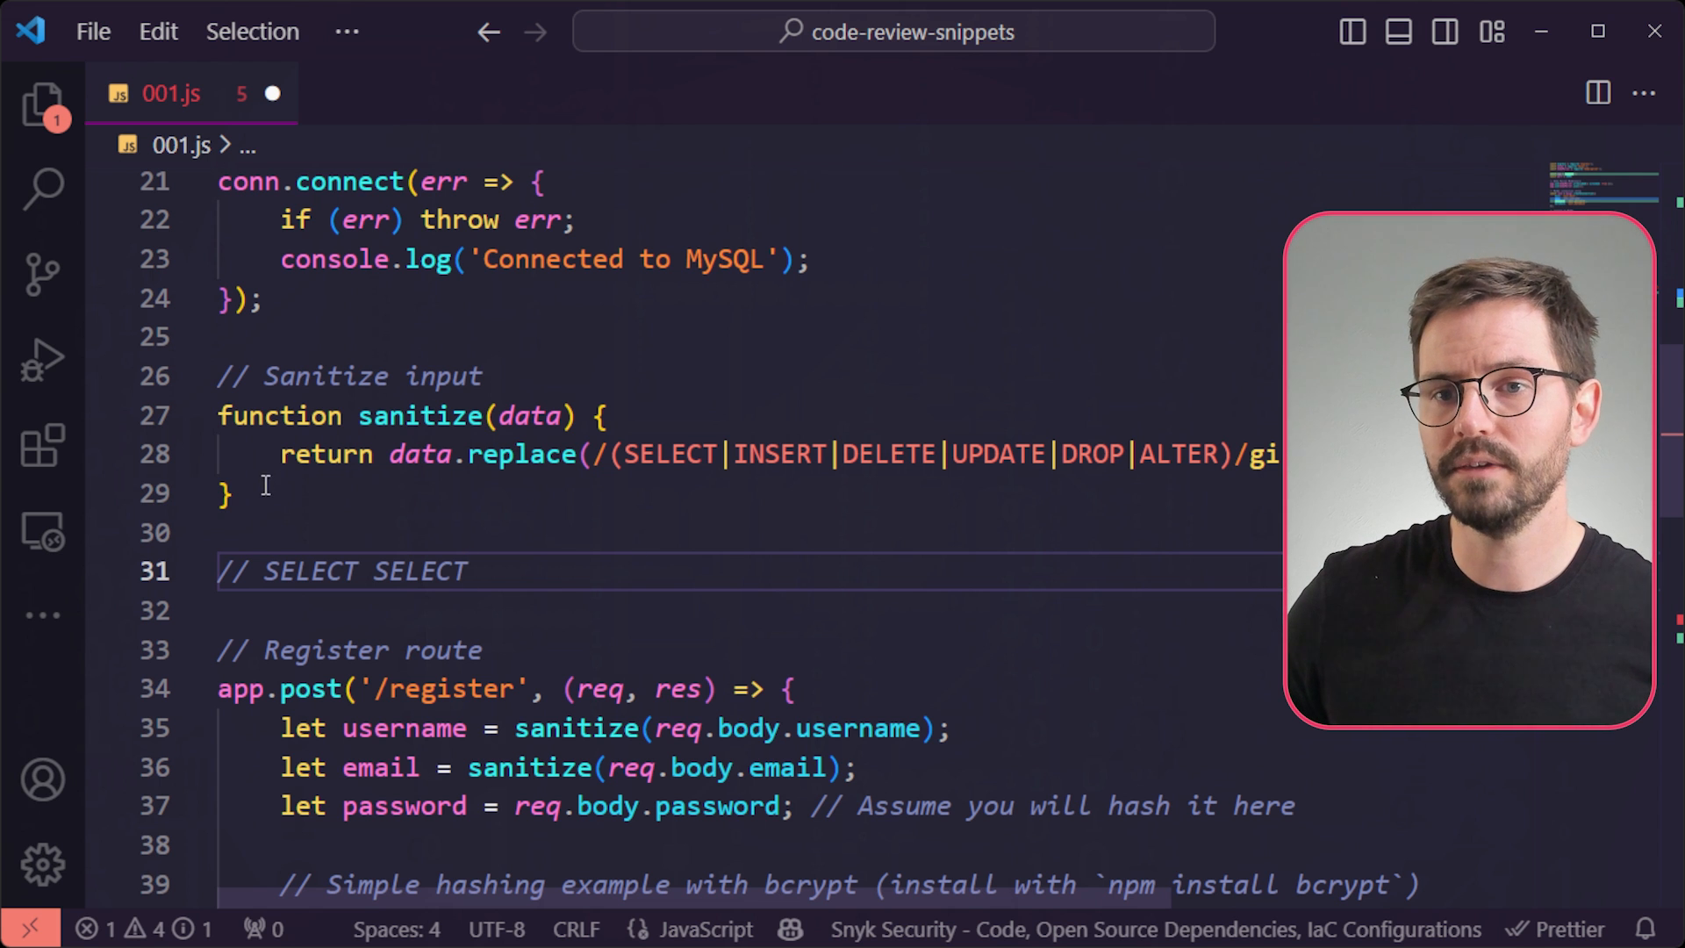
pyautogui.moveTo(421, 453)
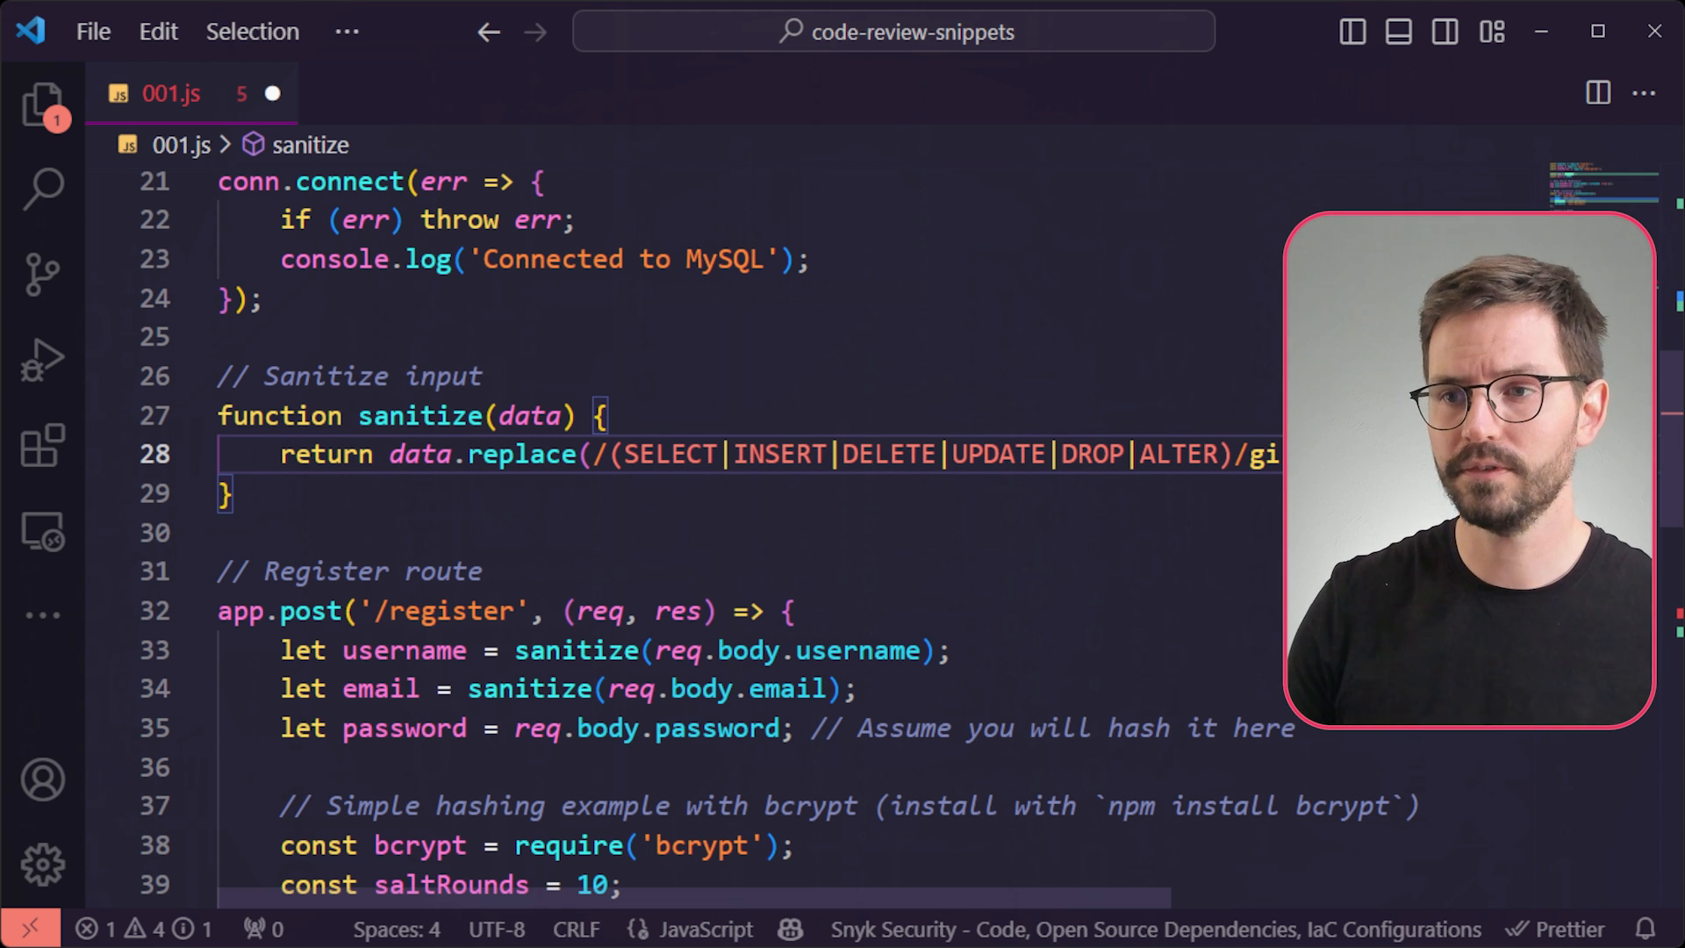
# Make sanitize return mysql.escape(data).trim() and comment out the old data.replace line.
pyautogui.press('Enter')
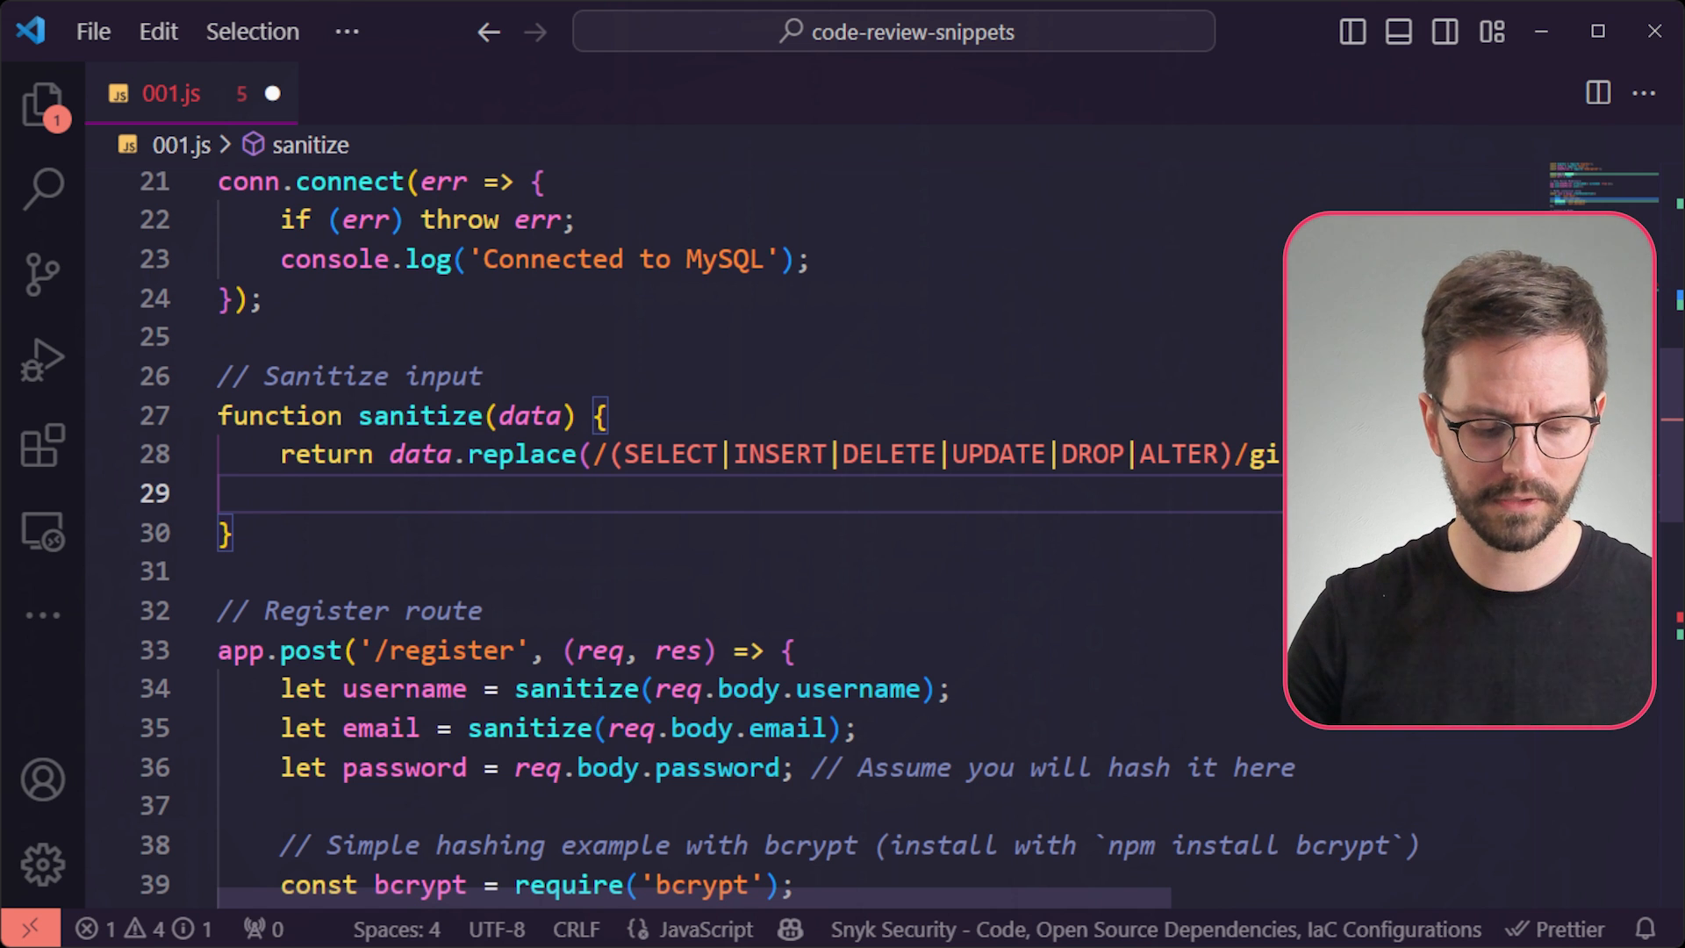
pyautogui.write('return')
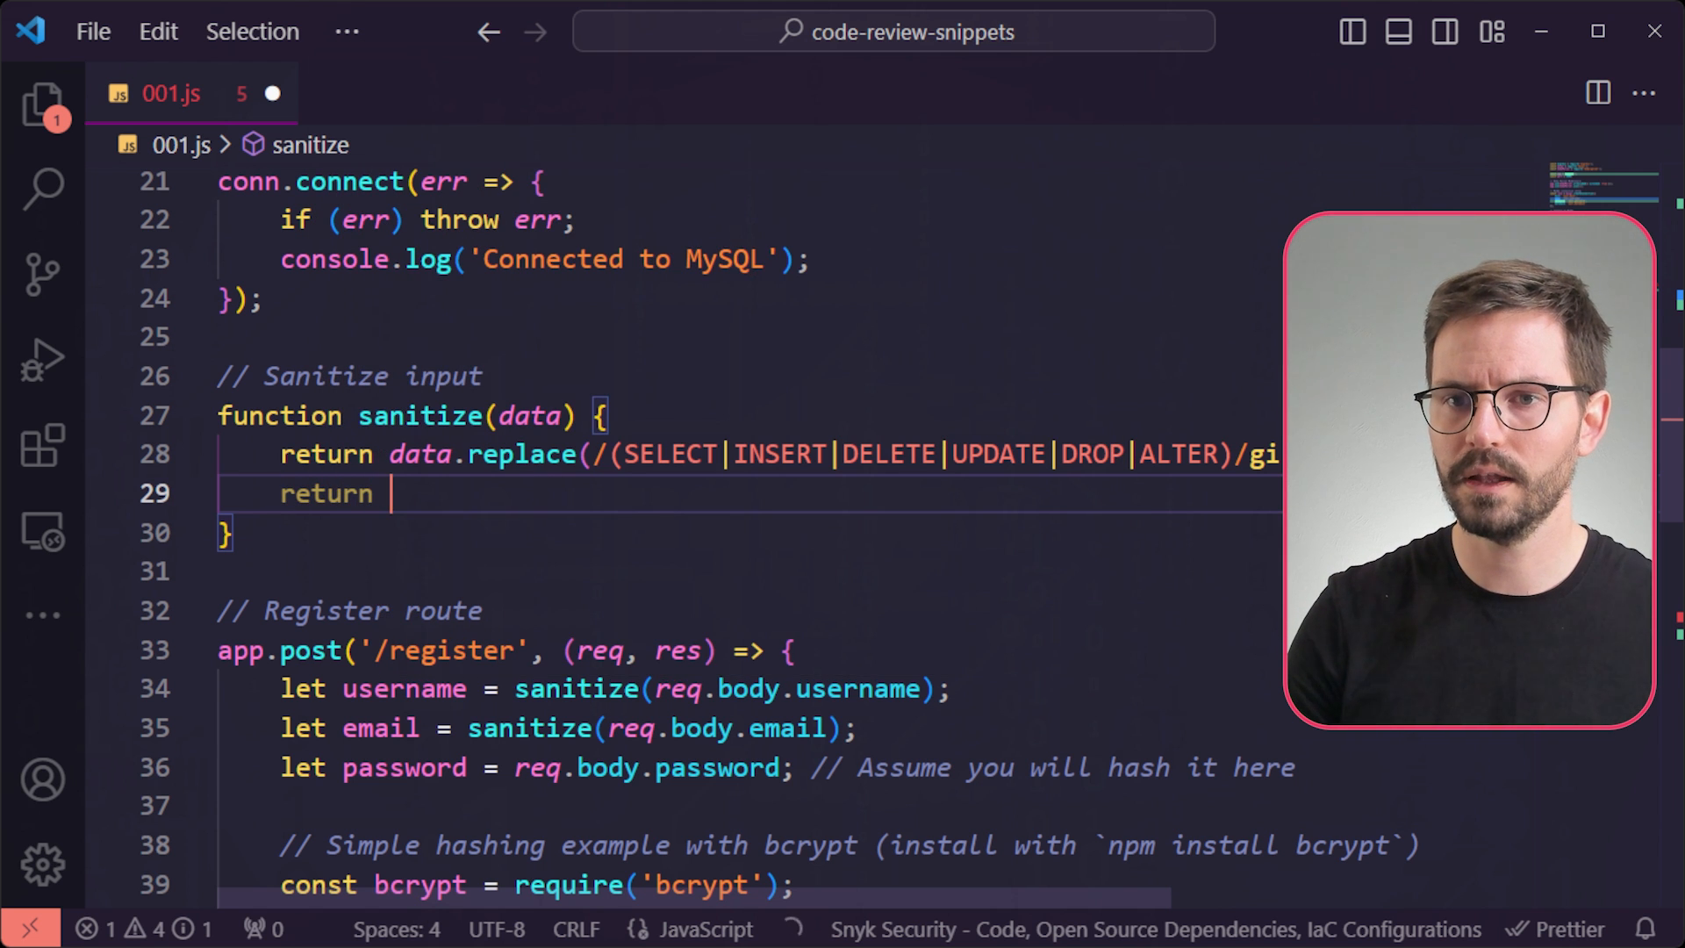
pyautogui.write('myu')
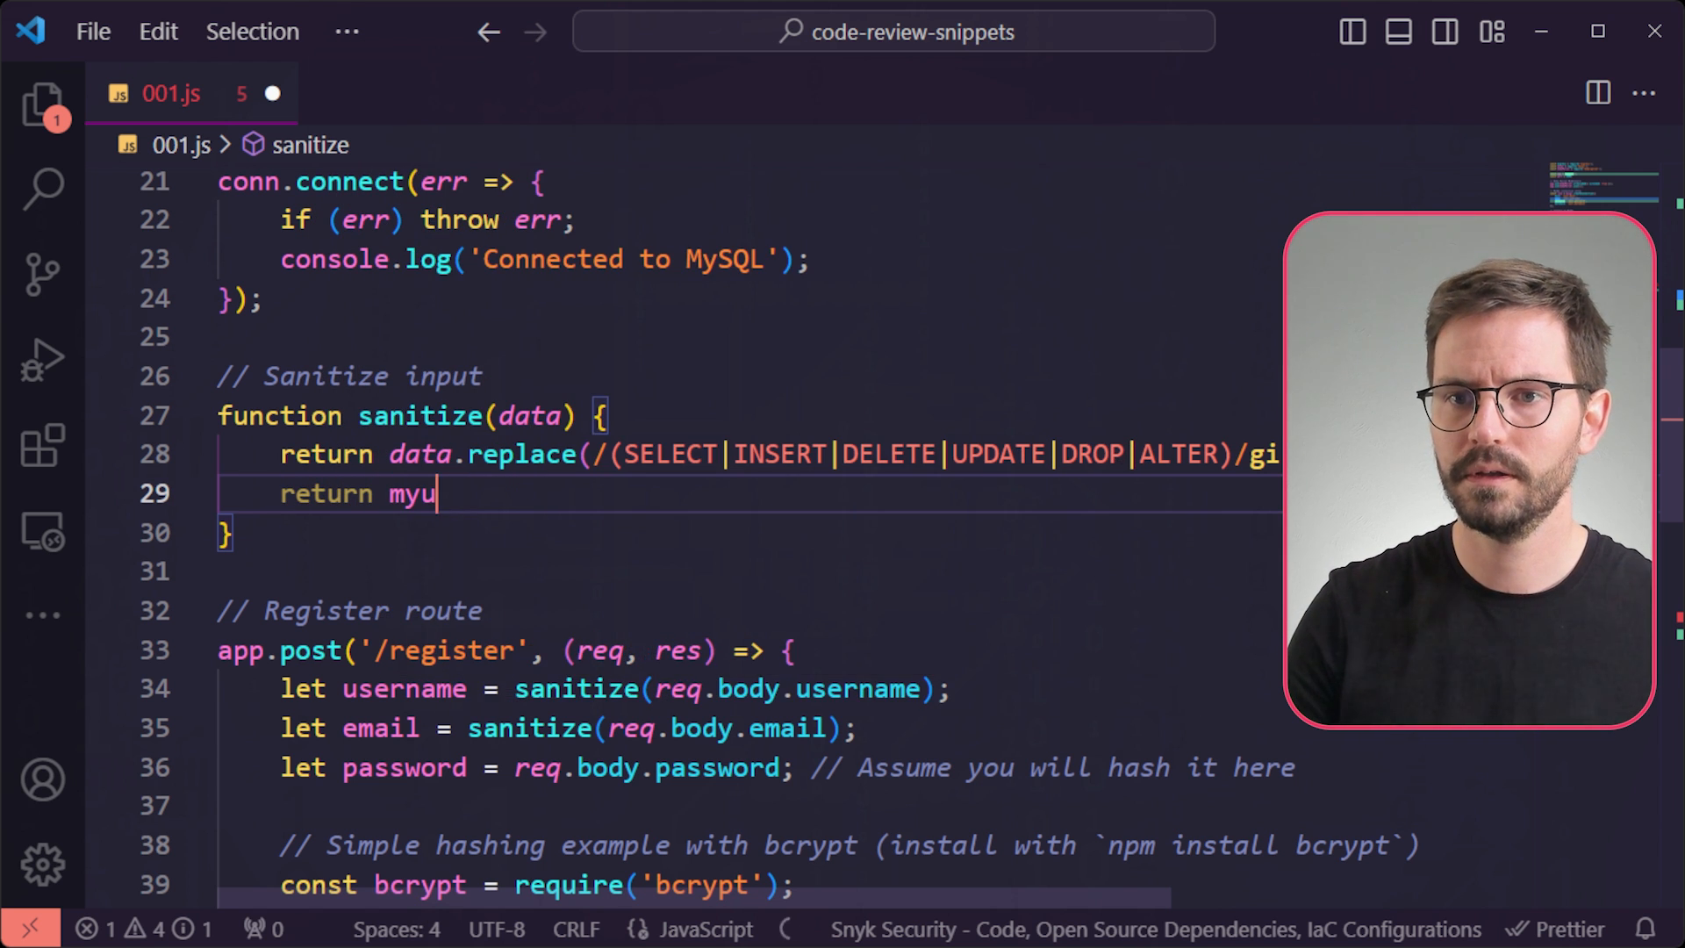
pyautogui.write('sql.escape(data);')
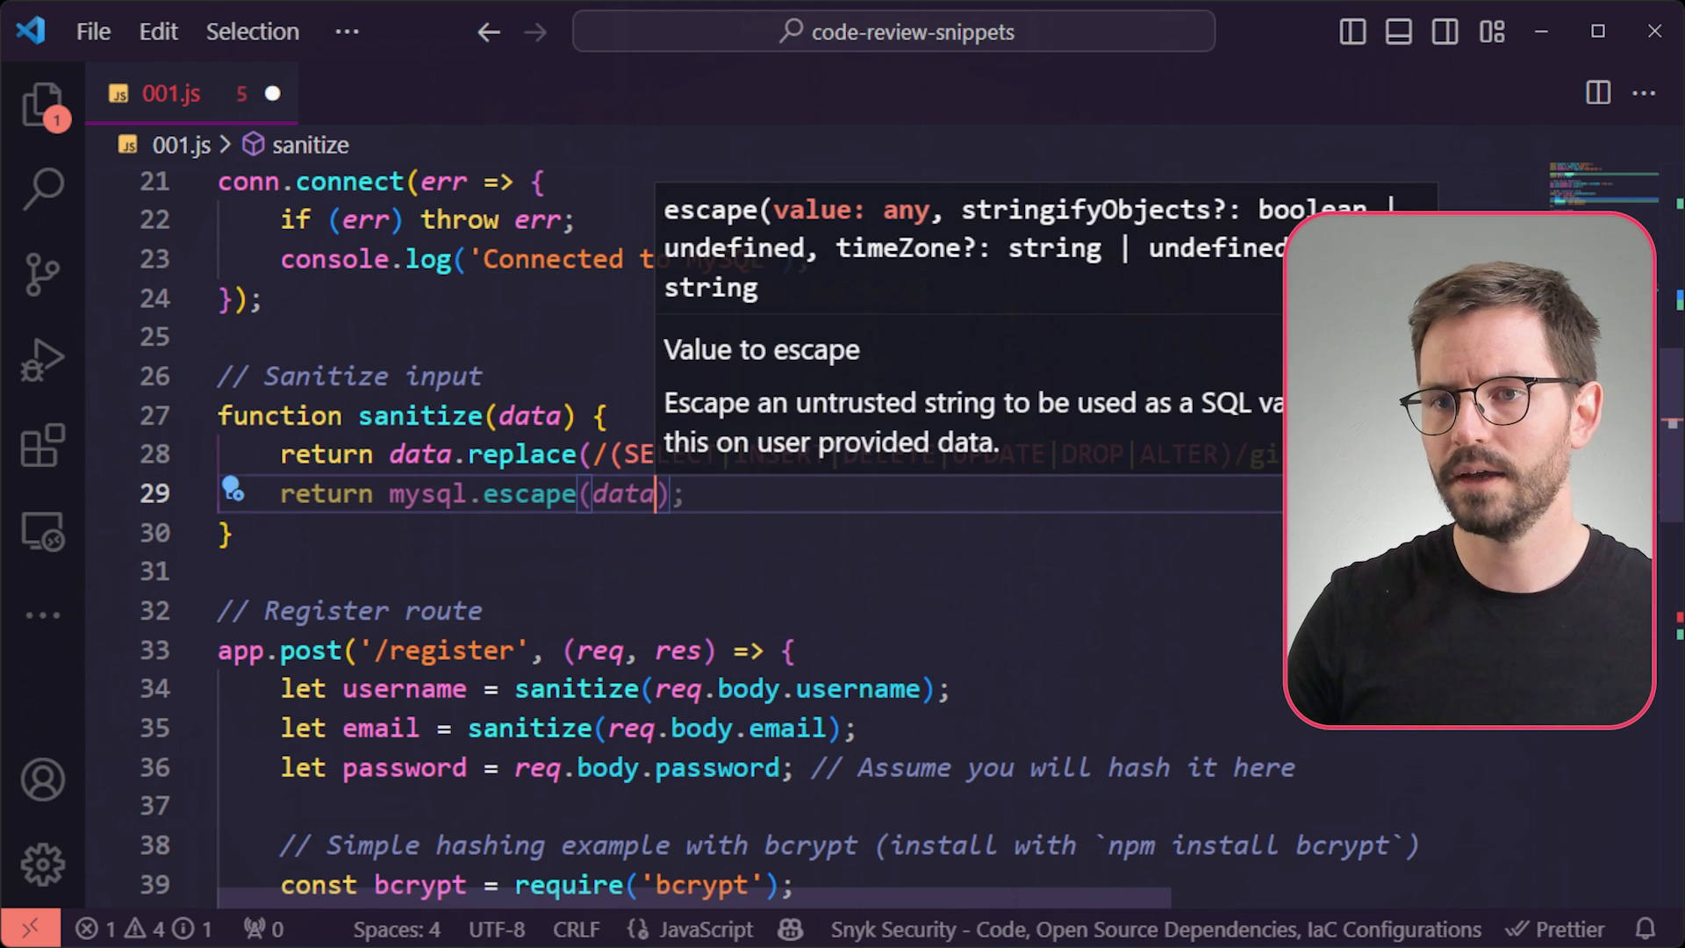
pyautogui.write('.trim(')
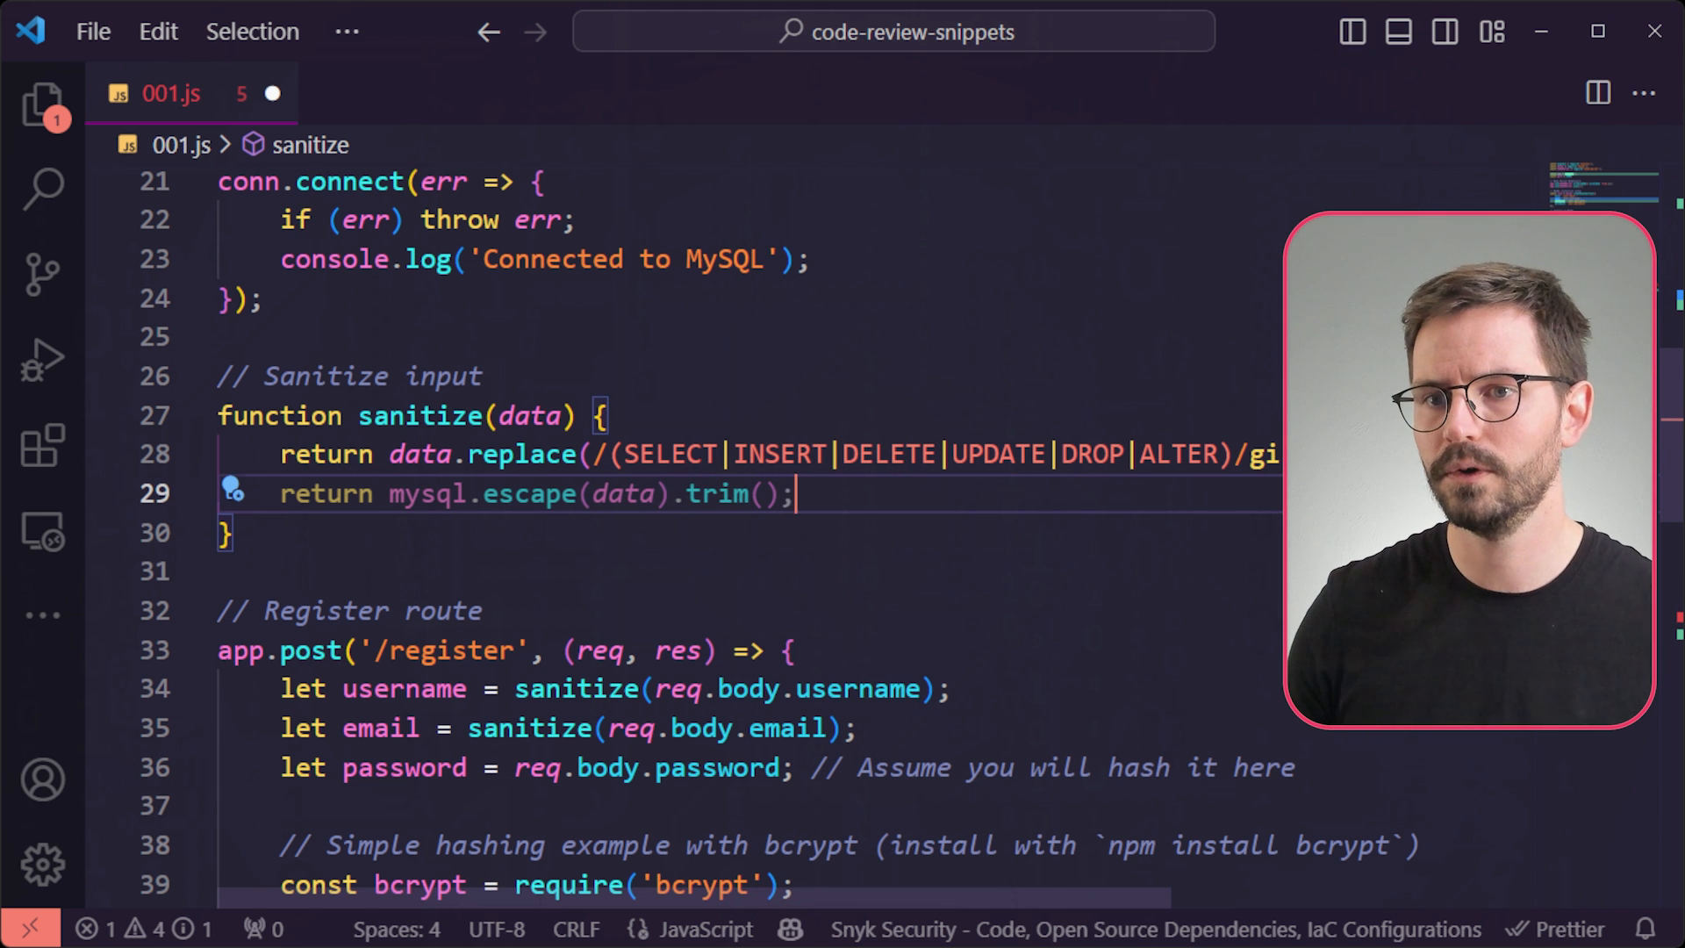
pyautogui.press('ctrl+/')
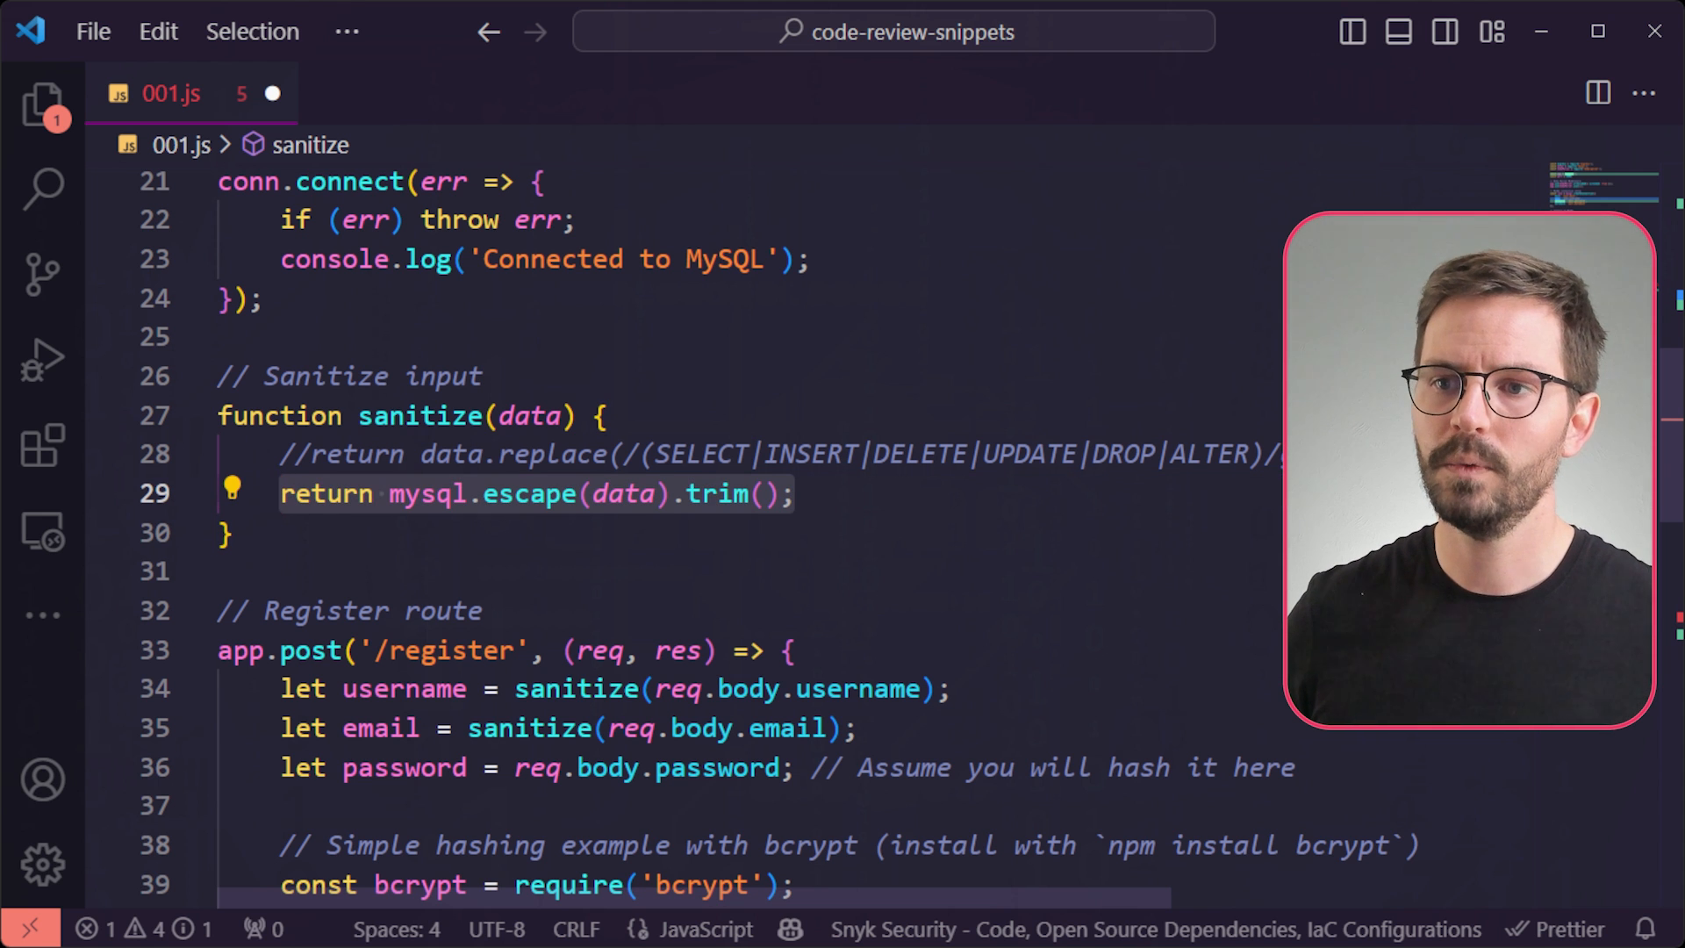
pyautogui.click(1108, 453)
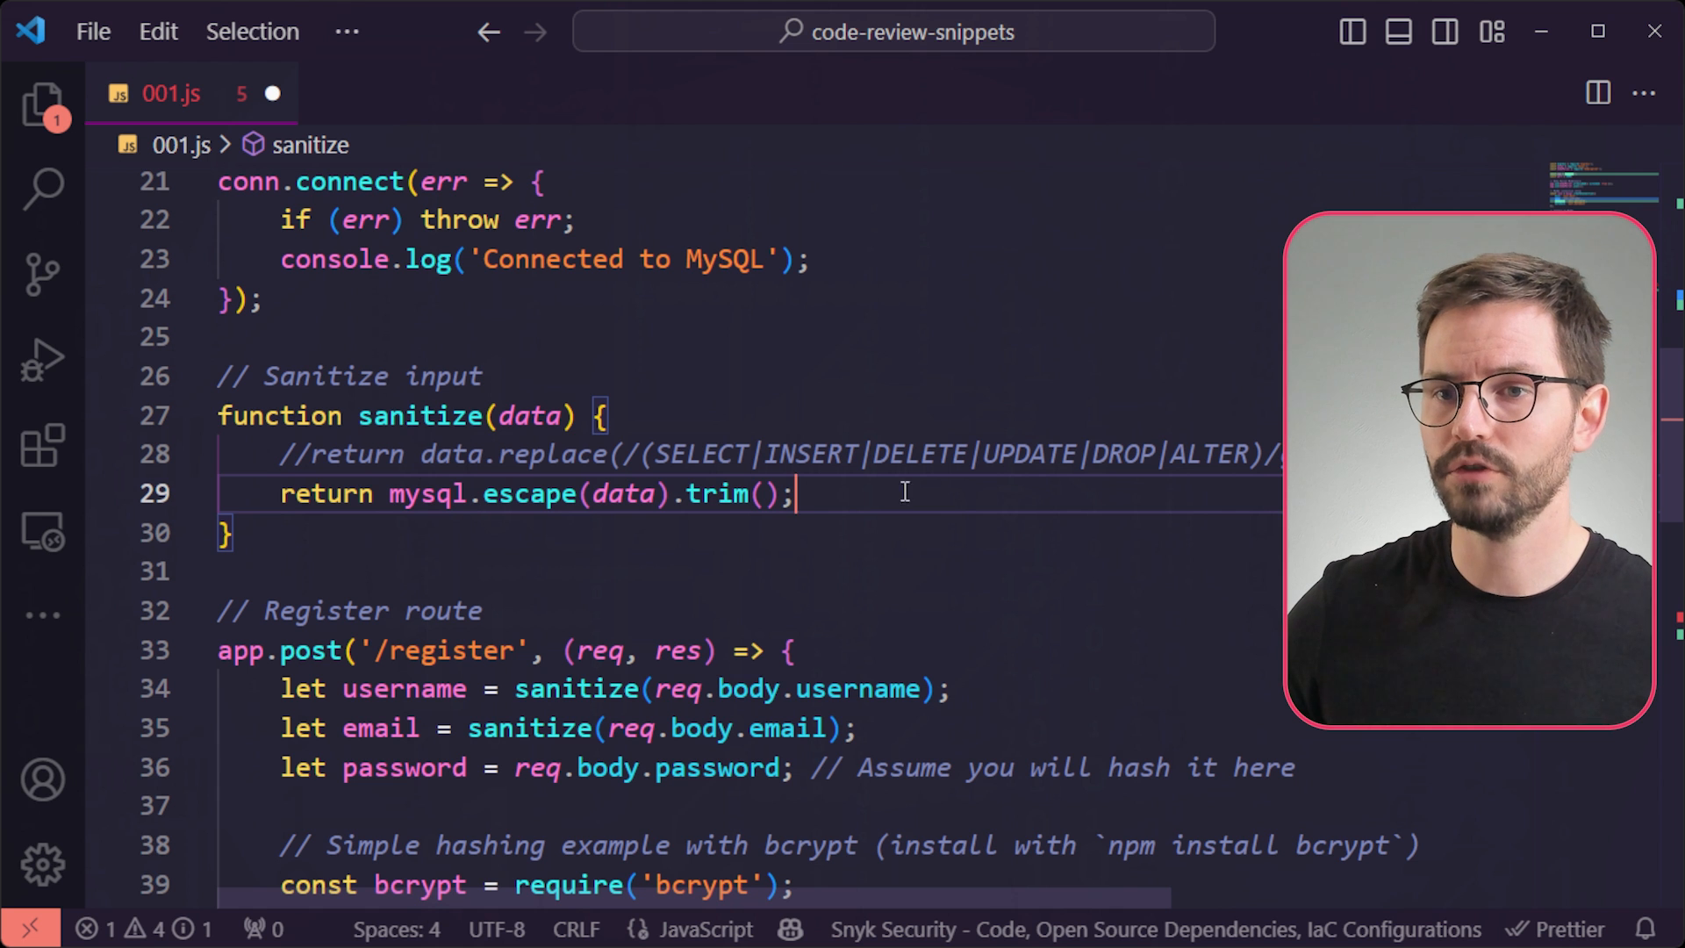
pyautogui.scroll(-3)
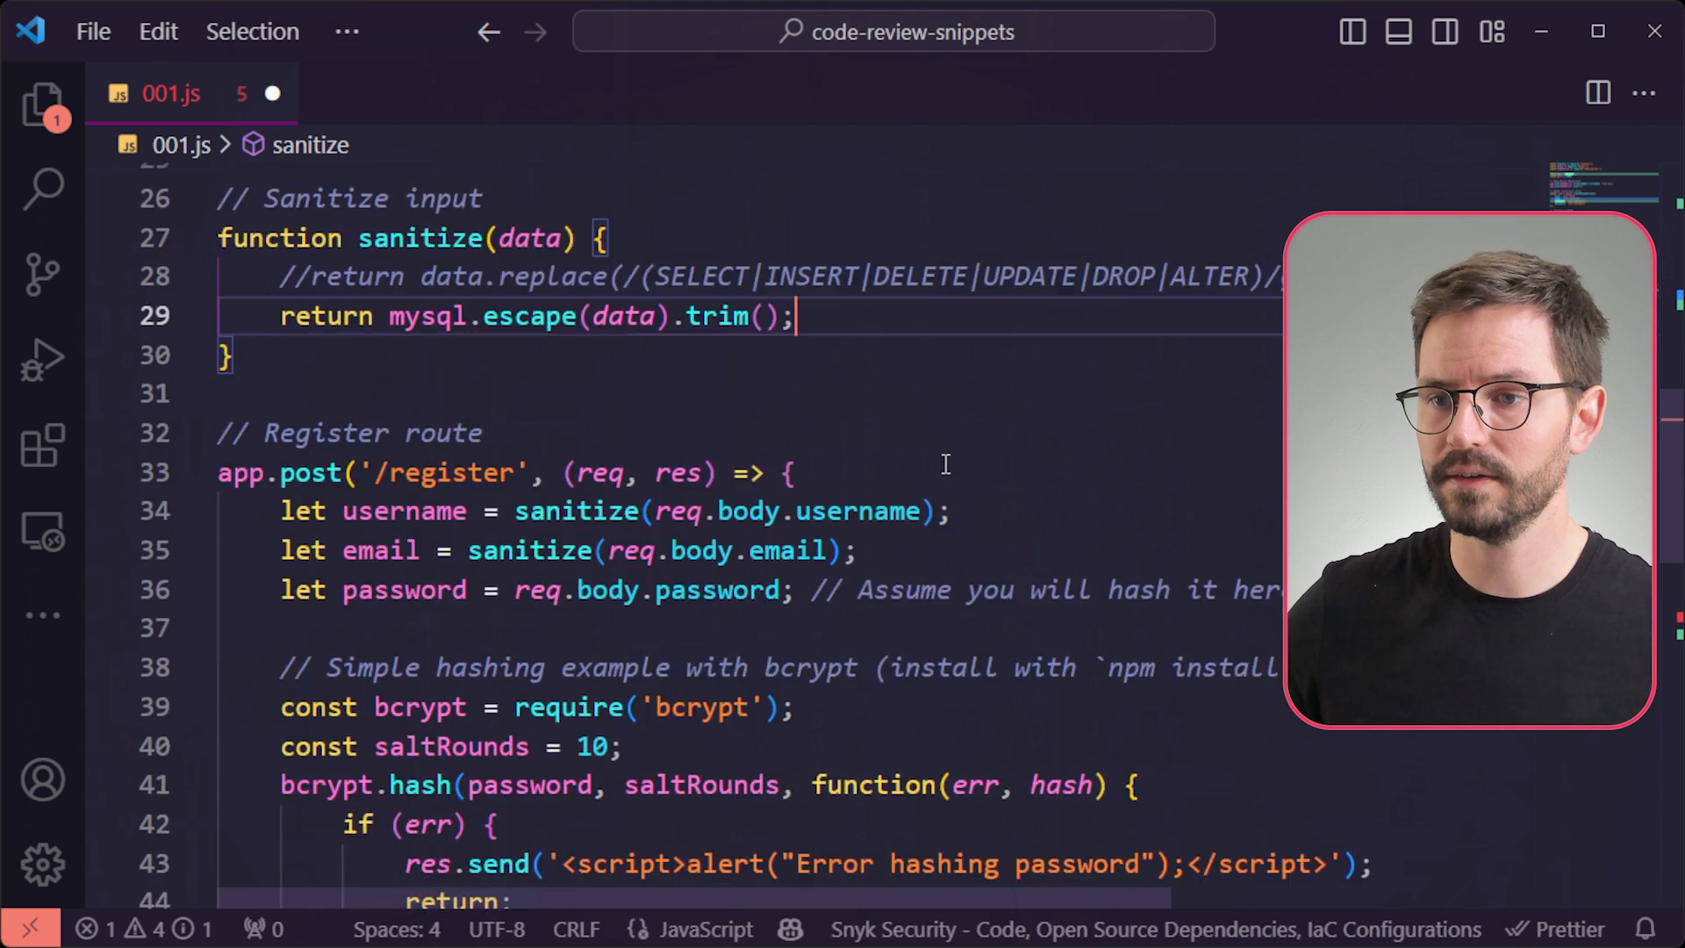
pyautogui.scroll(-3)
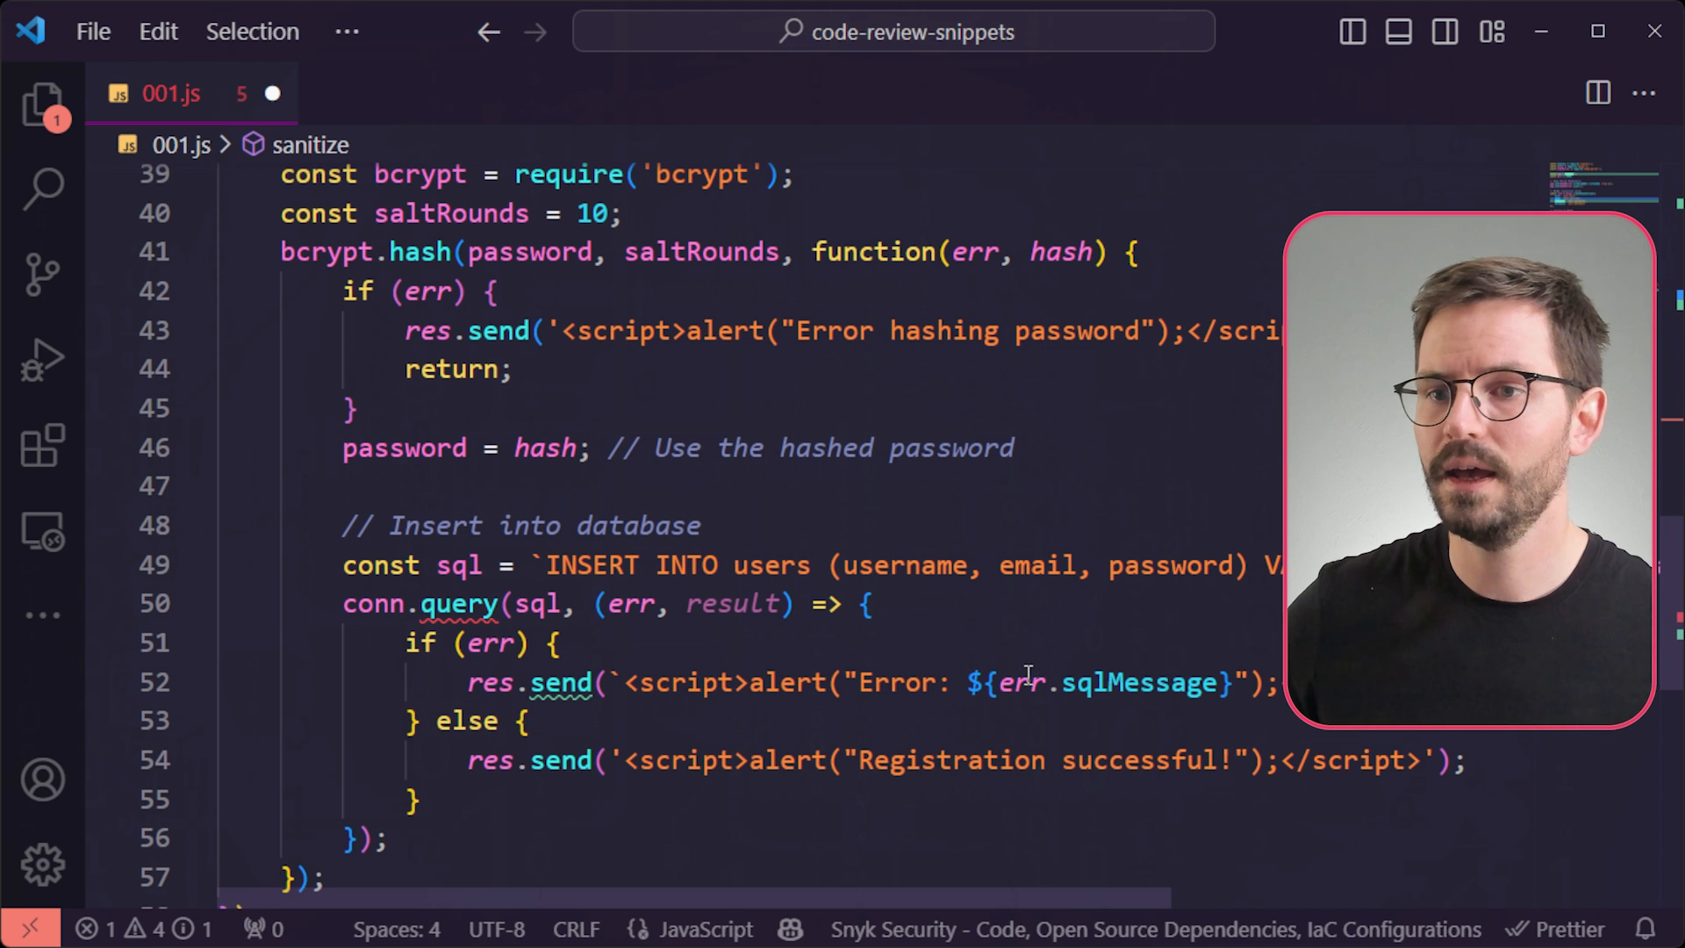
pyautogui.moveTo(1020, 681)
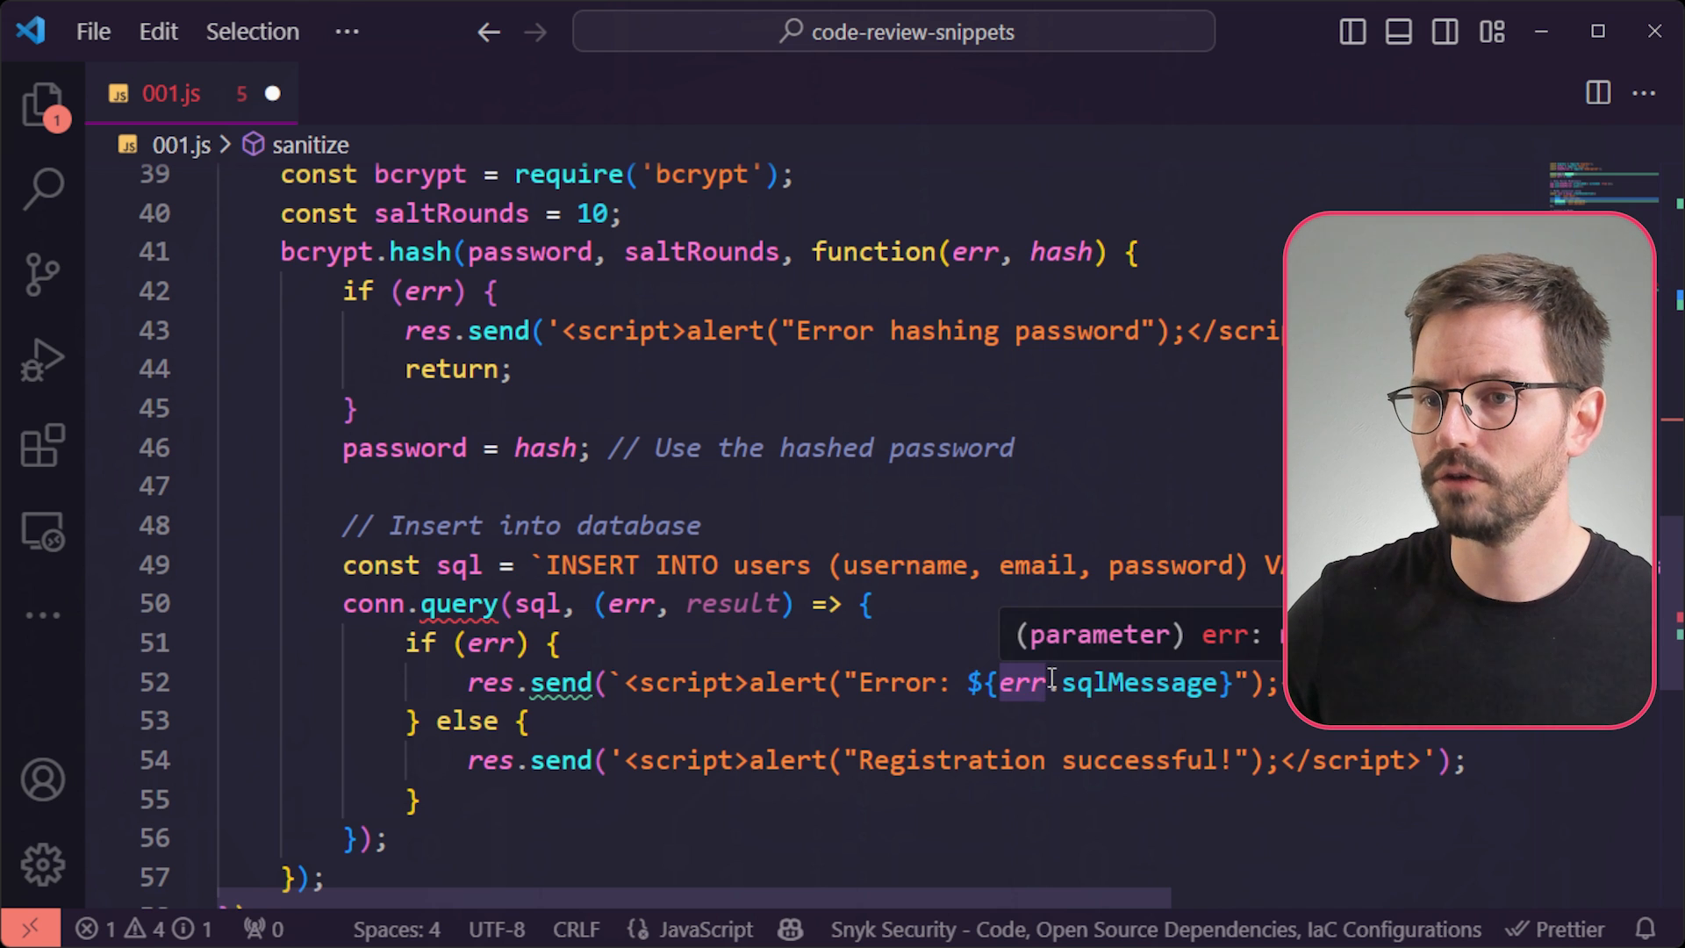